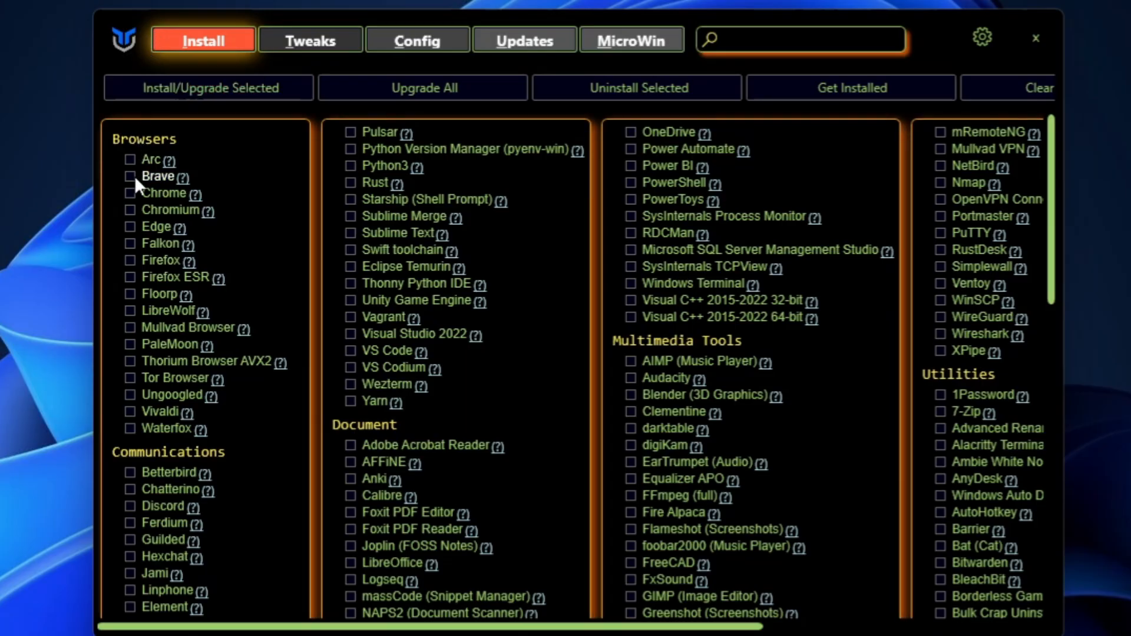
pyautogui.moveTo(142, 244)
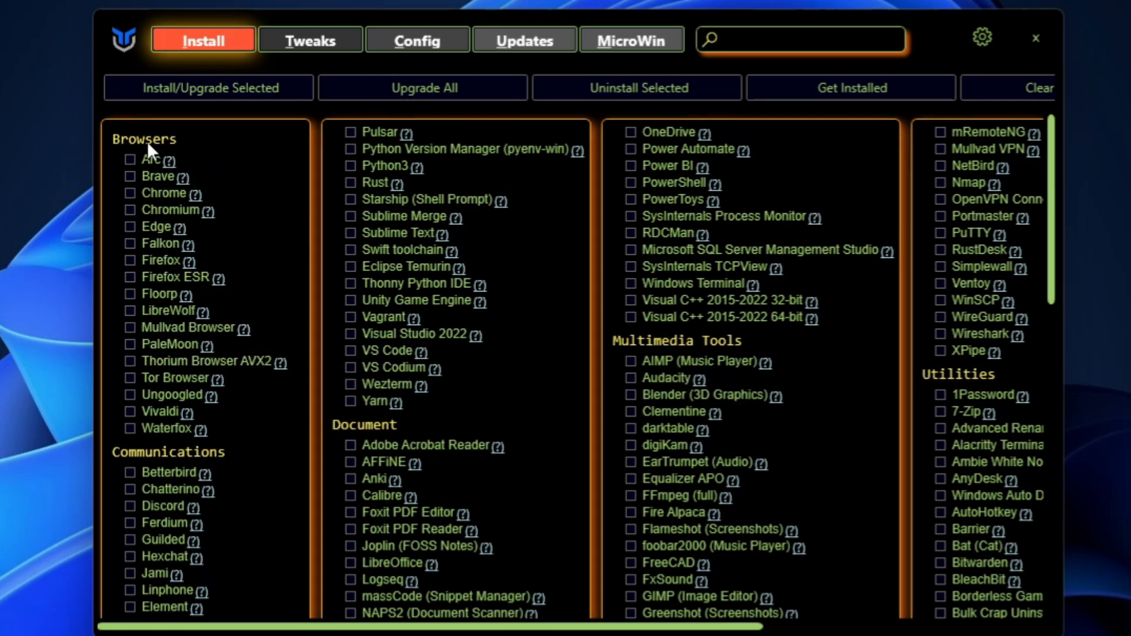
# Select the Standard recommended tweaks and tick Adobe Debloat under Advanced Tweaks.
pyautogui.click(310, 40)
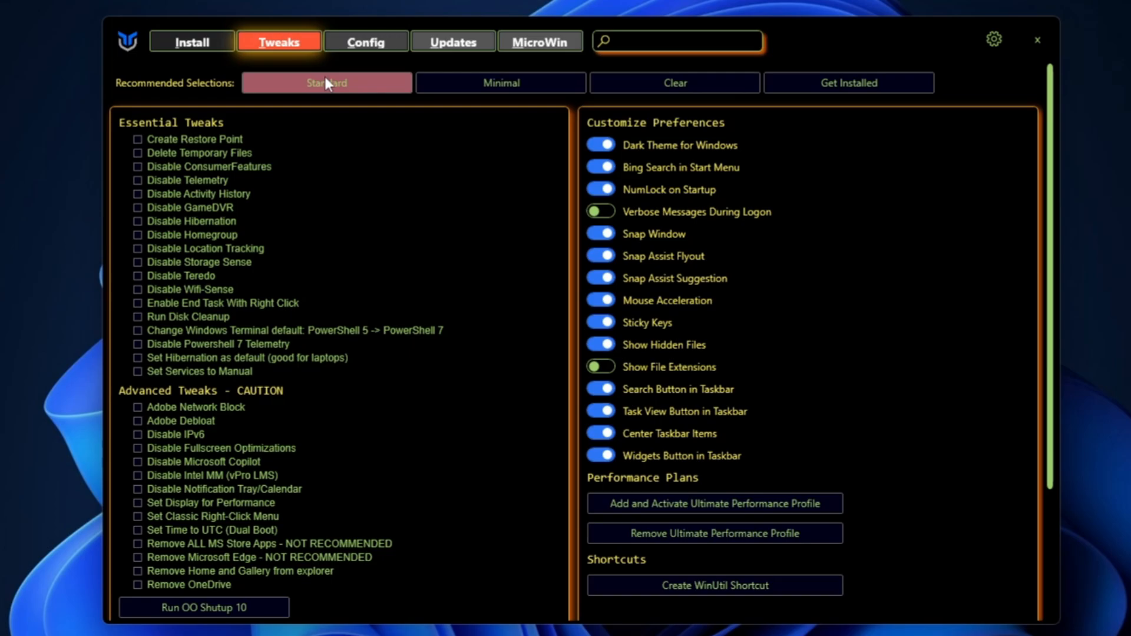
pyautogui.click(325, 82)
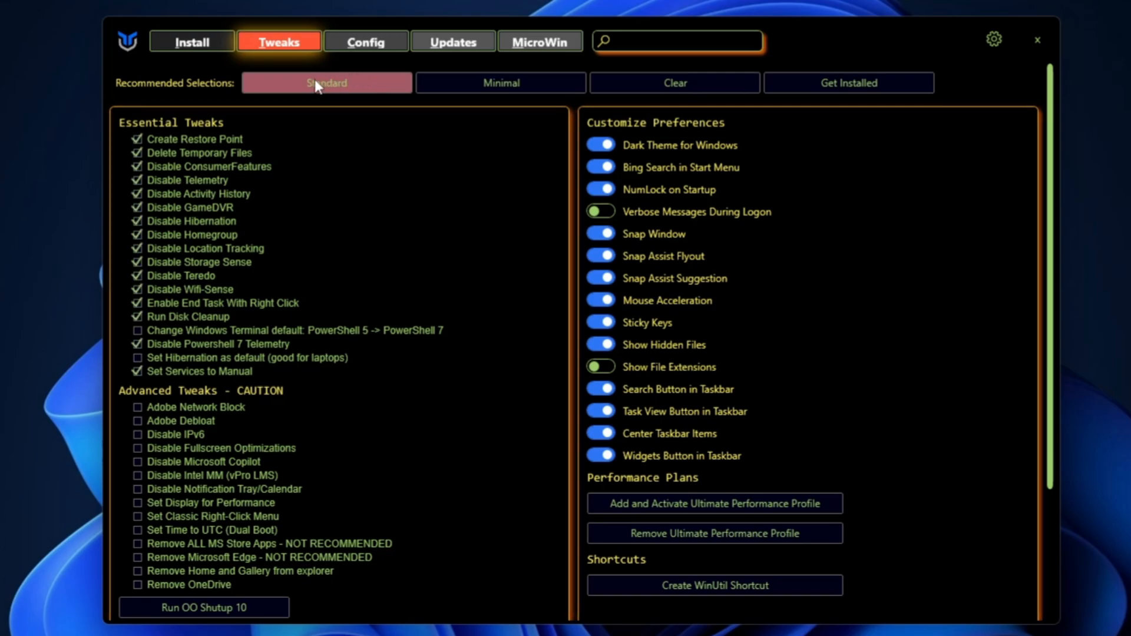
pyautogui.click(139, 420)
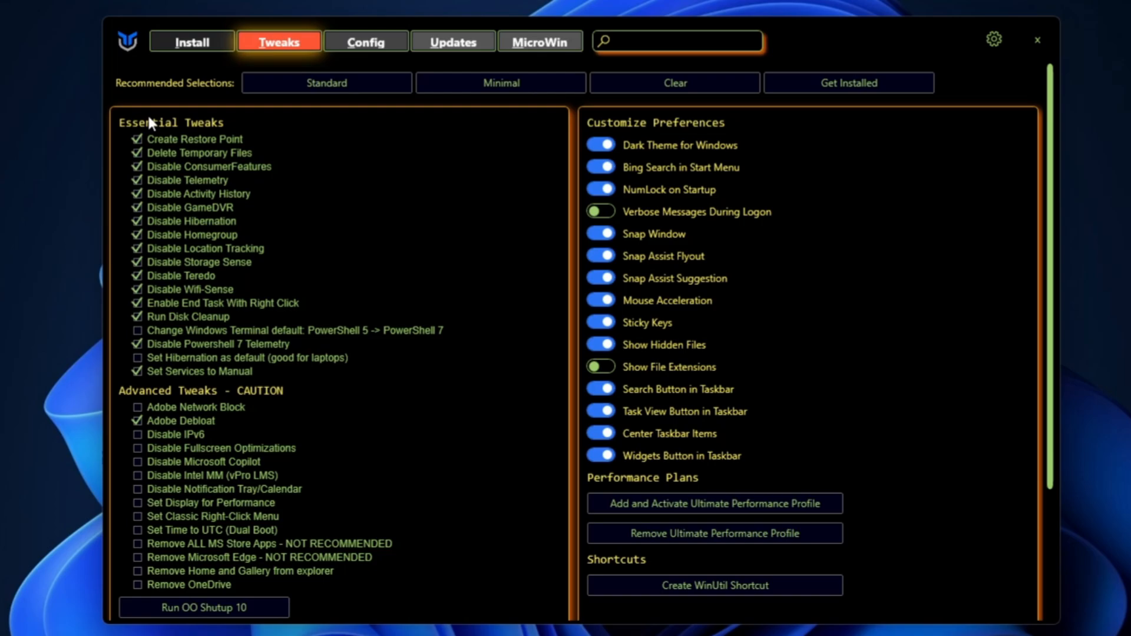
pyautogui.moveTo(189, 316)
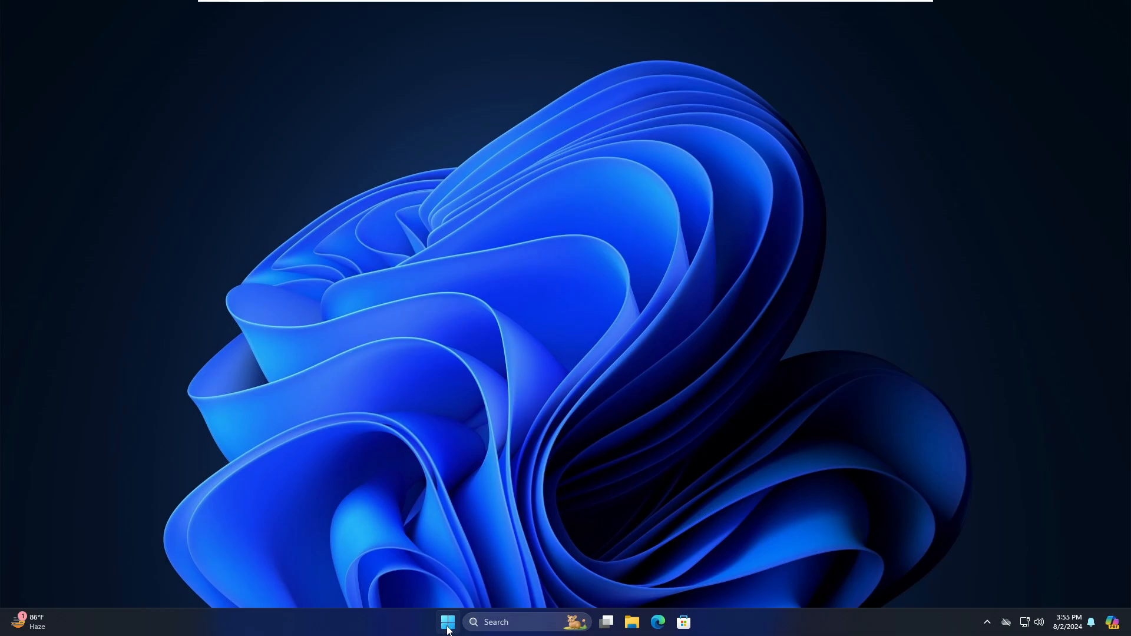
# Bring up Task Manager's Performance page via the Start menu, showing CPU usage.
pyautogui.click(448, 622)
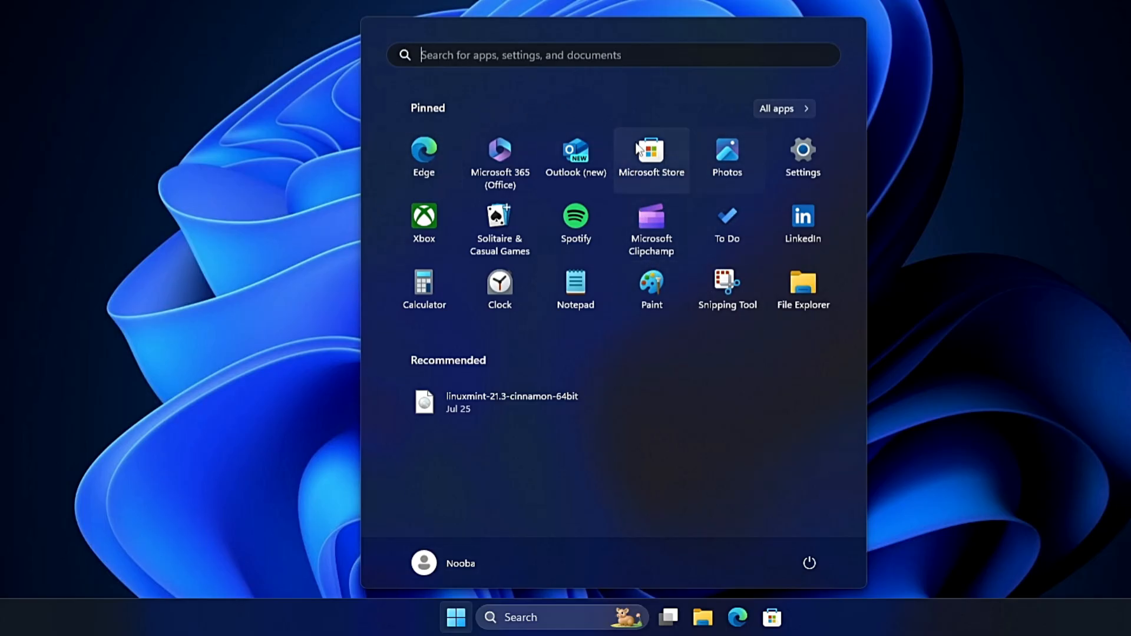
pyautogui.moveTo(455, 617)
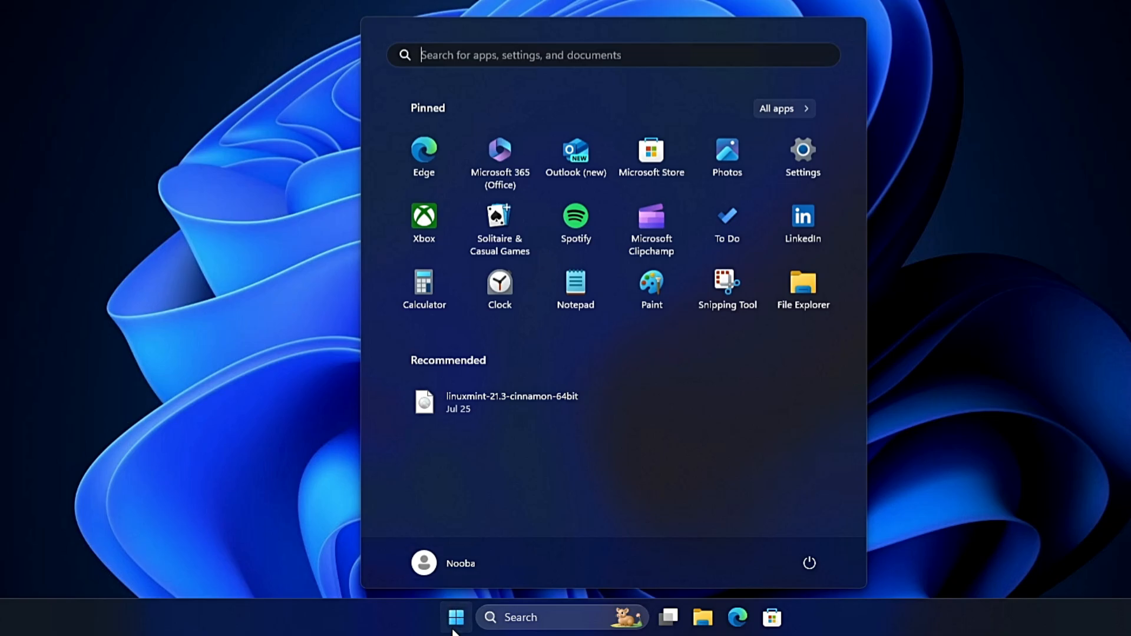
pyautogui.click(455, 617)
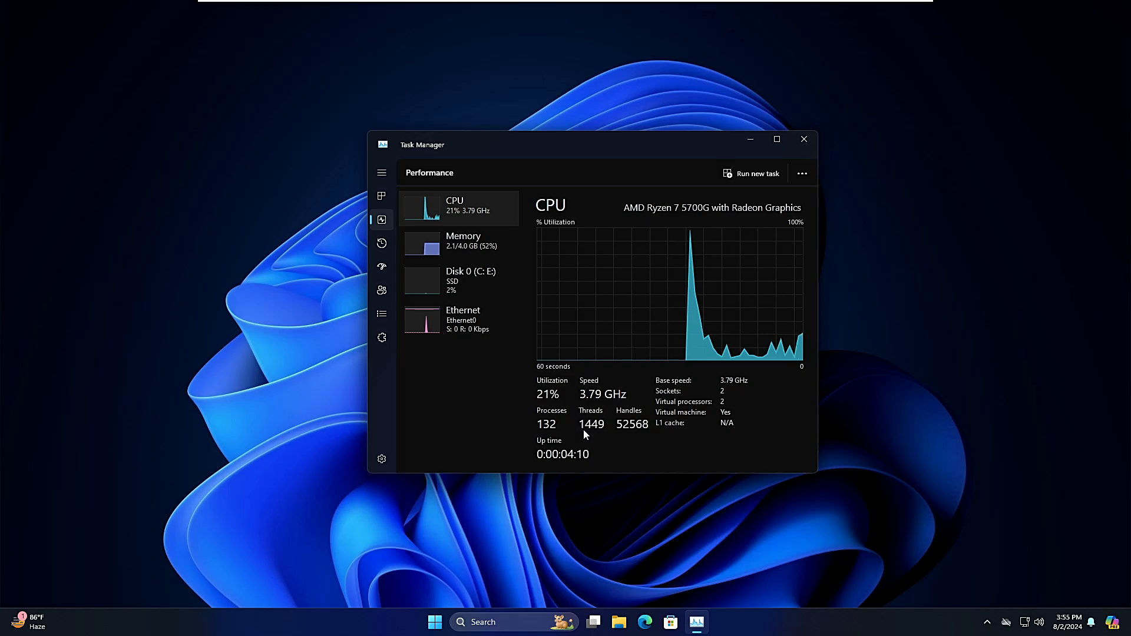
# Search Bing for 'chris titus tool' and reach The Ultimate Windows Utility page with its install command.
pyautogui.click(803, 139)
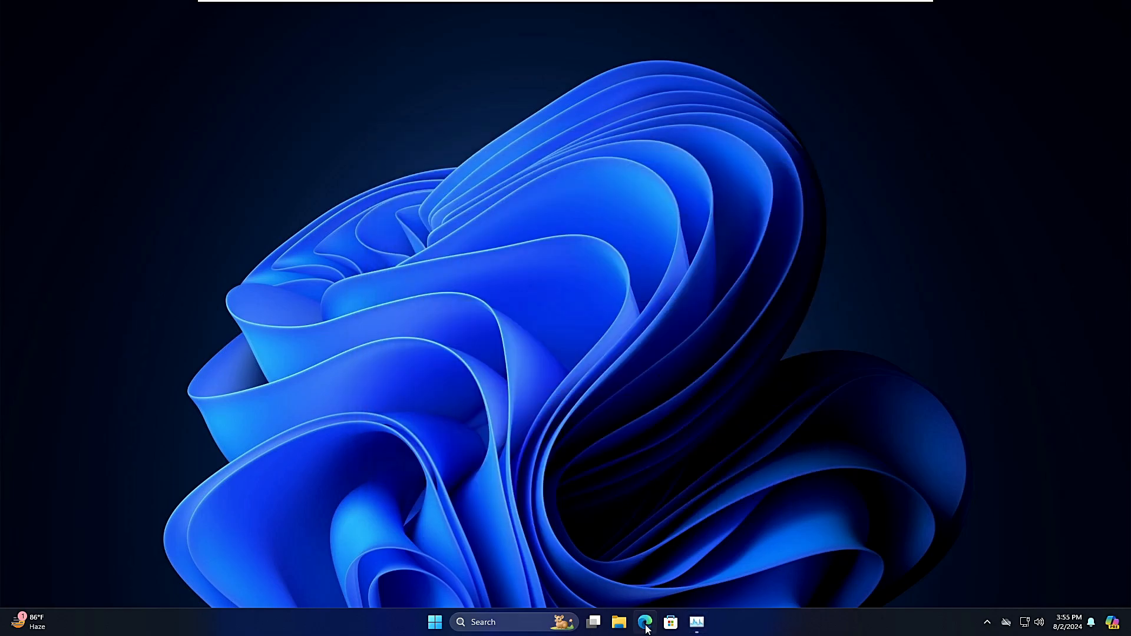
pyautogui.click(644, 622)
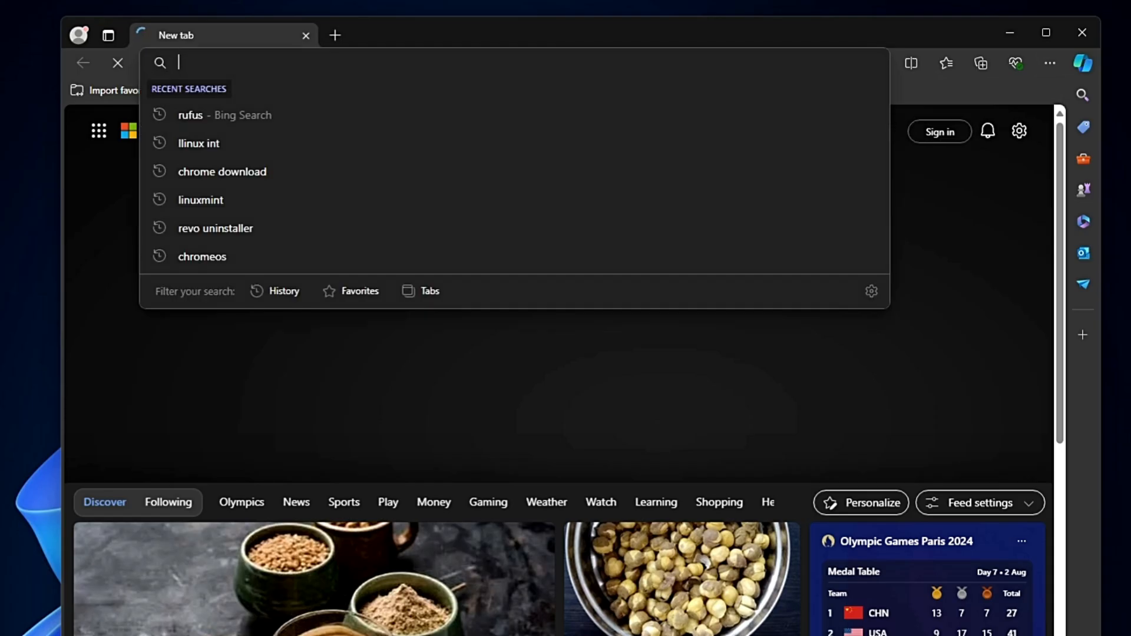
pyautogui.write('chris')
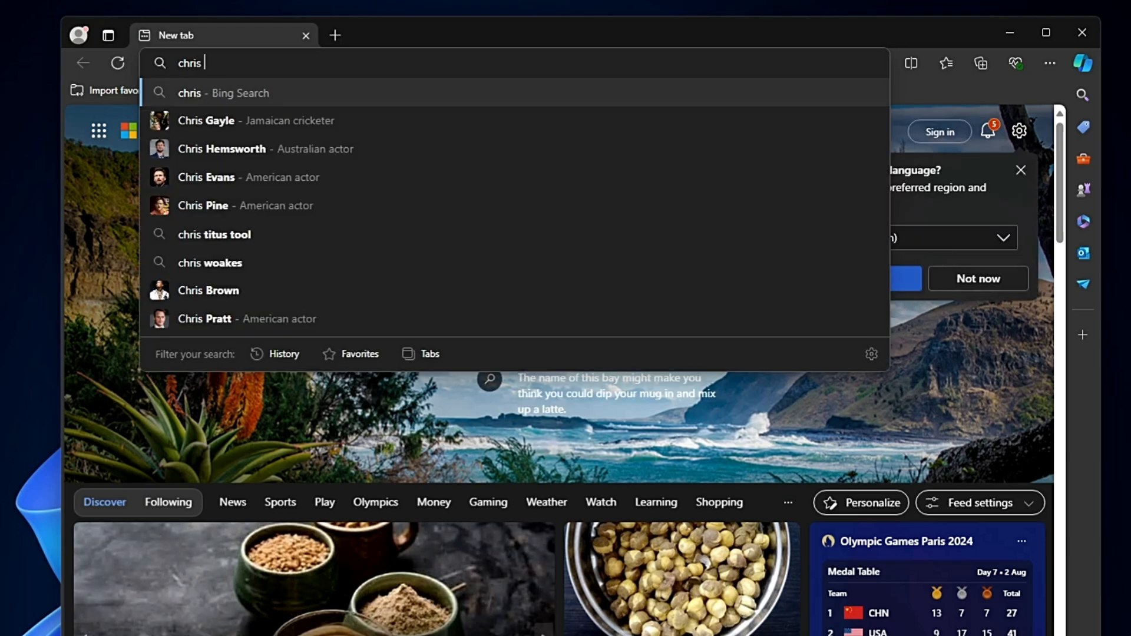
pyautogui.click(213, 233)
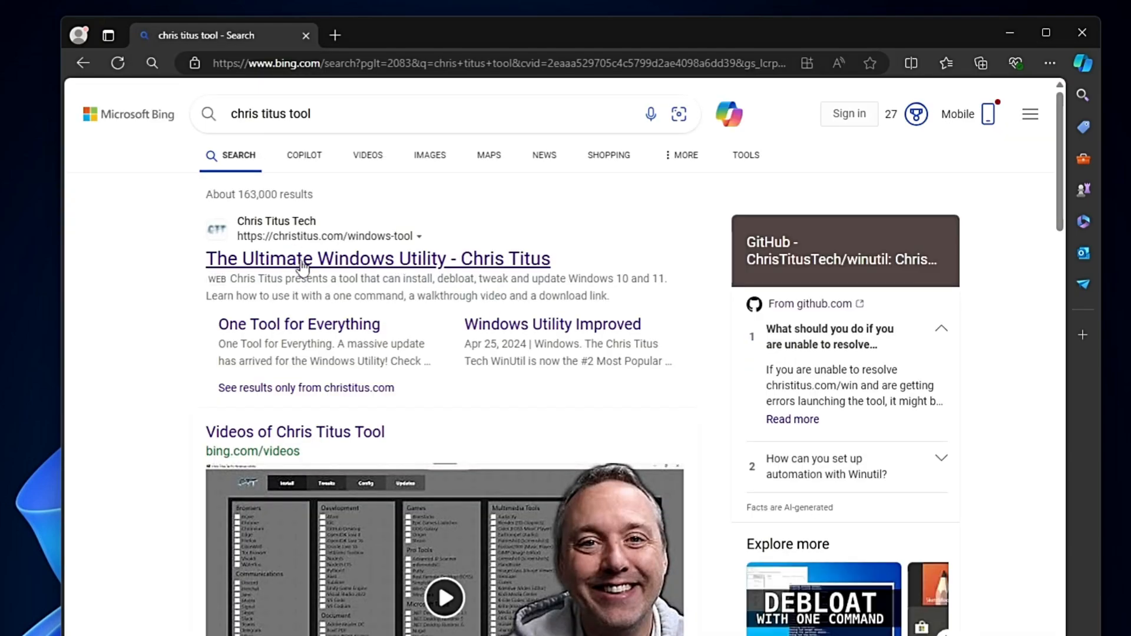
pyautogui.click(378, 258)
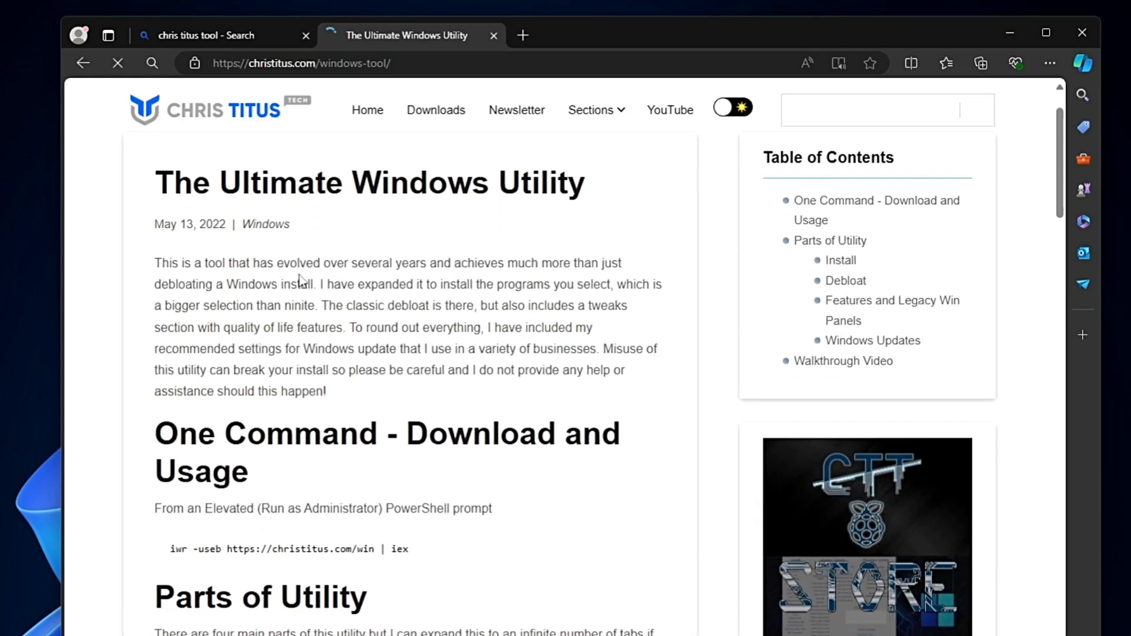
pyautogui.scroll(-3)
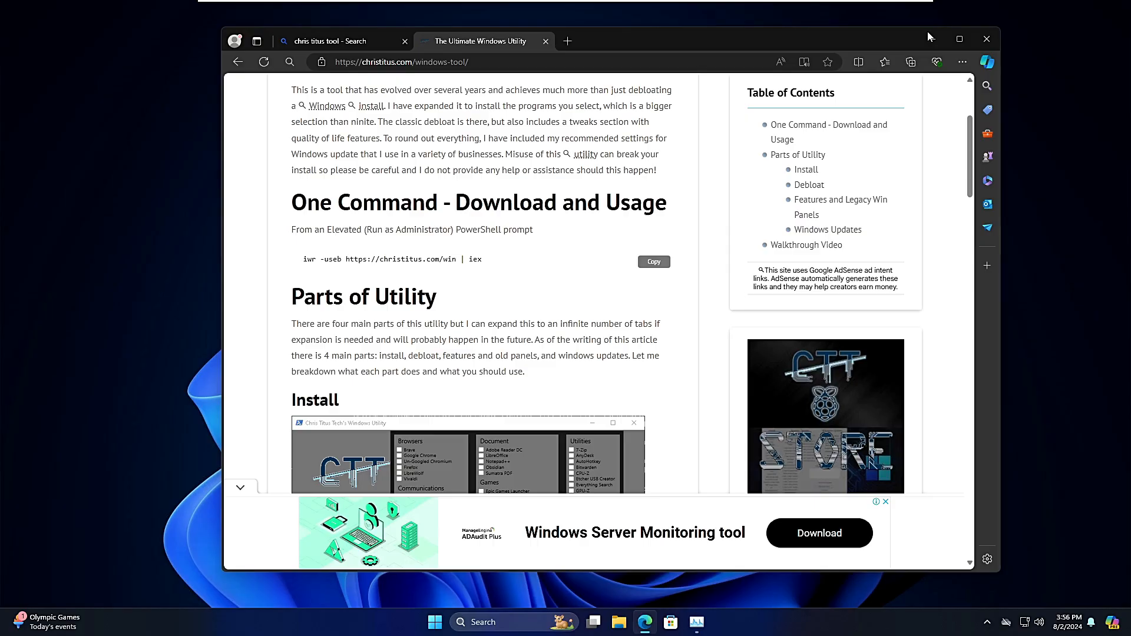
# Start an administrator PowerShell window from the taskbar.
pyautogui.rightClick(435, 622)
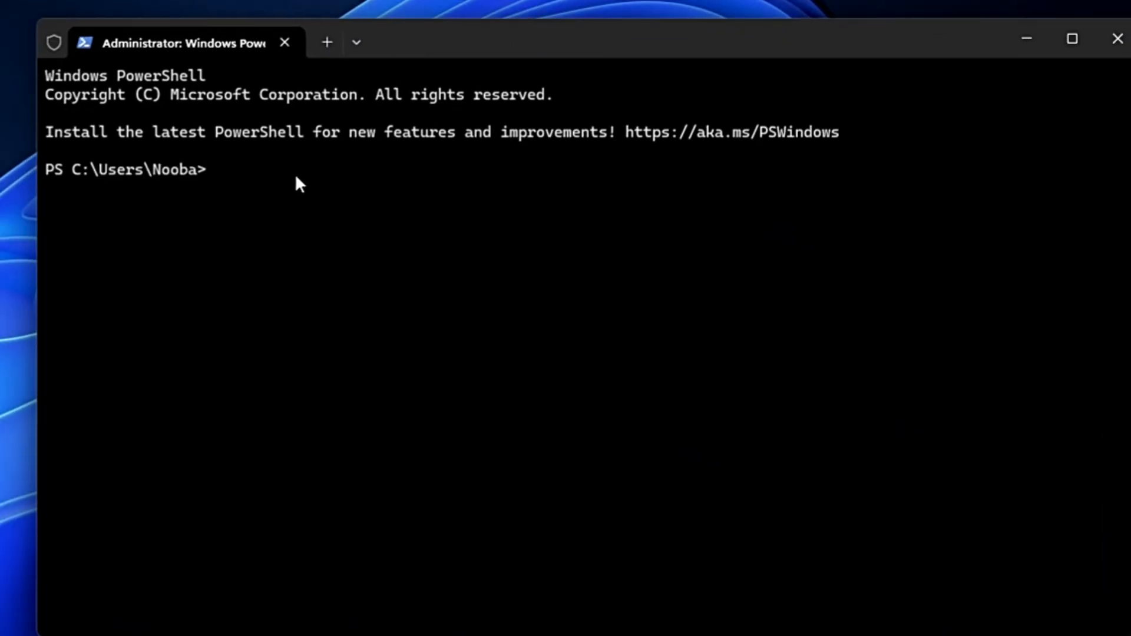
pyautogui.write('iwr -useb https://christitus.com/win | iex')
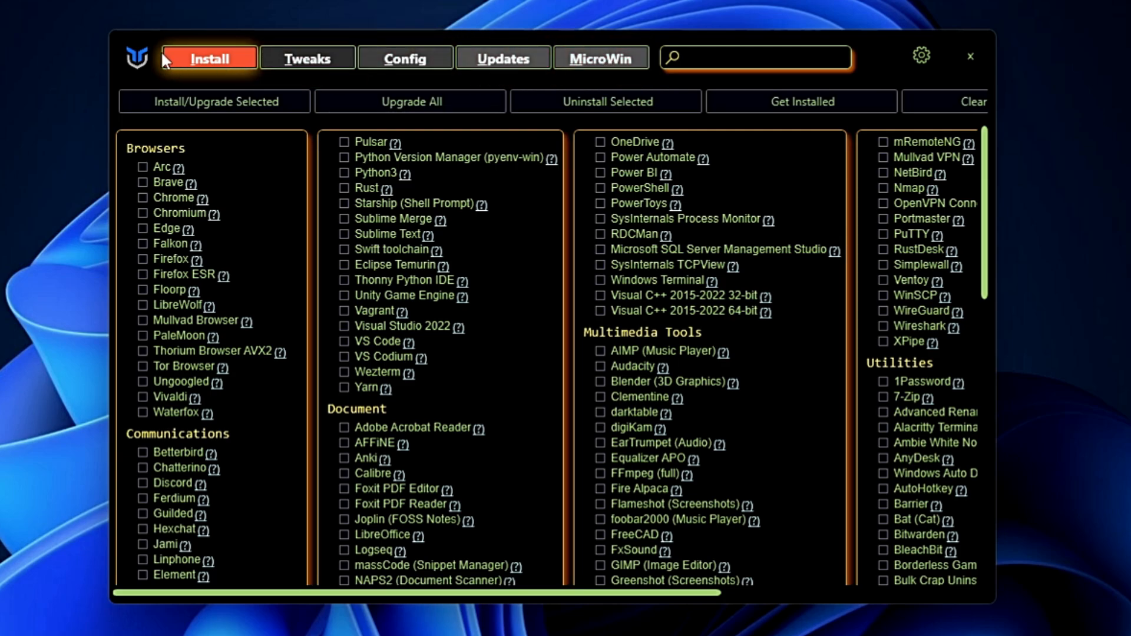
pyautogui.moveTo(205, 360)
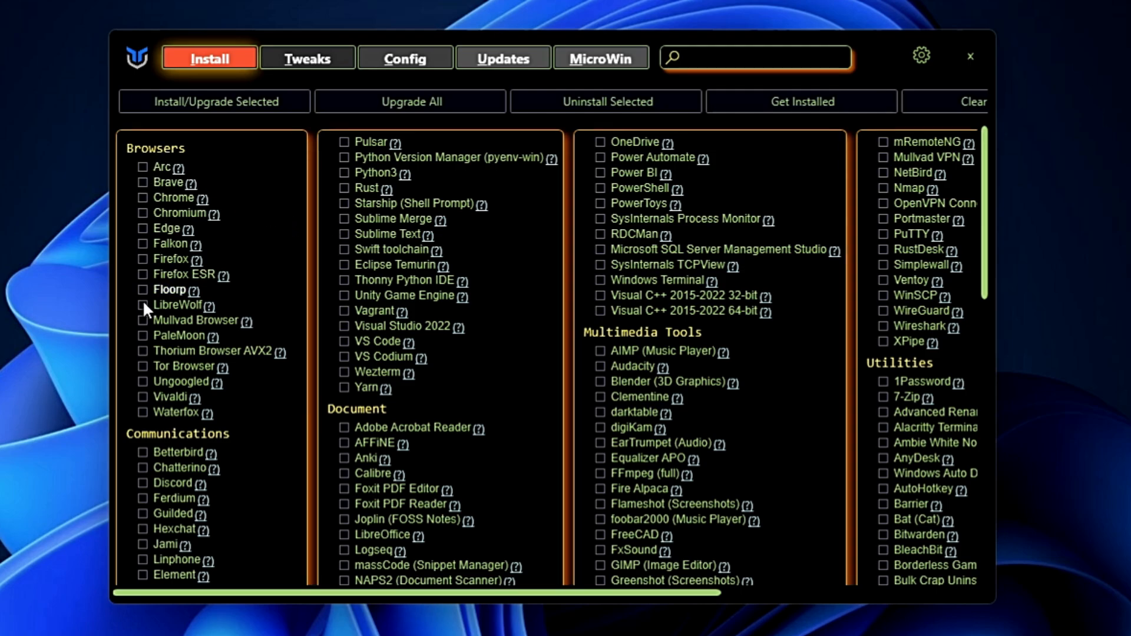
# Tick PowerShell, PowerToys, Audacity, LibreOffice, Ventoy and Malwarebytes on the Install tab.
pyautogui.scroll(-3)
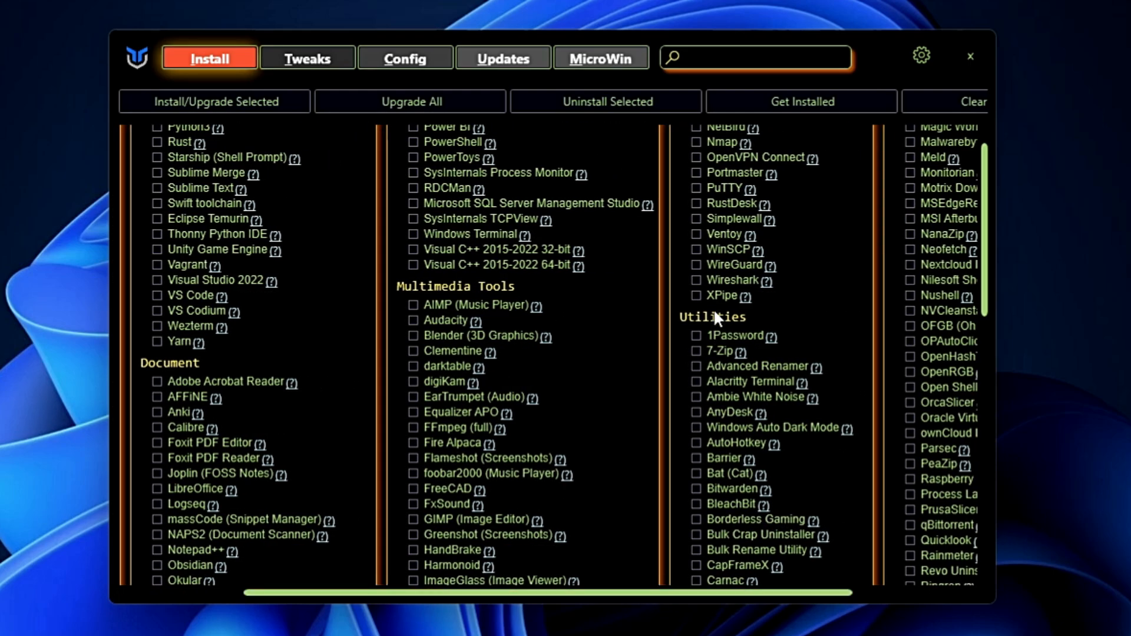
pyautogui.moveTo(734, 367)
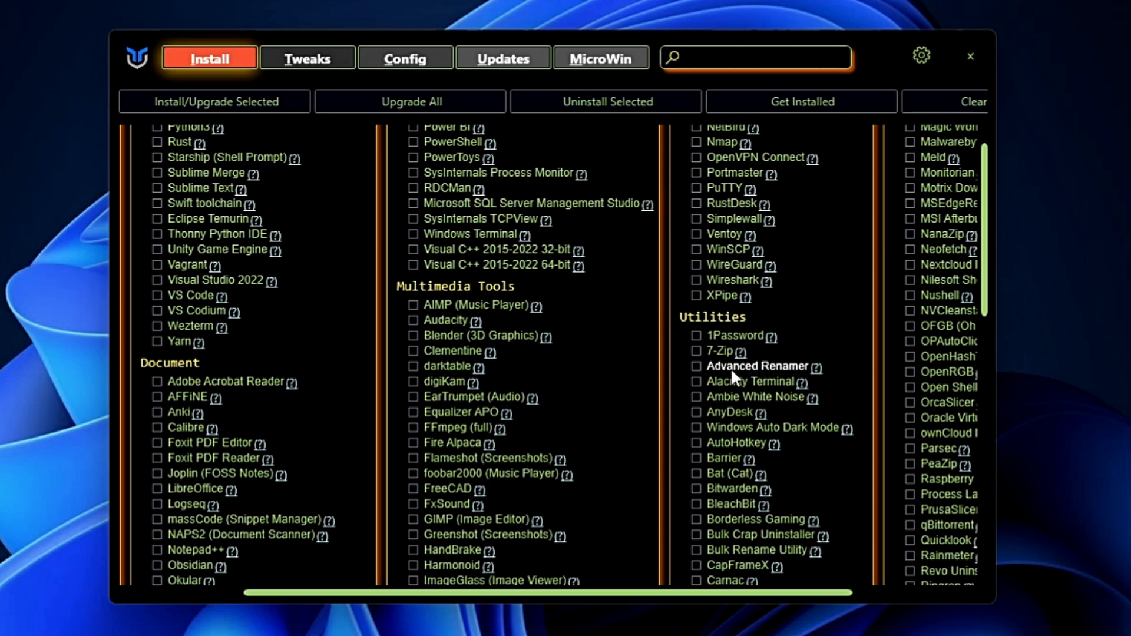
pyautogui.moveTo(731, 489)
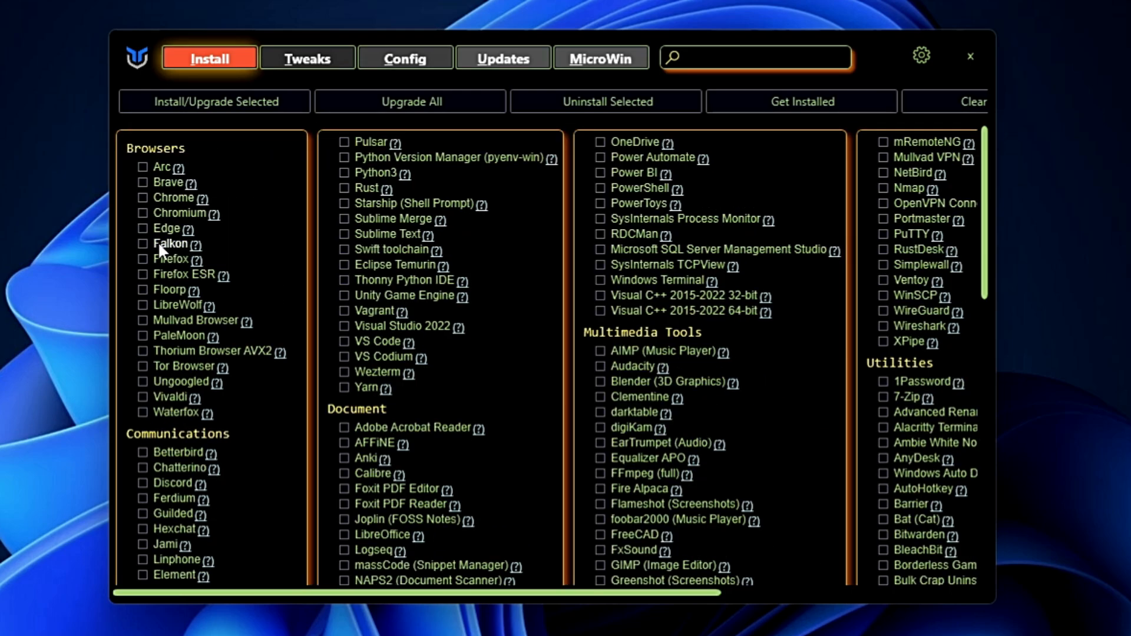
pyautogui.moveTo(167, 182)
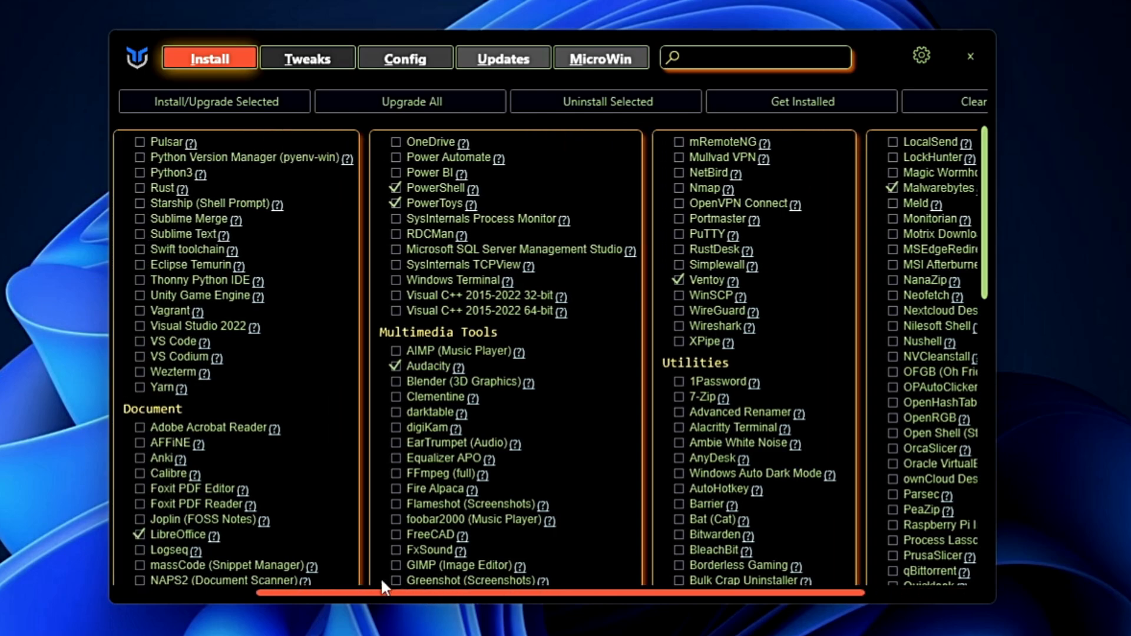
pyautogui.scroll(-3)
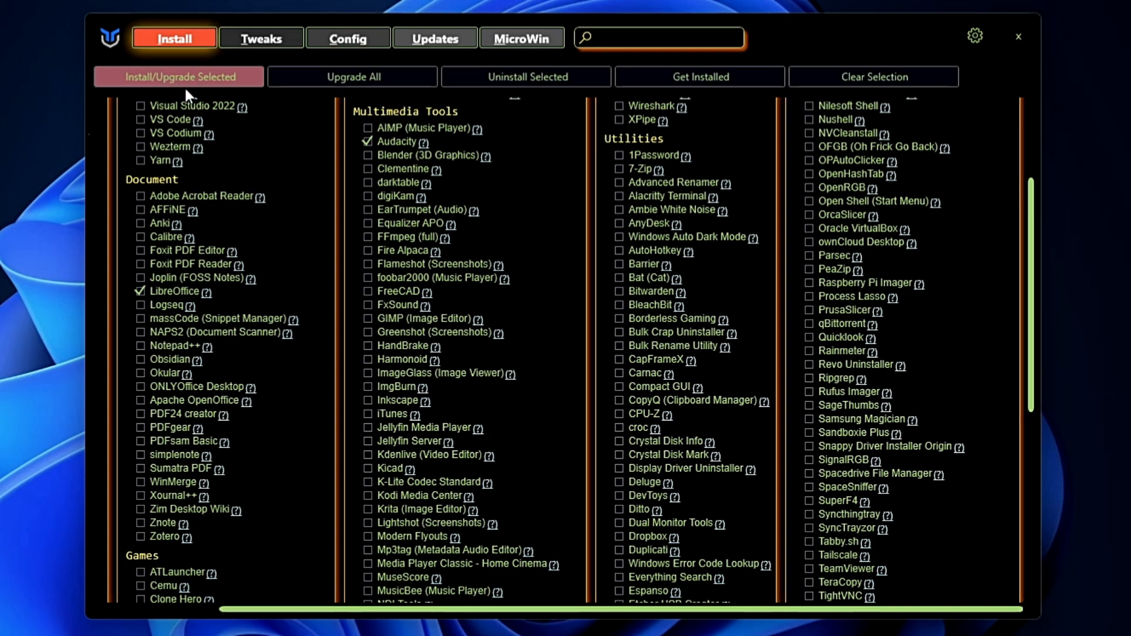
pyautogui.moveTo(300, 271)
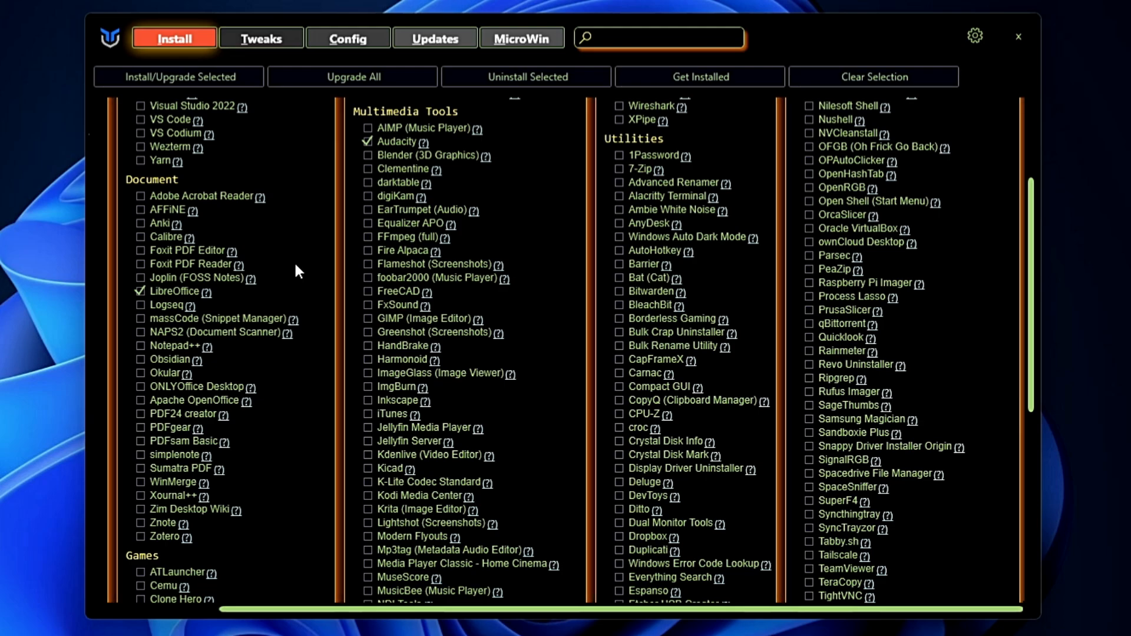
pyautogui.moveTo(489, 253)
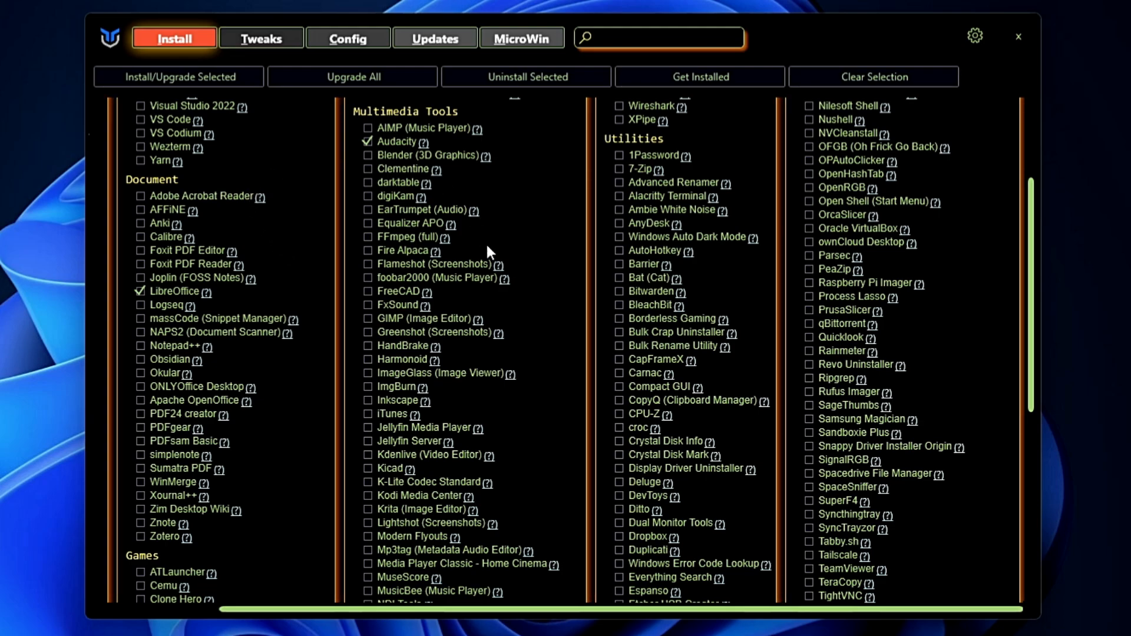
pyautogui.moveTo(931, 108)
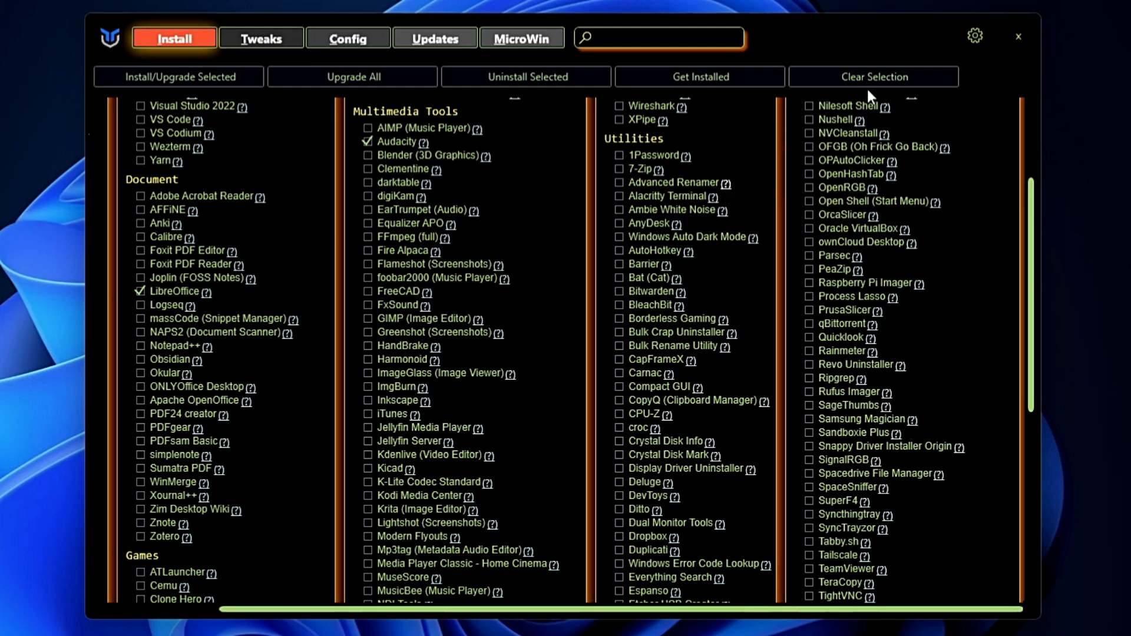
# Export the ticked app selection to the Desktop as a JSON file named BulkApps.
pyautogui.click(974, 37)
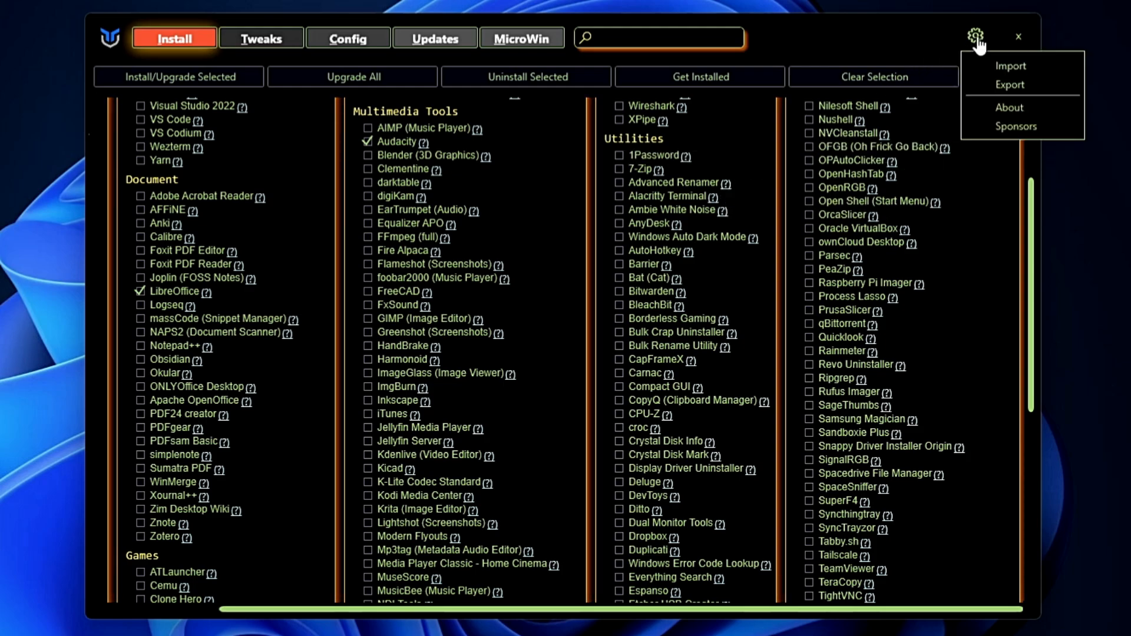
pyautogui.click(976, 37)
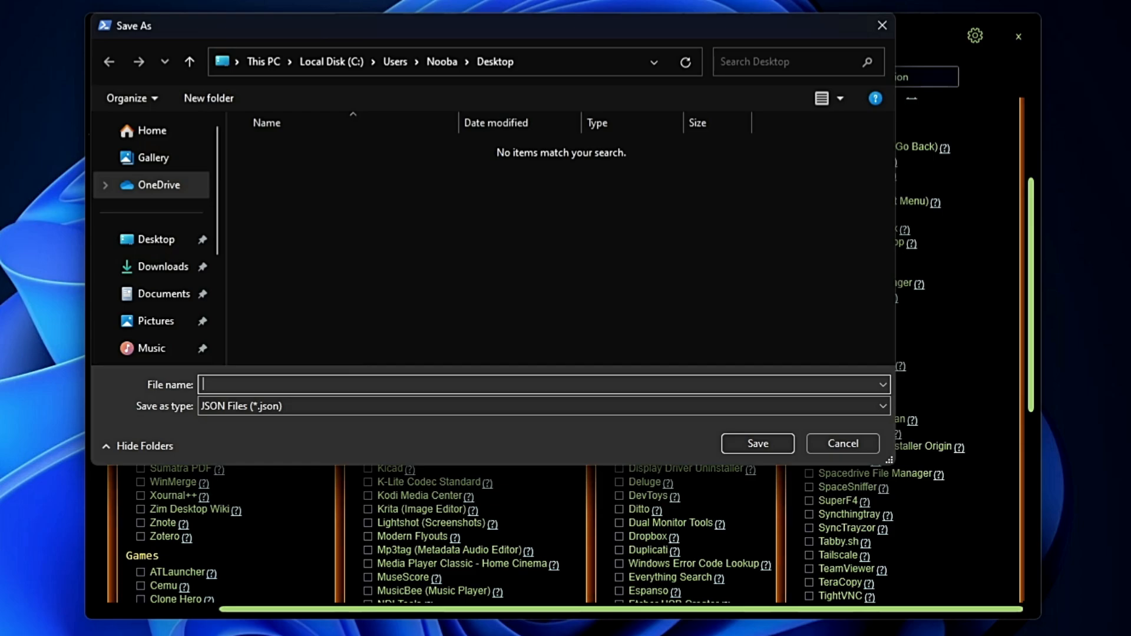
pyautogui.write('BulkApps')
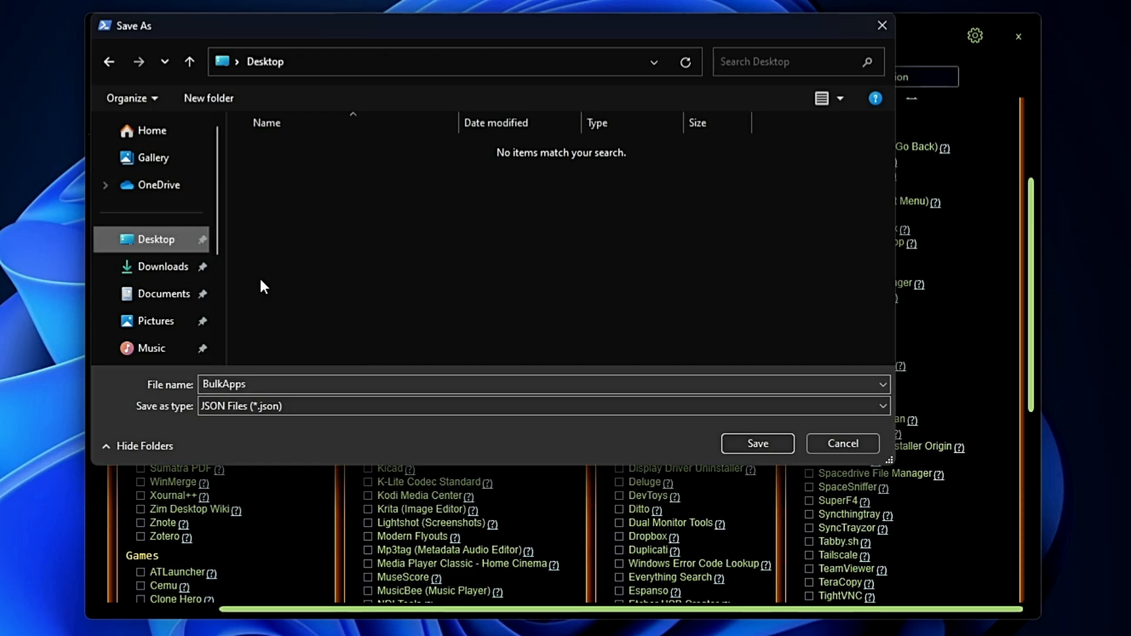
pyautogui.click(757, 444)
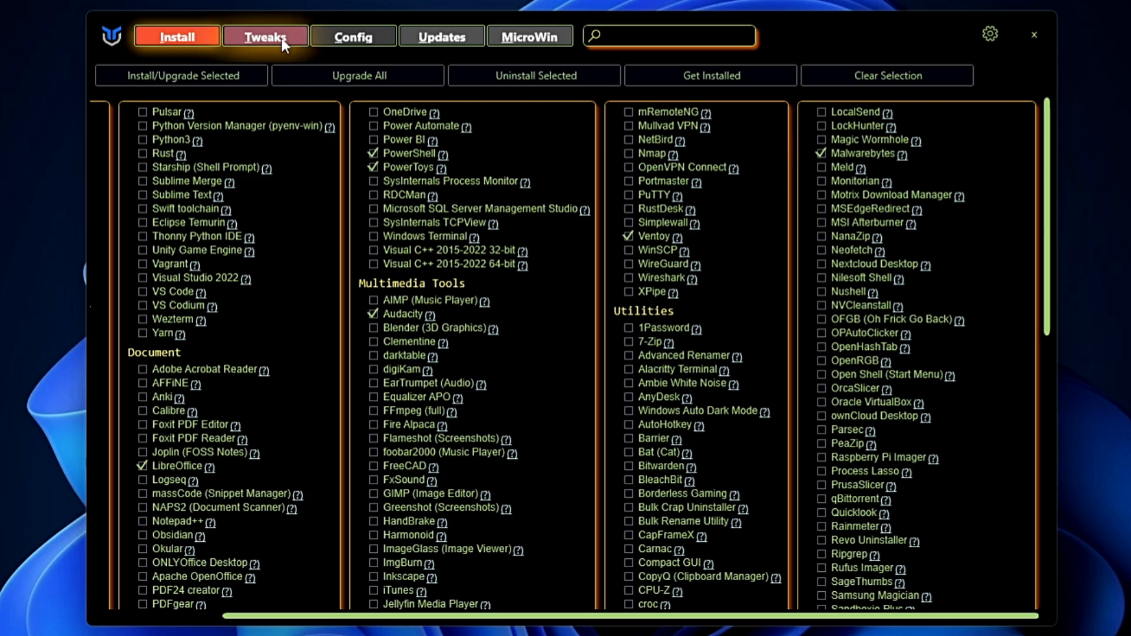
# Select the Standard tweaks with Adobe Debloat, keeping Delete Temporary Files unchecked.
pyautogui.click(264, 37)
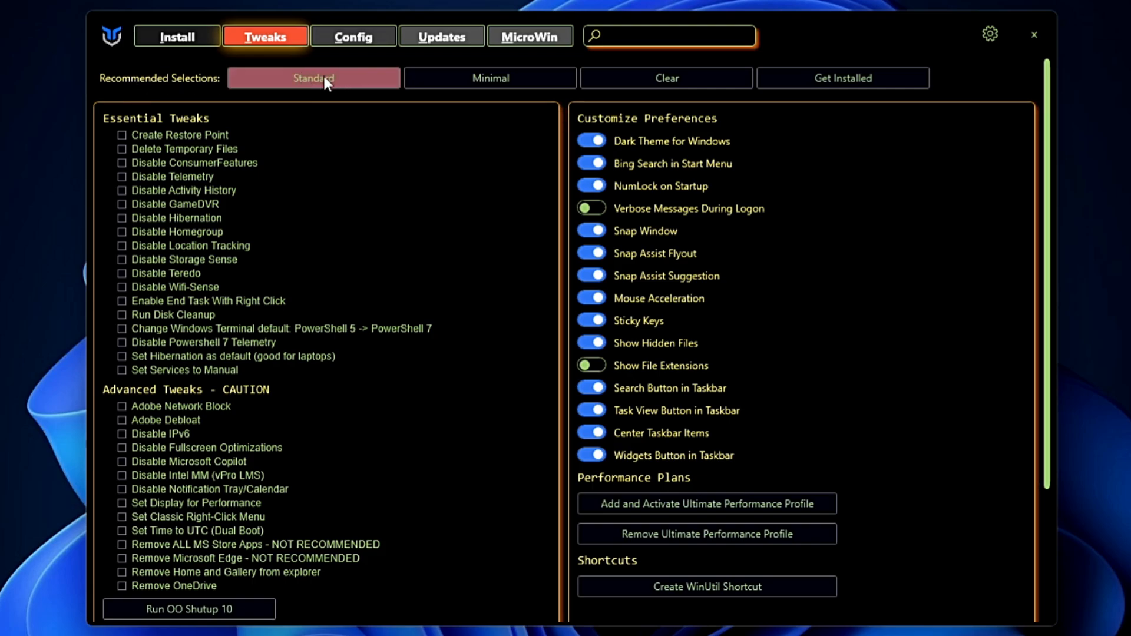
pyautogui.click(314, 78)
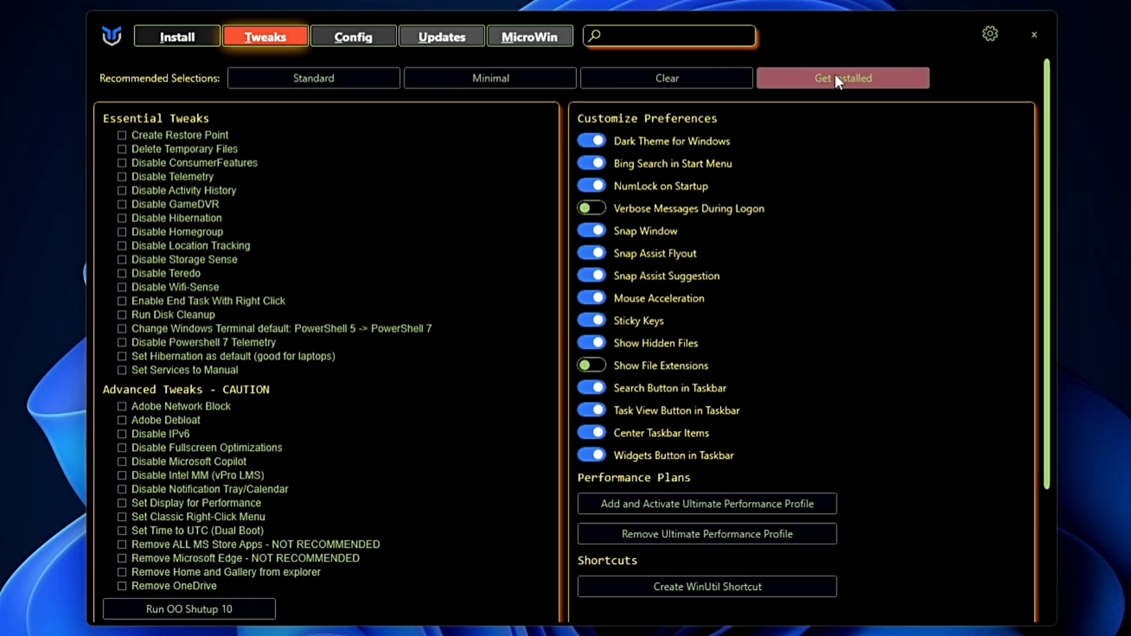
pyautogui.click(313, 78)
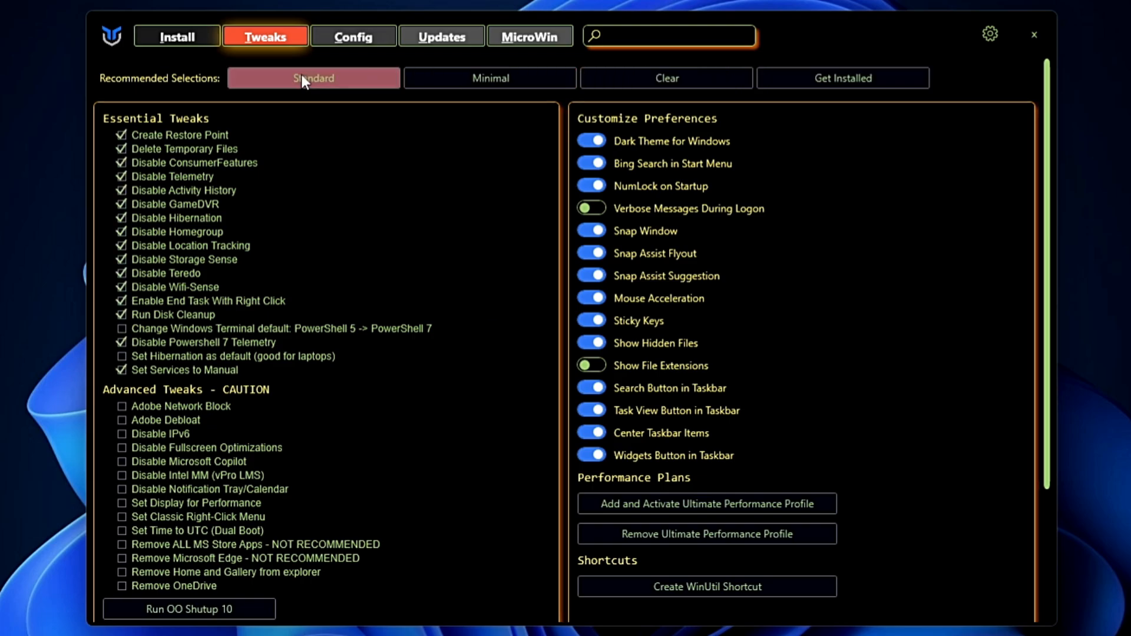
pyautogui.click(121, 420)
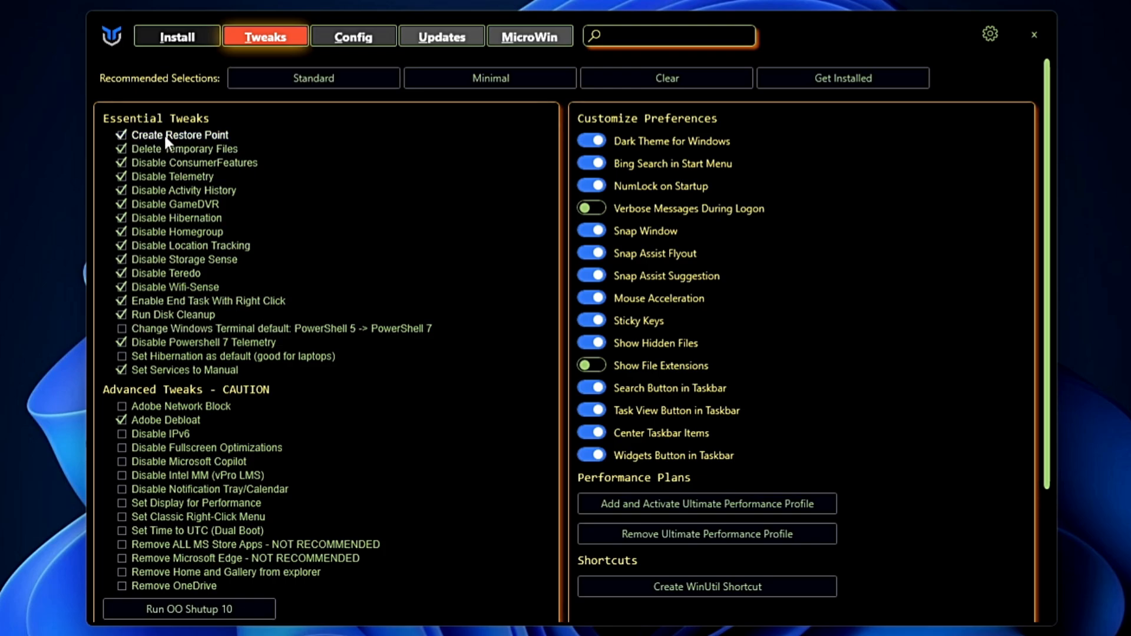
pyautogui.moveTo(184, 149)
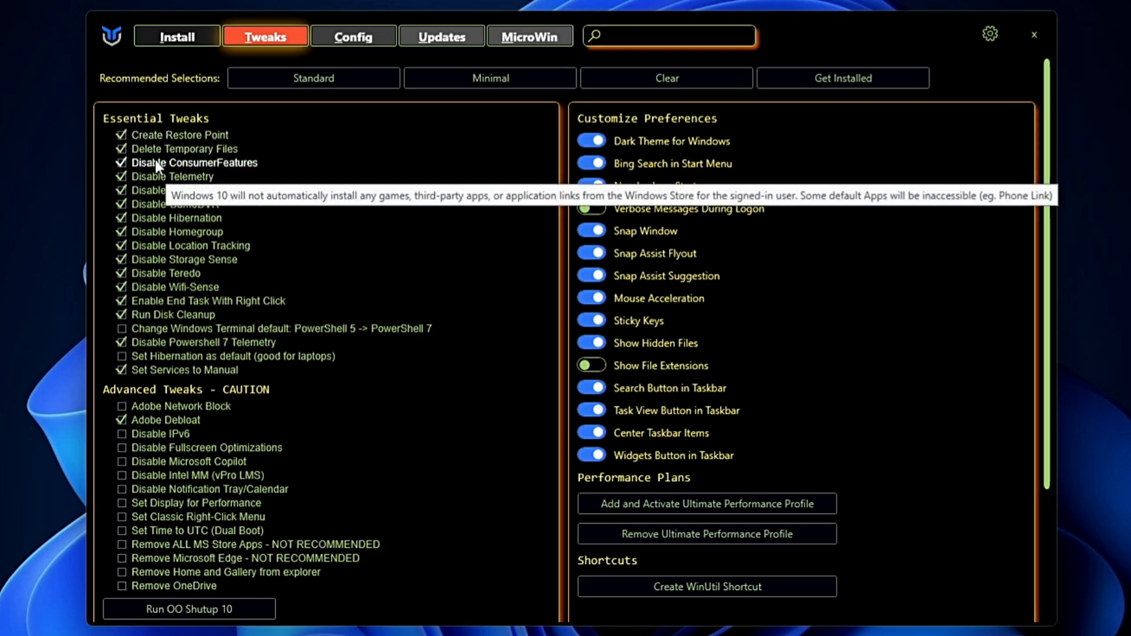
pyautogui.moveTo(221, 210)
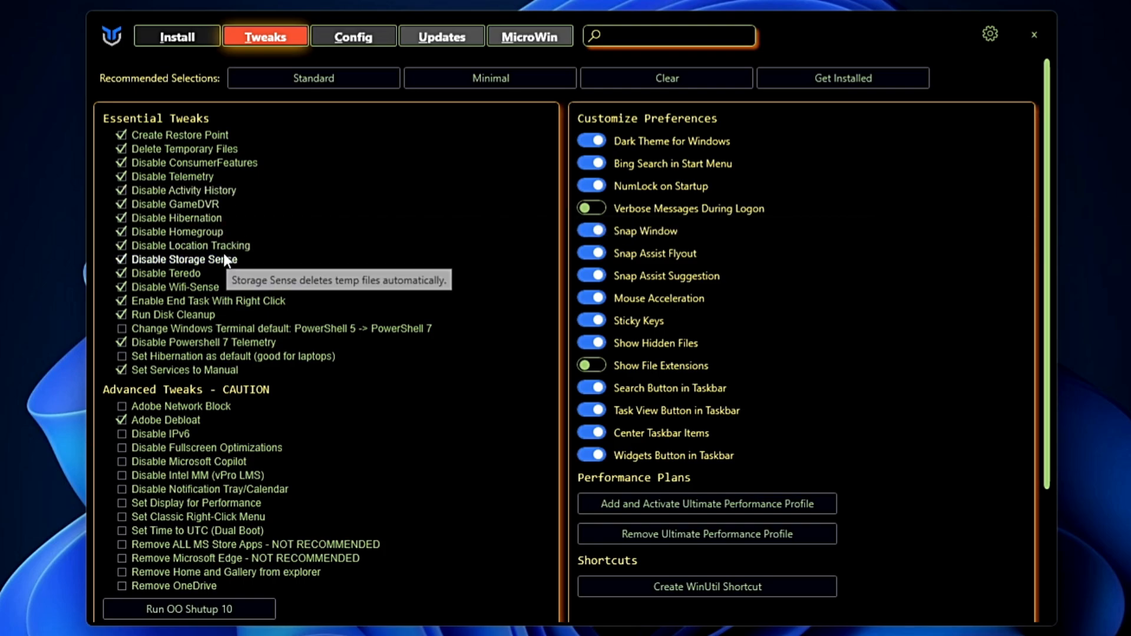
pyautogui.moveTo(320, 272)
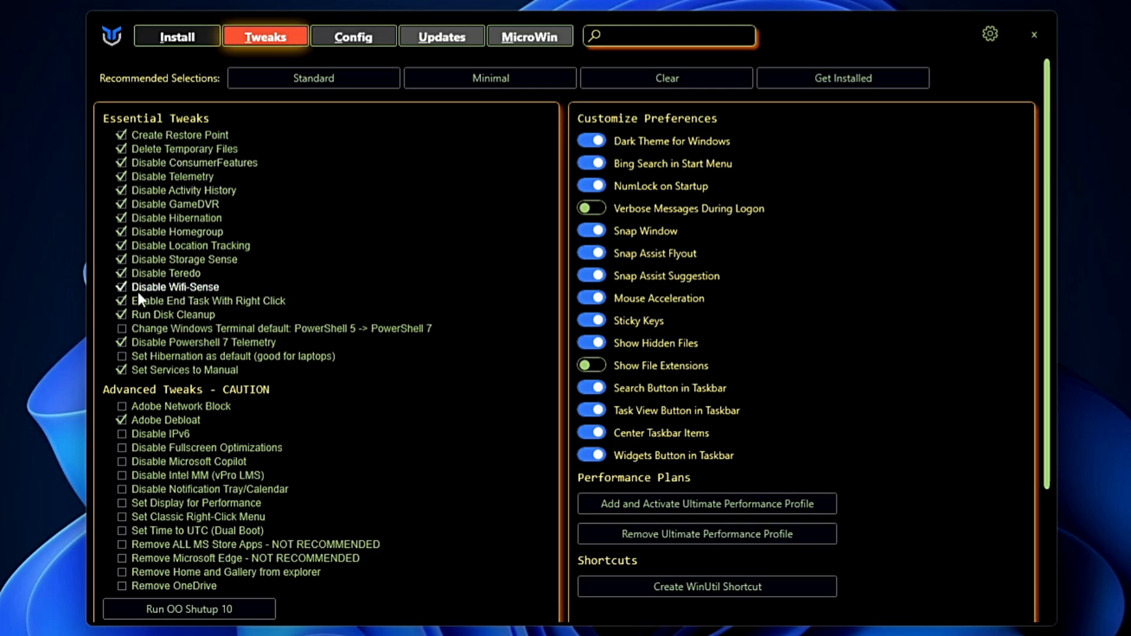
pyautogui.click(123, 148)
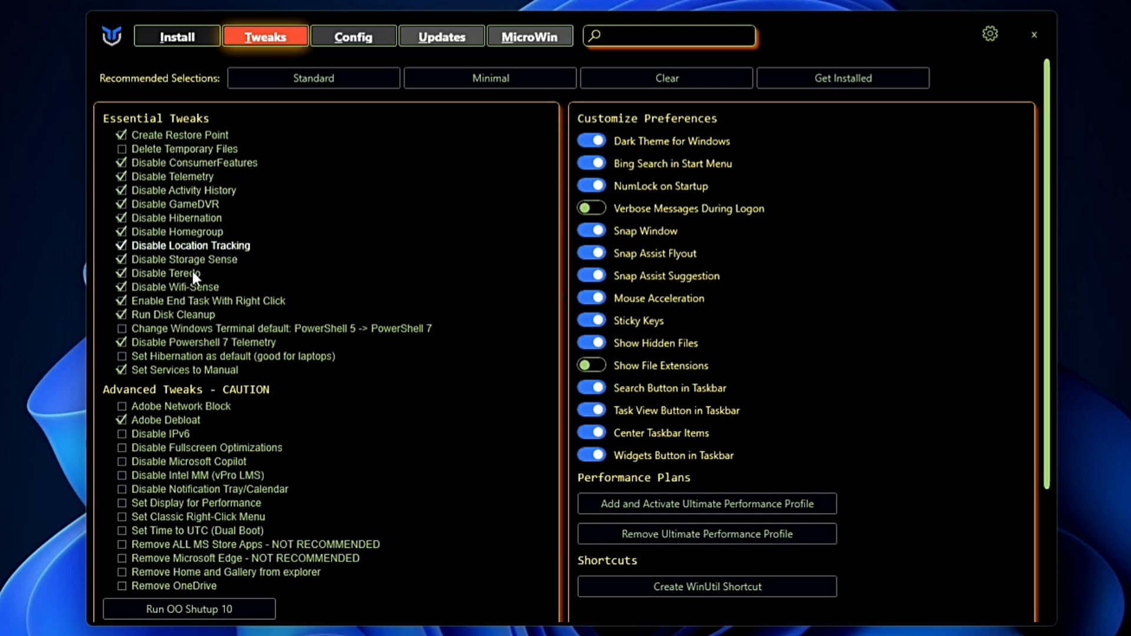
# Tick Disable IPv6, Fullscreen Optimizations, Copilot, and Remove Edge, Home/Gallery and OneDrive.
pyautogui.scroll(-3)
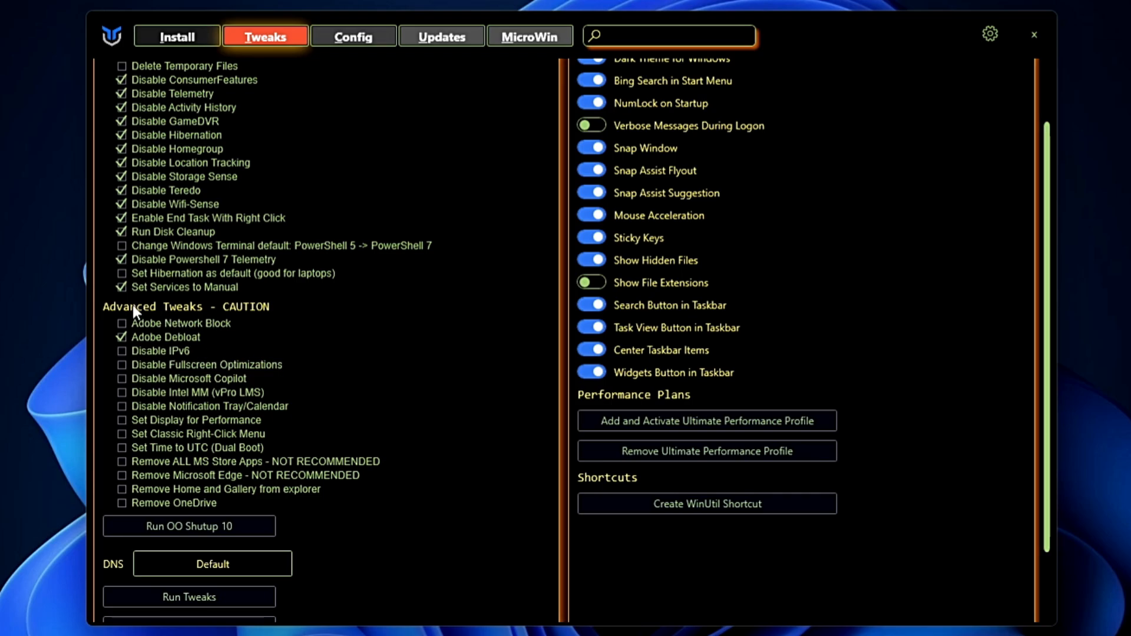
pyautogui.click(121, 351)
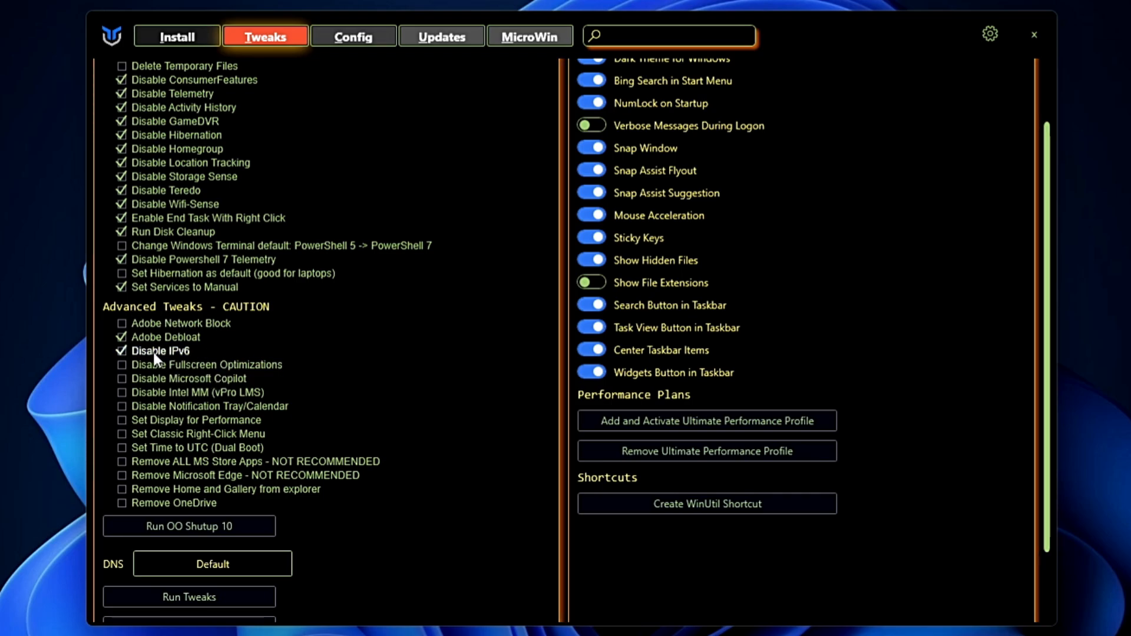
pyautogui.click(122, 364)
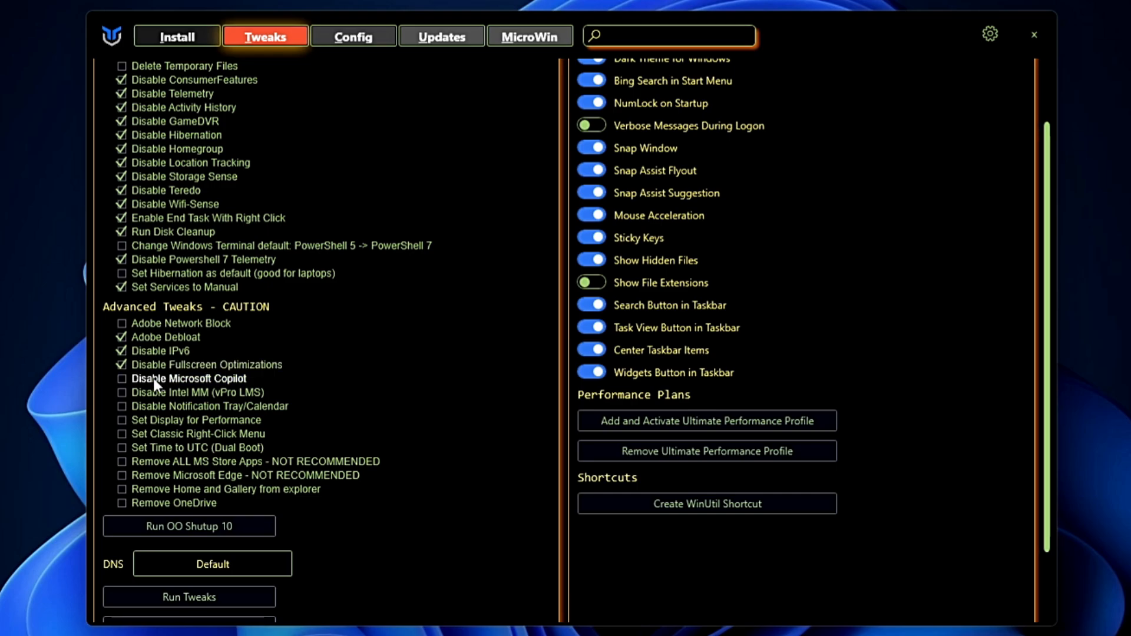
pyautogui.click(121, 378)
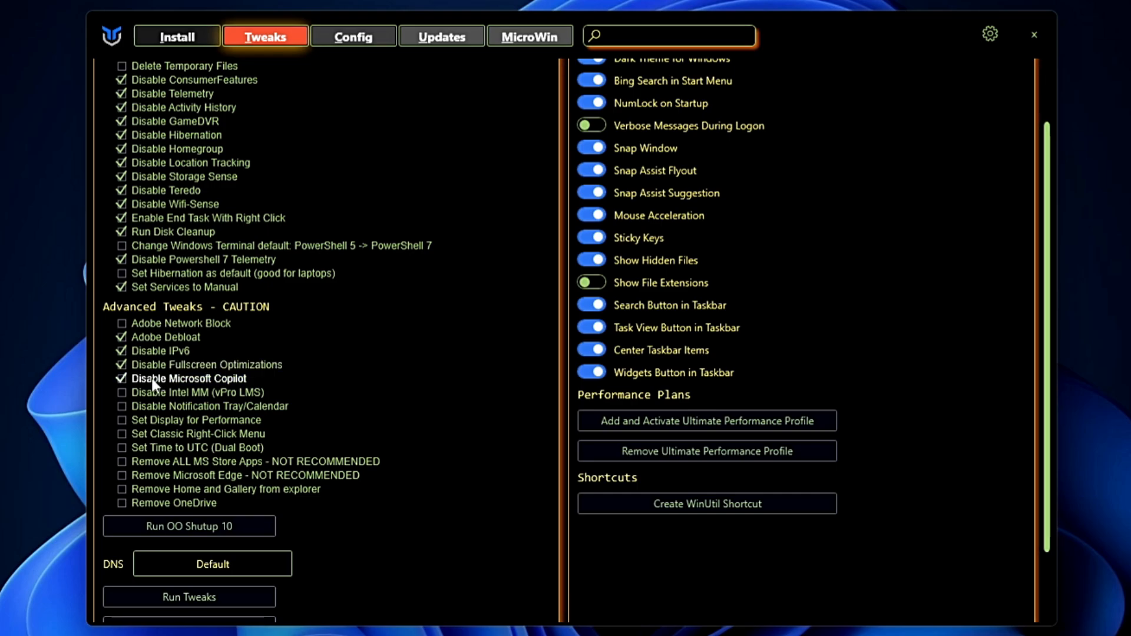
pyautogui.moveTo(152, 480)
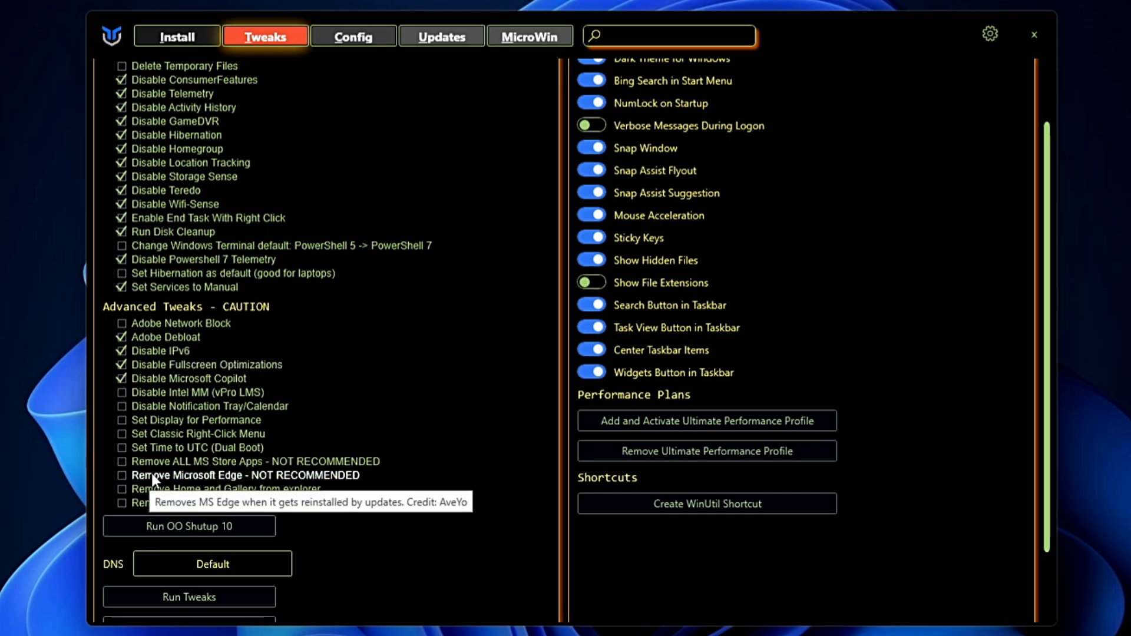
pyautogui.click(122, 475)
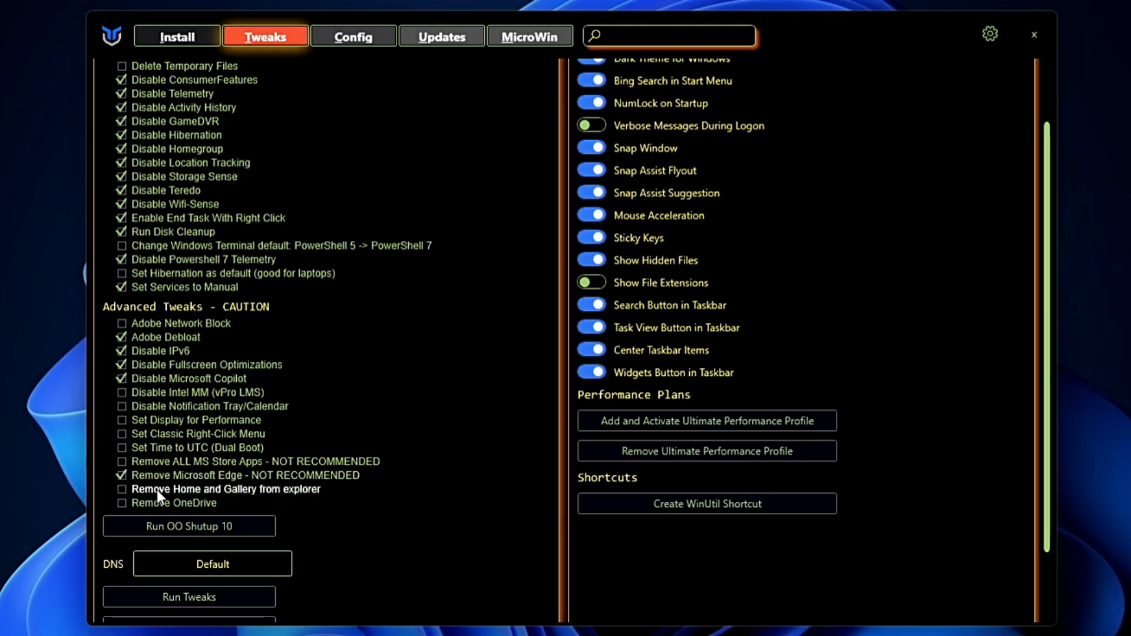
pyautogui.click(122, 488)
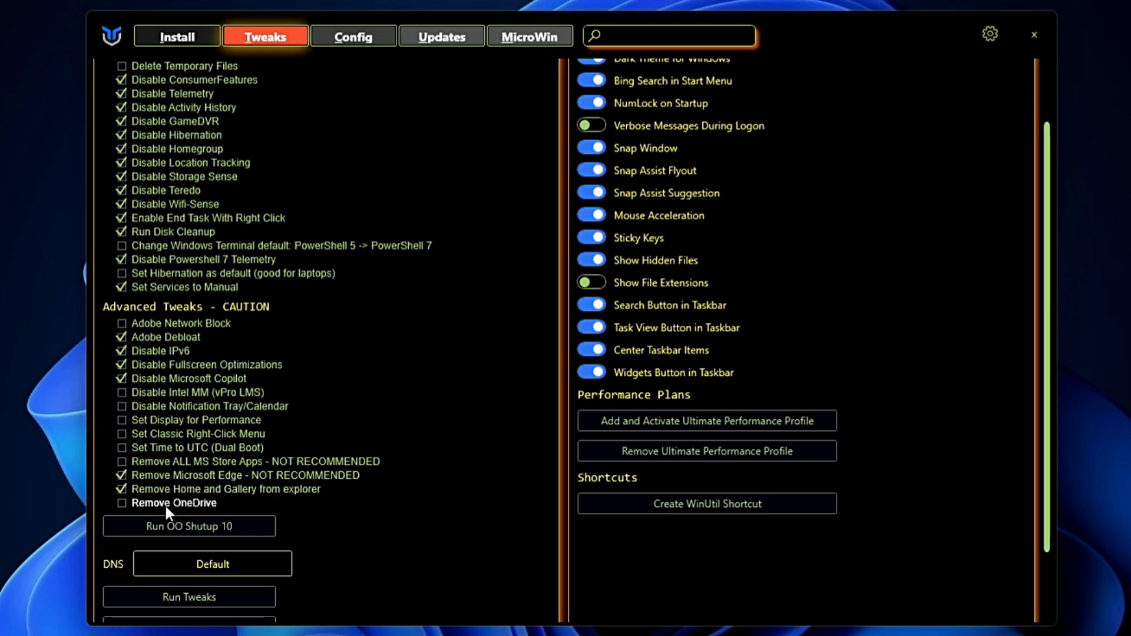
pyautogui.click(122, 504)
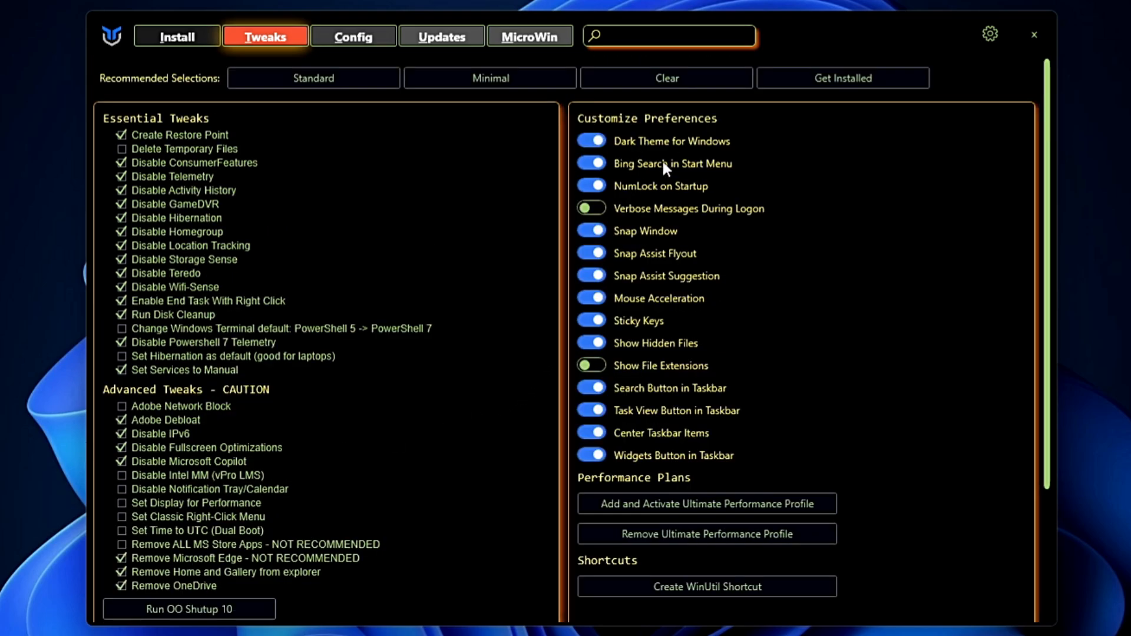
pyautogui.moveTo(634, 144)
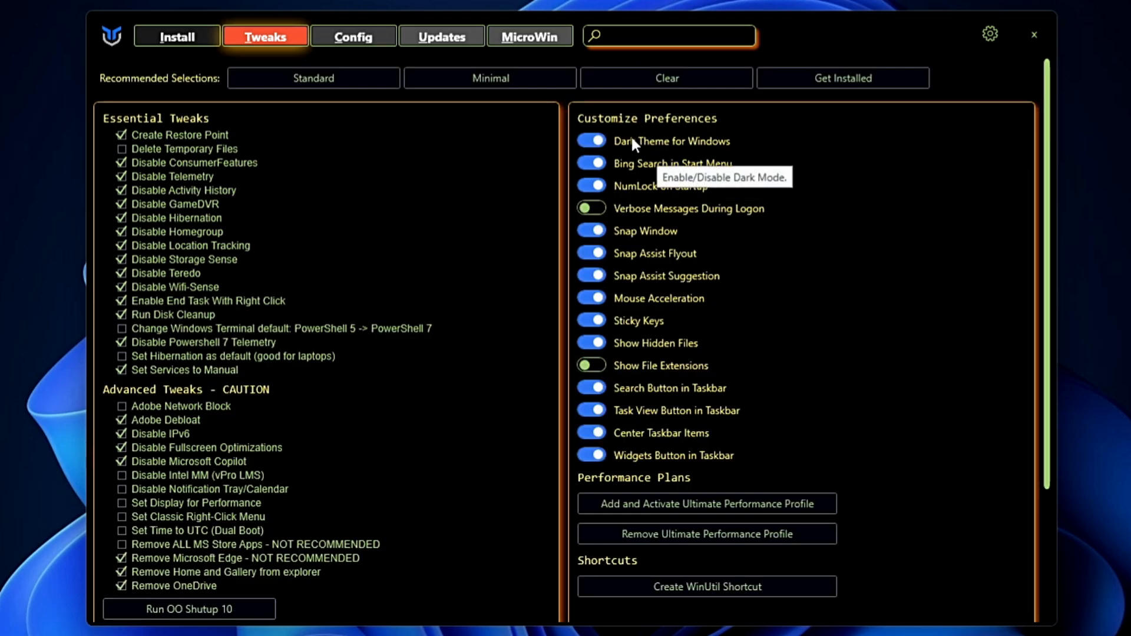
pyautogui.moveTo(682, 143)
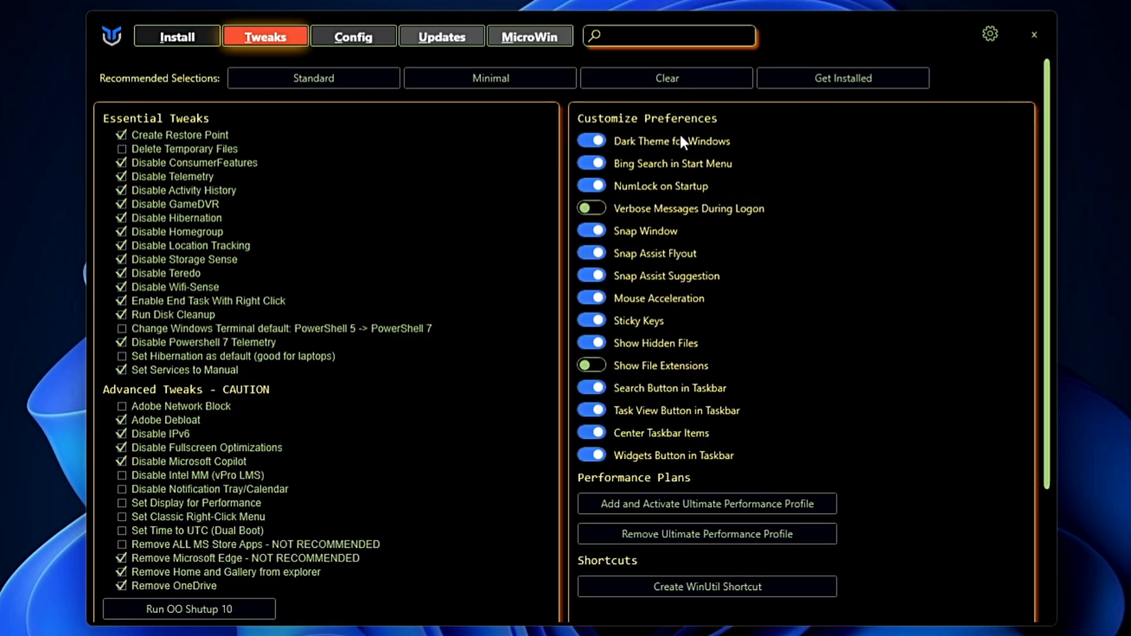
pyautogui.moveTo(721, 144)
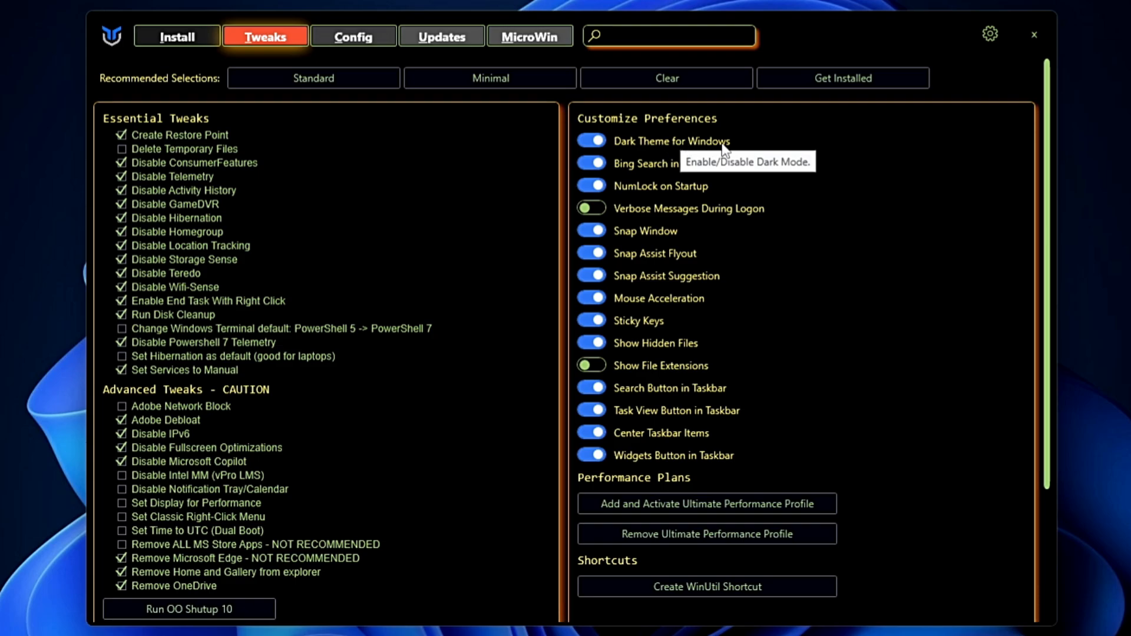
pyautogui.moveTo(664, 176)
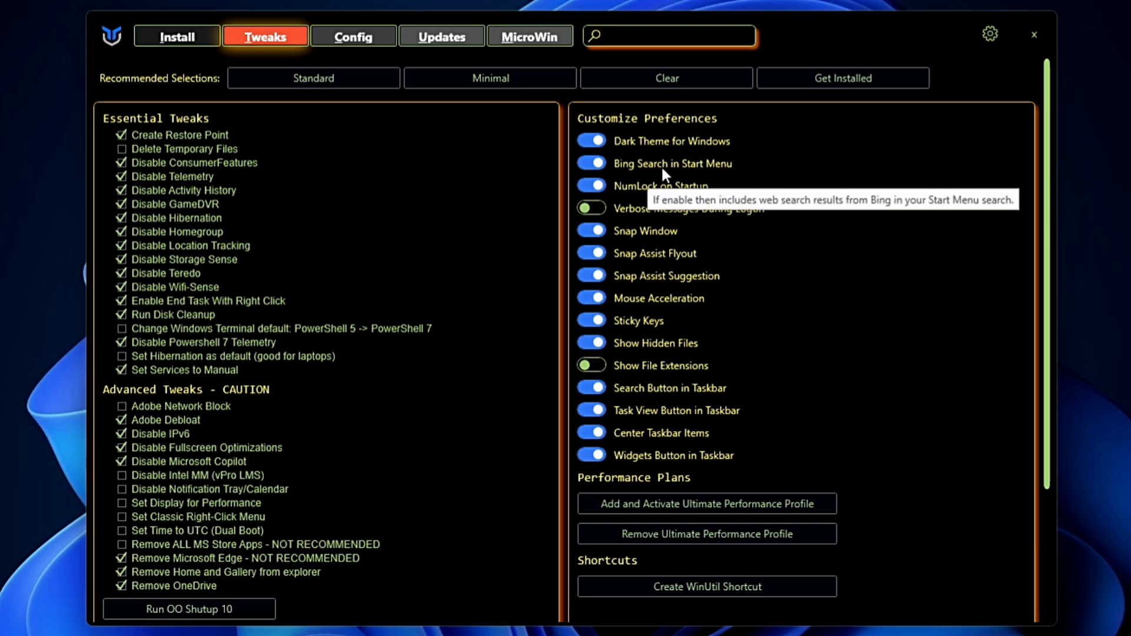
# Switch off Bing Search in Start Menu and toggle mouse acceleration in Customize Preferences.
pyautogui.click(591, 162)
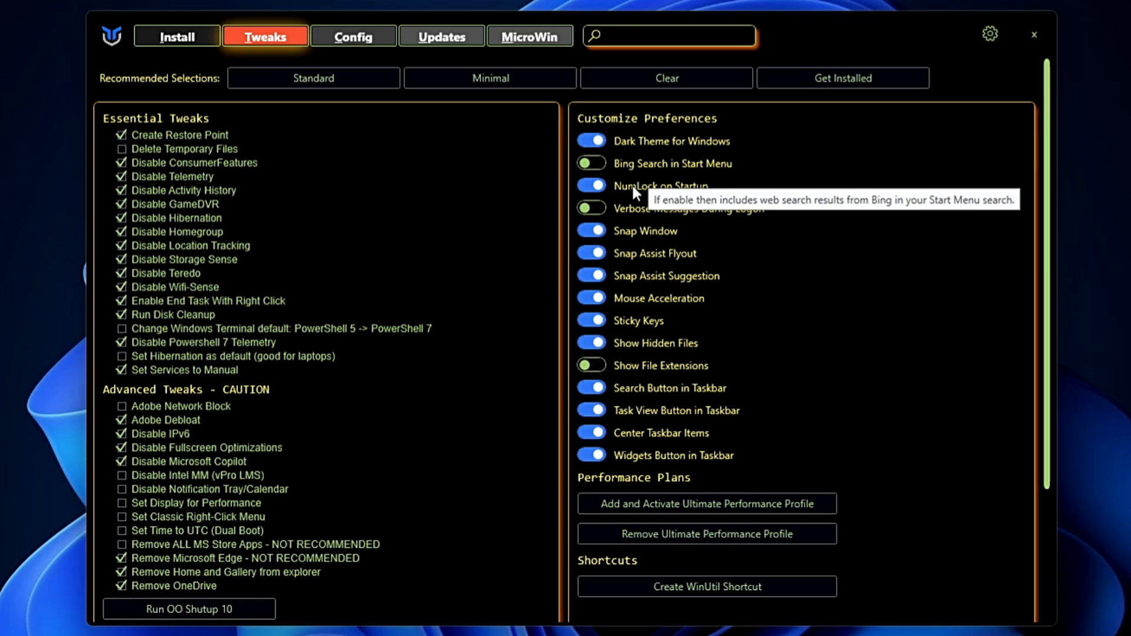
pyautogui.moveTo(653, 238)
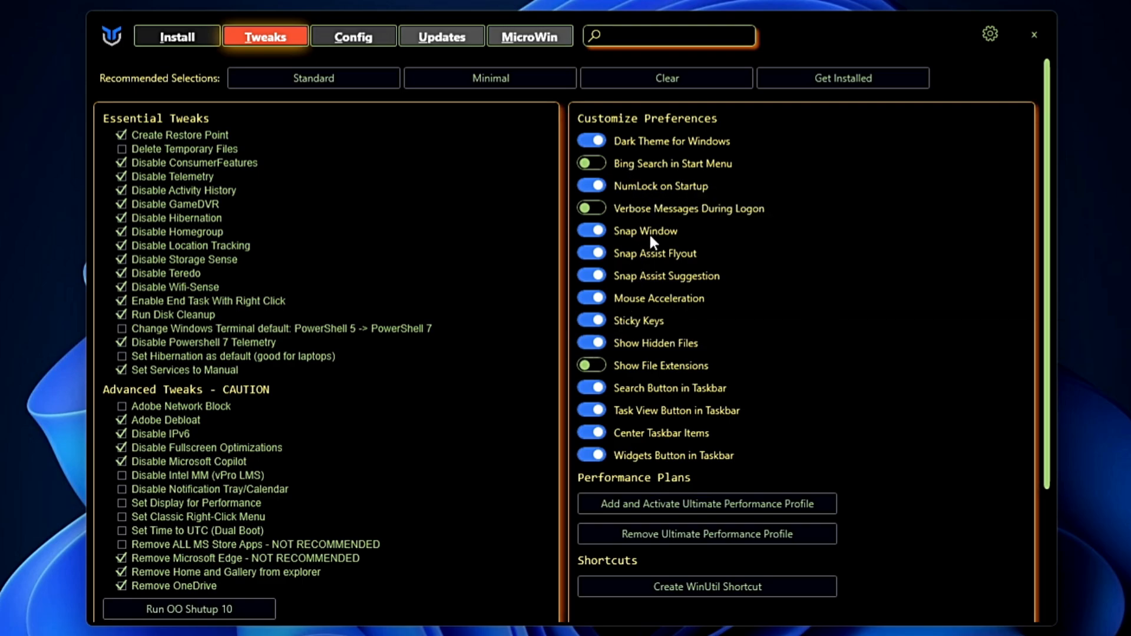
pyautogui.moveTo(658, 299)
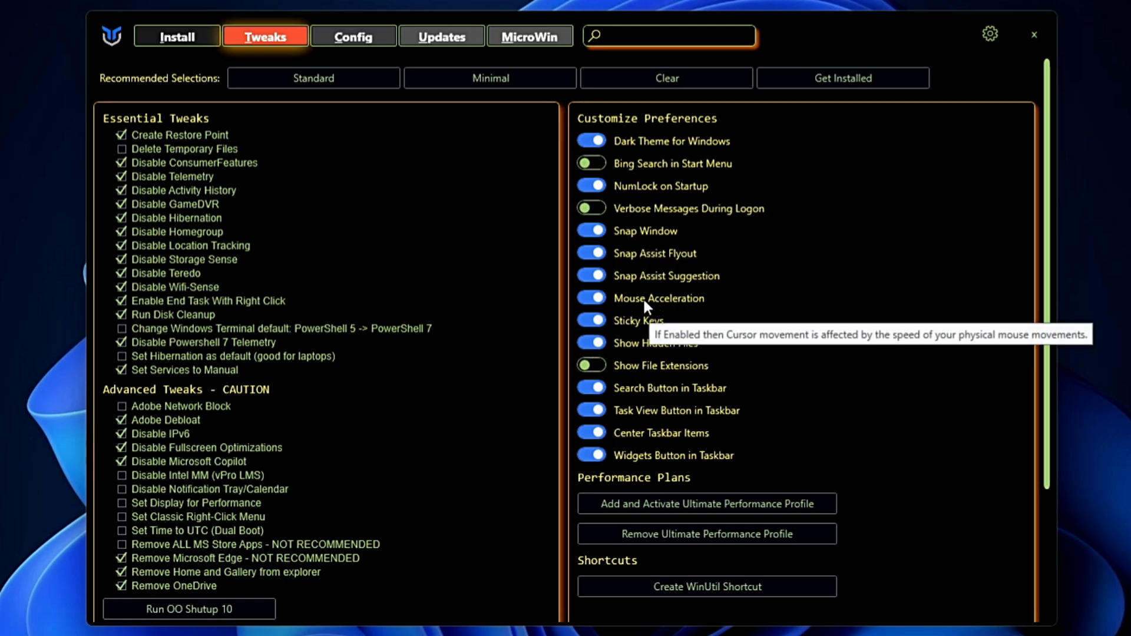
pyautogui.click(590, 298)
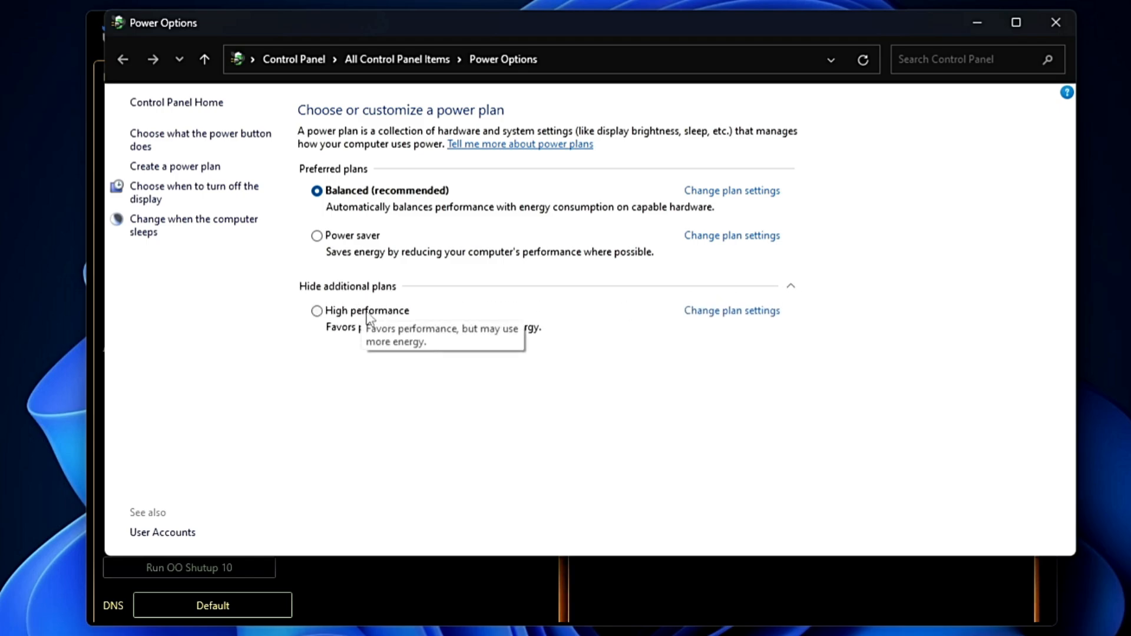
# Make High performance the selected plan in Control Panel's Power Options.
pyautogui.click(317, 310)
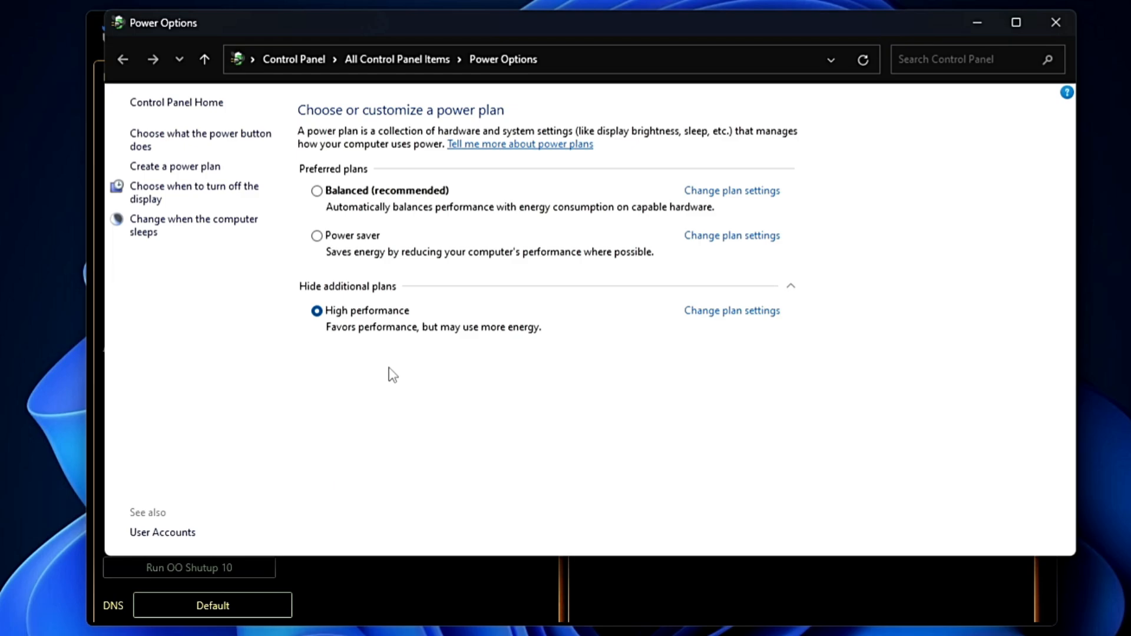
pyautogui.moveTo(959, 11)
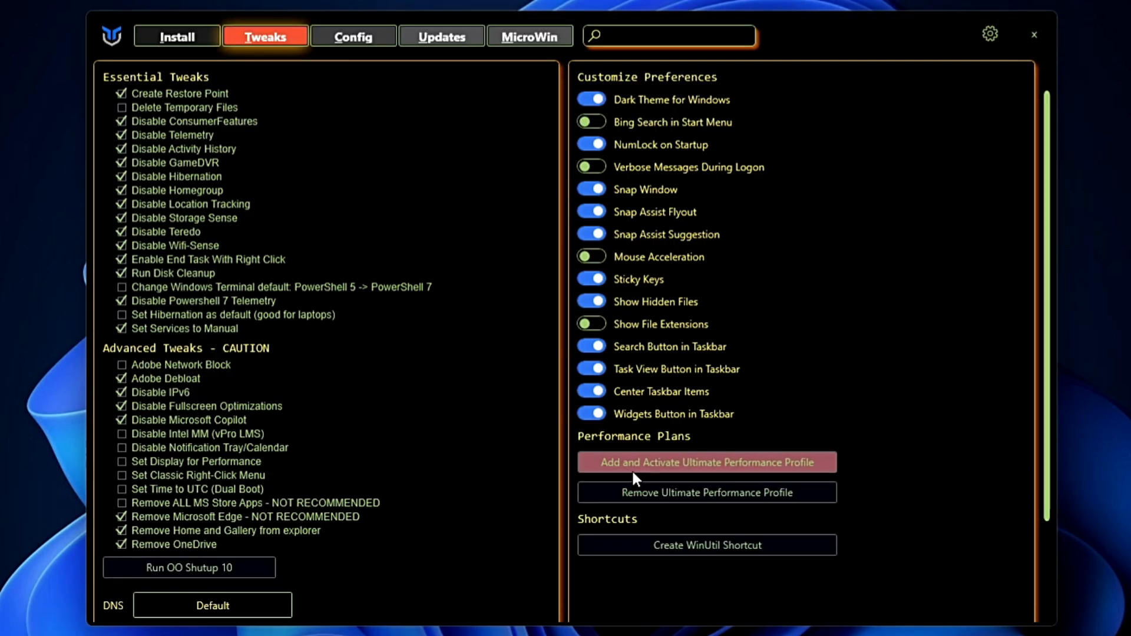
pyautogui.moveTo(683, 469)
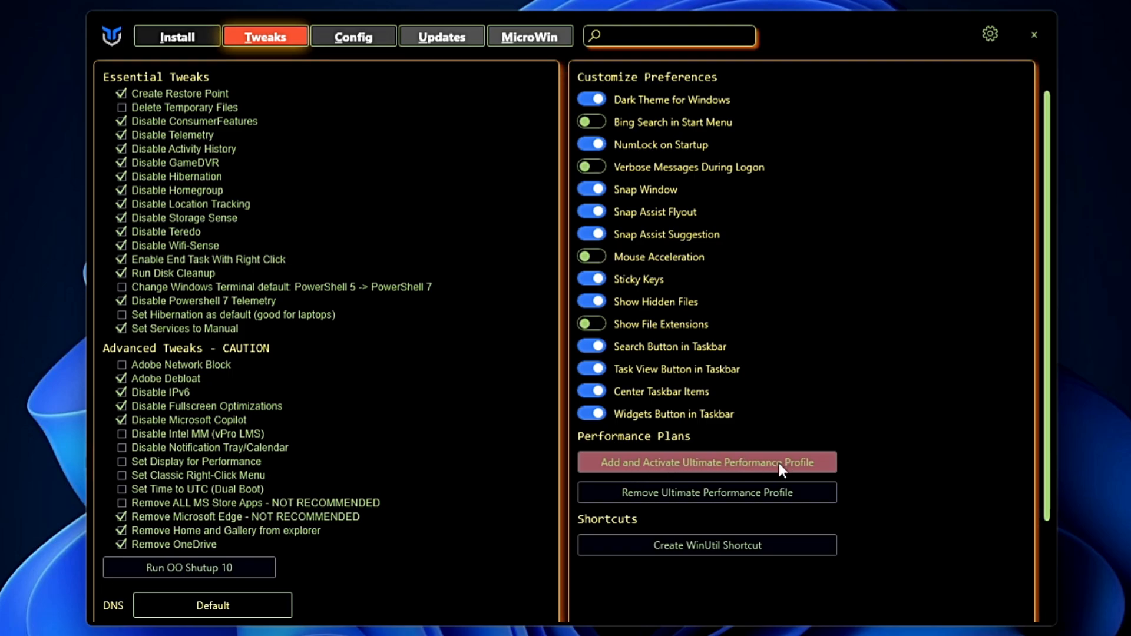
pyautogui.moveTo(778, 475)
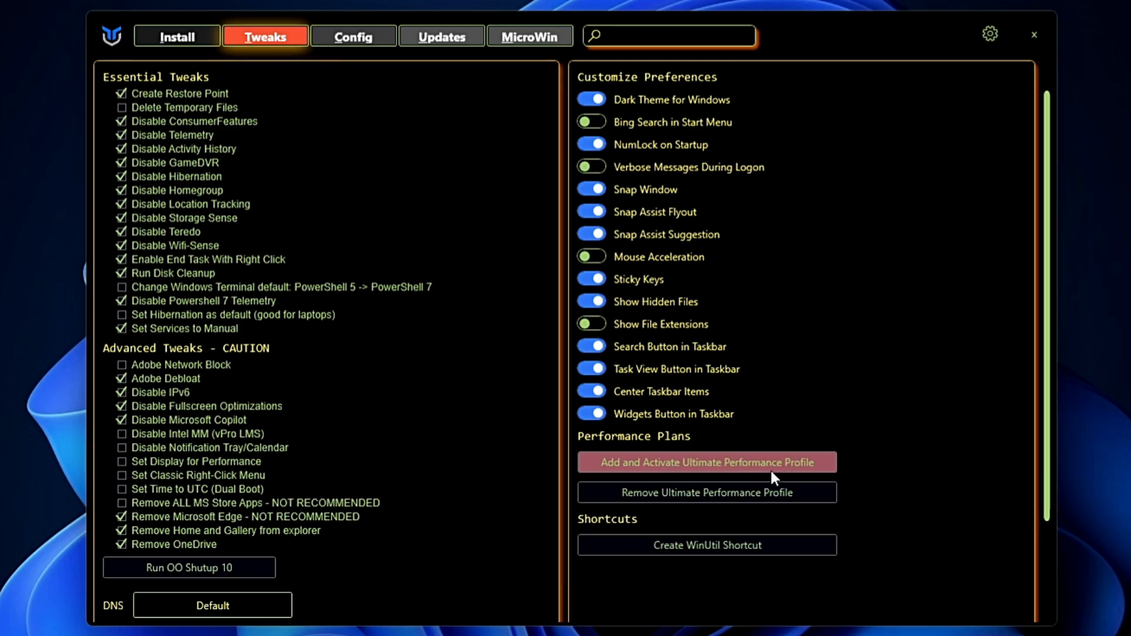
# Add and activate the Ultimate Performance power plan from the Tweaks tab.
pyautogui.click(706, 462)
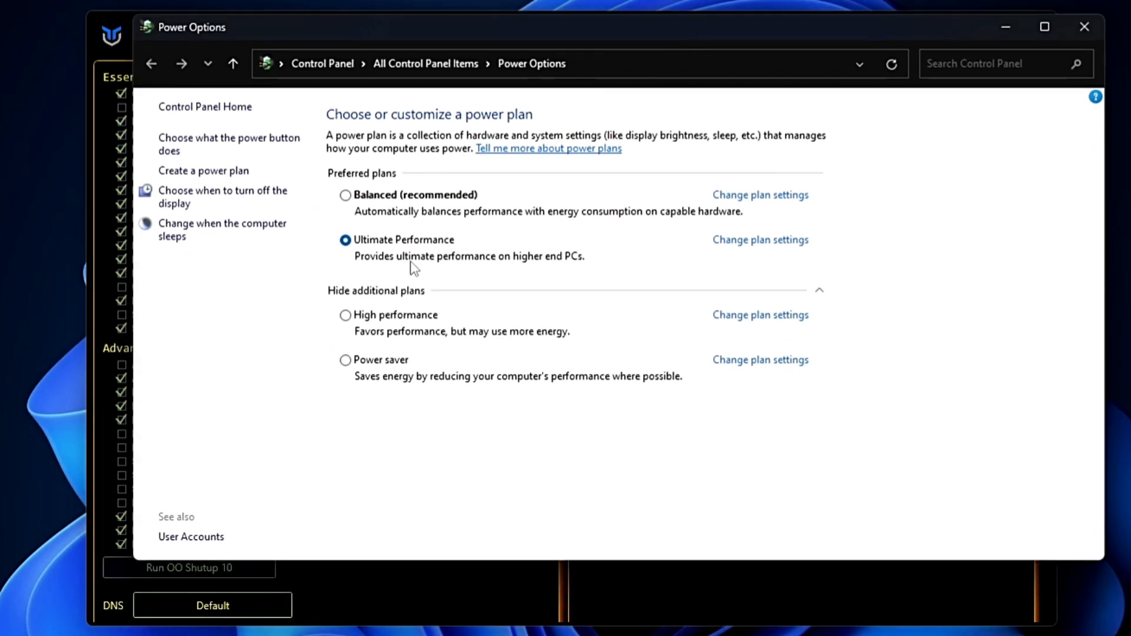
pyautogui.moveTo(435, 247)
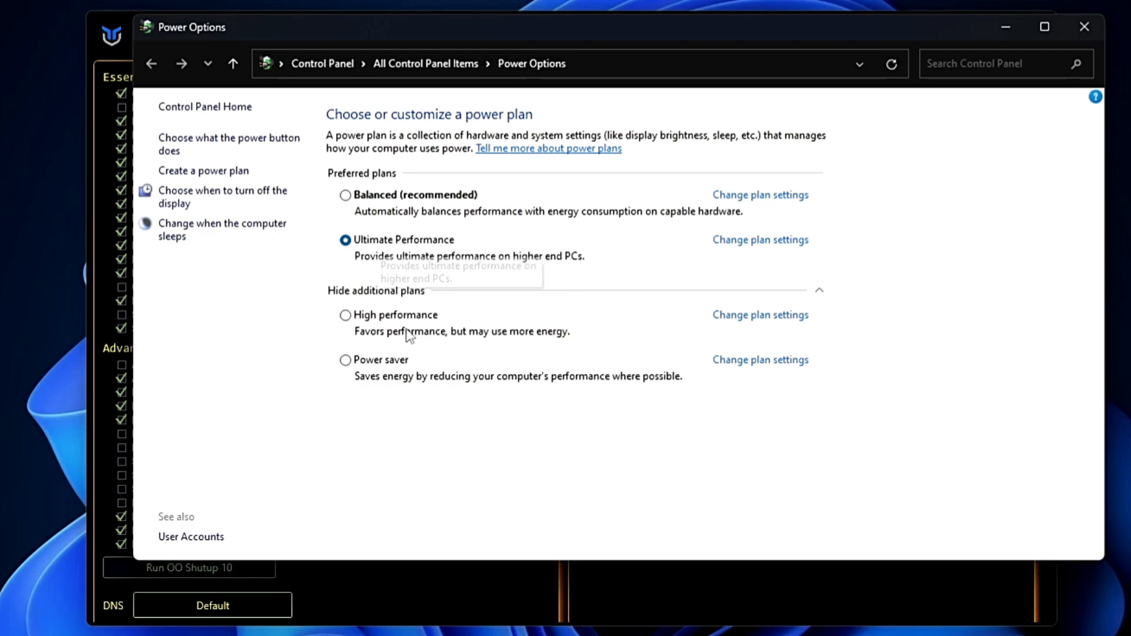
pyautogui.moveTo(386, 294)
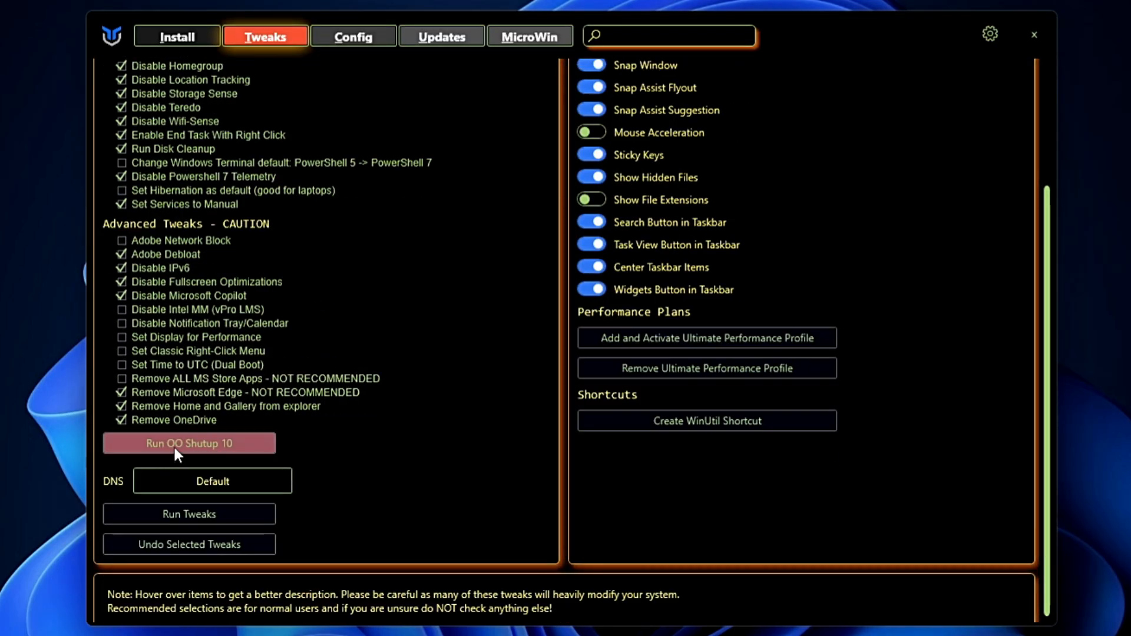
pyautogui.moveTo(205, 456)
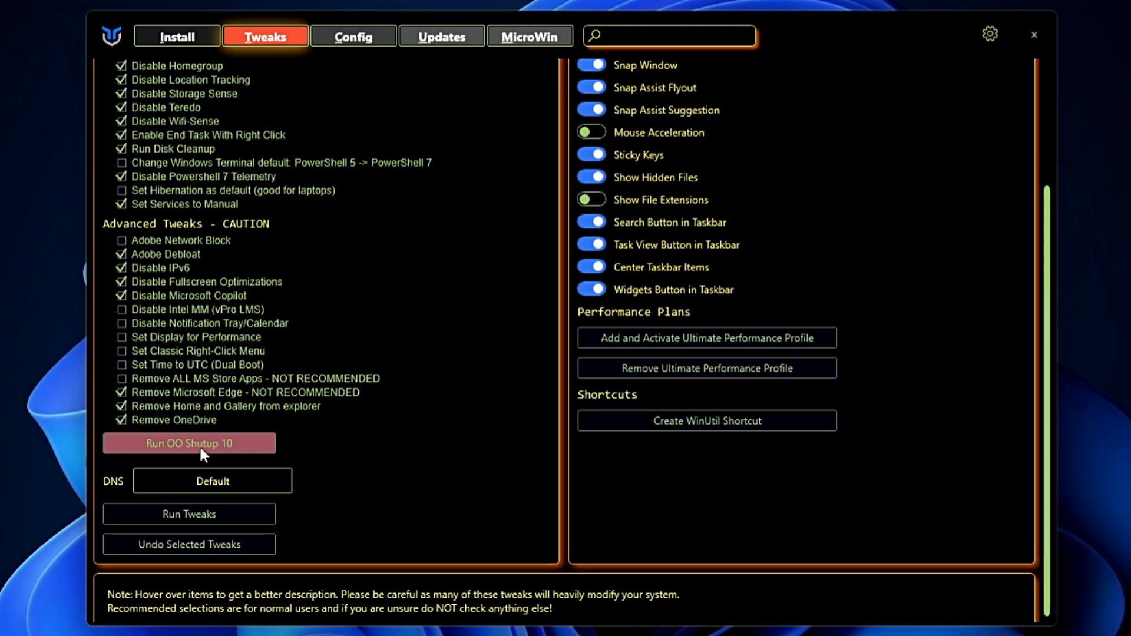
# Launch the O&O ShutUp10++ privacy tool from WinUtil's Tweaks list.
pyautogui.click(204, 445)
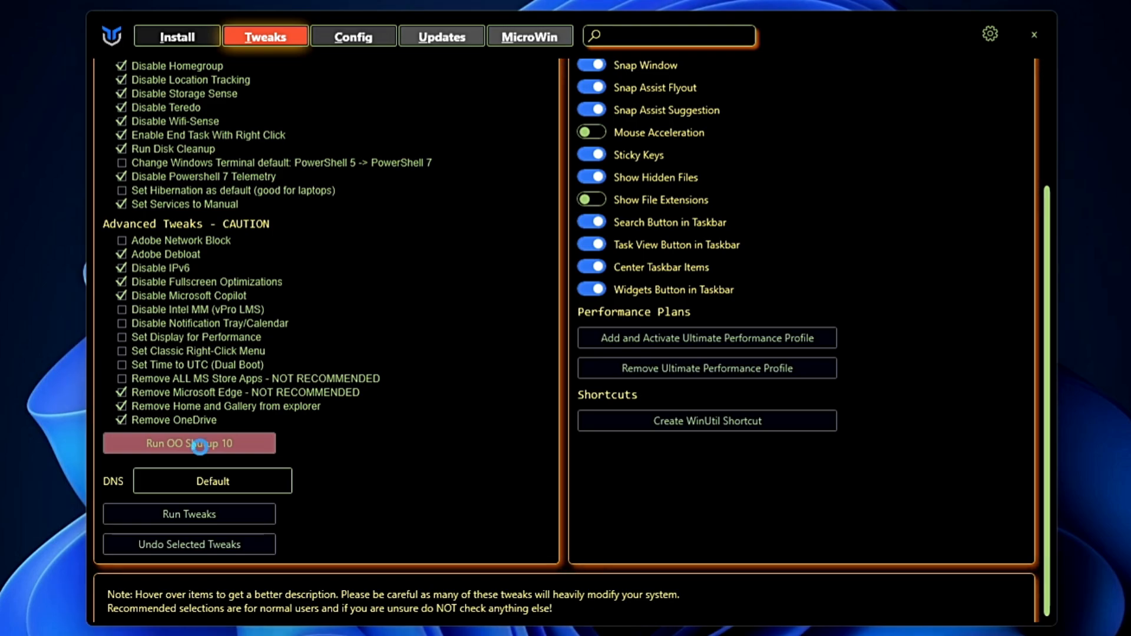
pyautogui.click(189, 443)
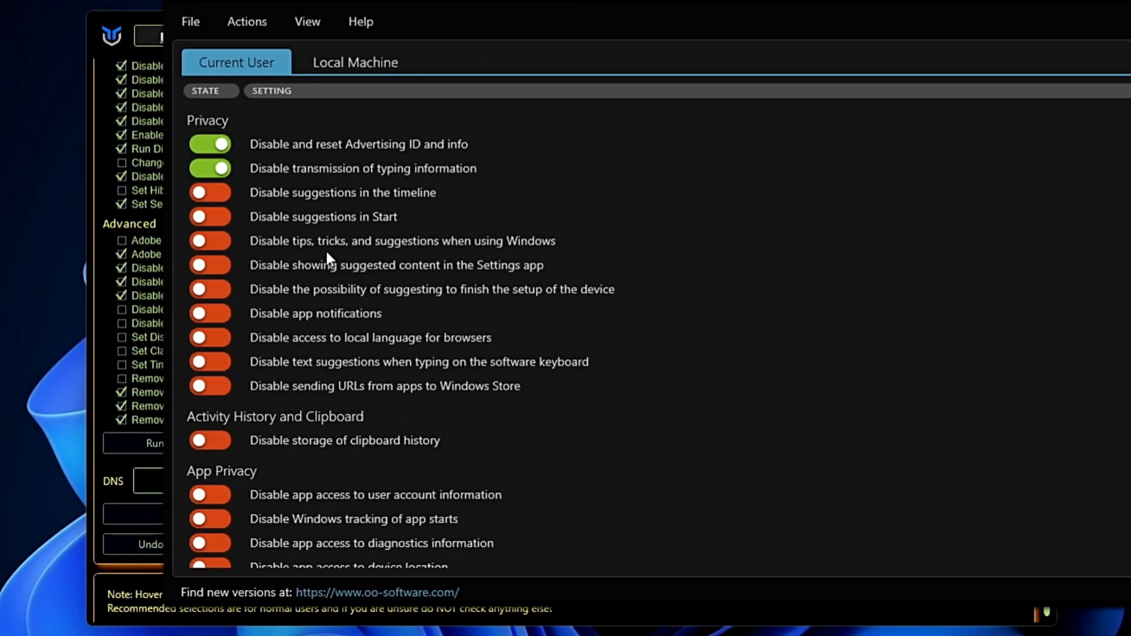
# Apply a recommended settings preset from the Actions menu, continuing past the restore-point warning.
pyautogui.scroll(-3)
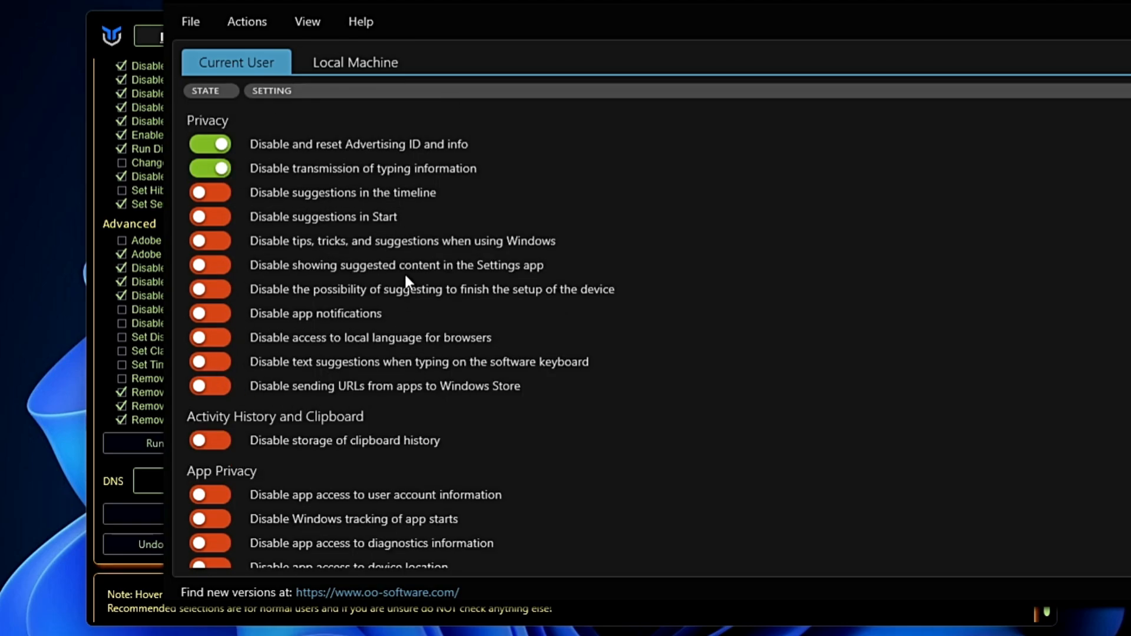
pyautogui.click(246, 21)
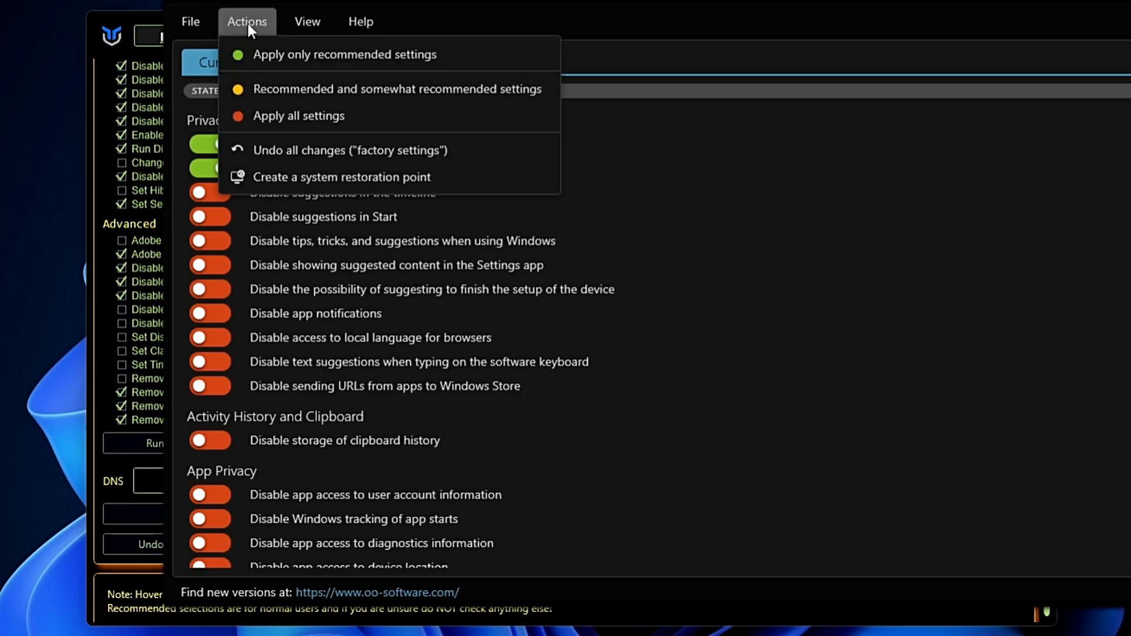
pyautogui.moveTo(345, 54)
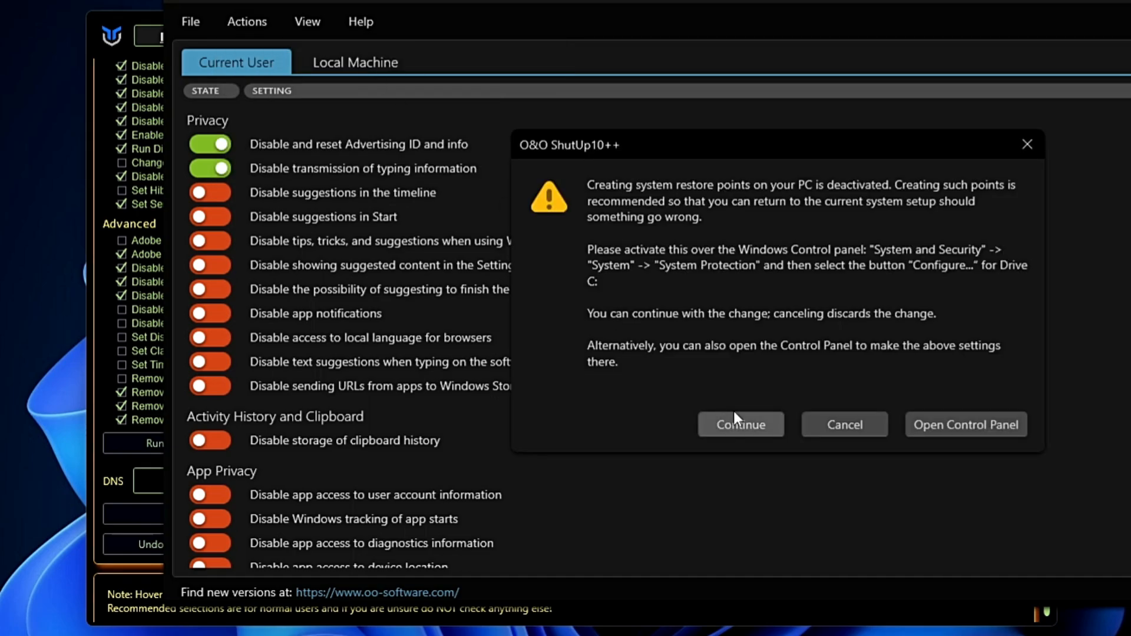
pyautogui.click(741, 424)
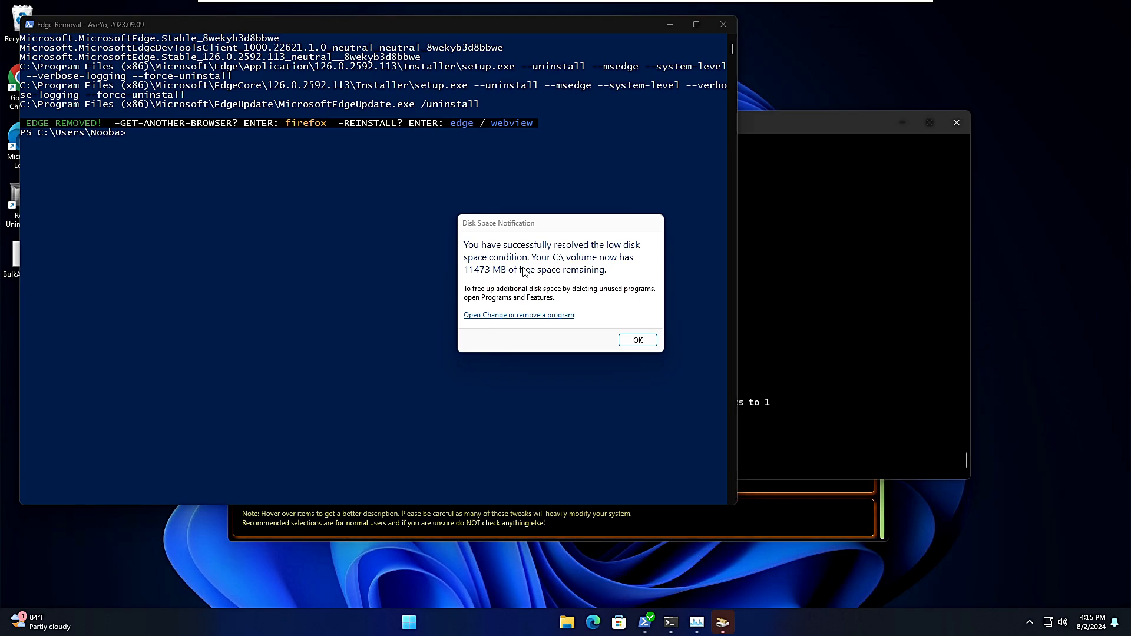
# Dismiss the Disk Space Notification, close the Edge Removal console and bring up Task Manager.
pyautogui.click(636, 340)
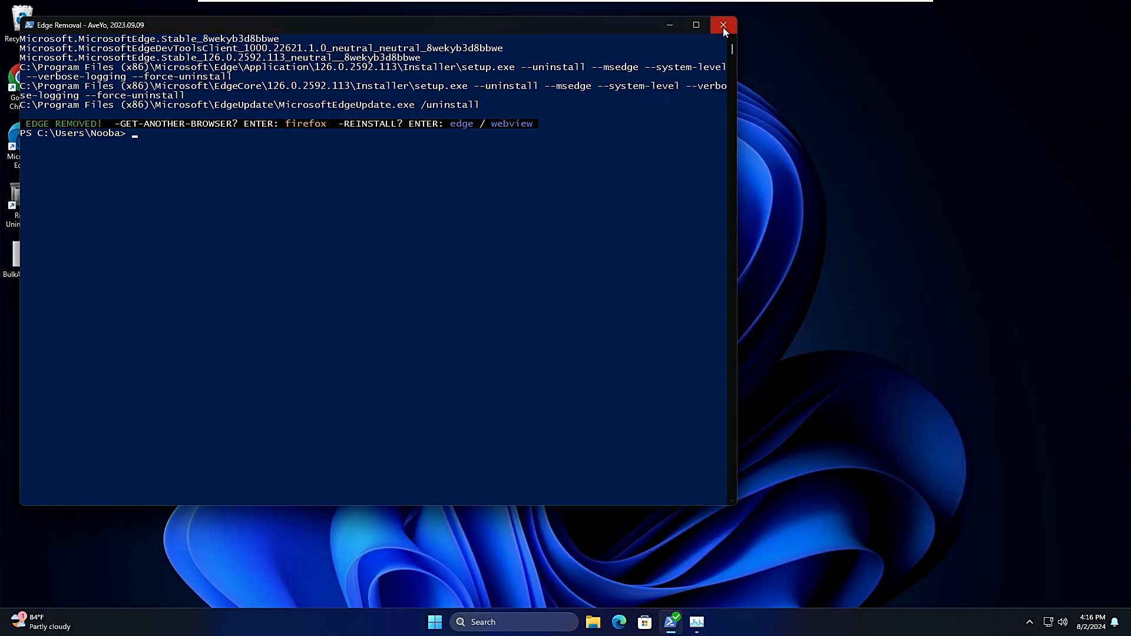
pyautogui.click(722, 25)
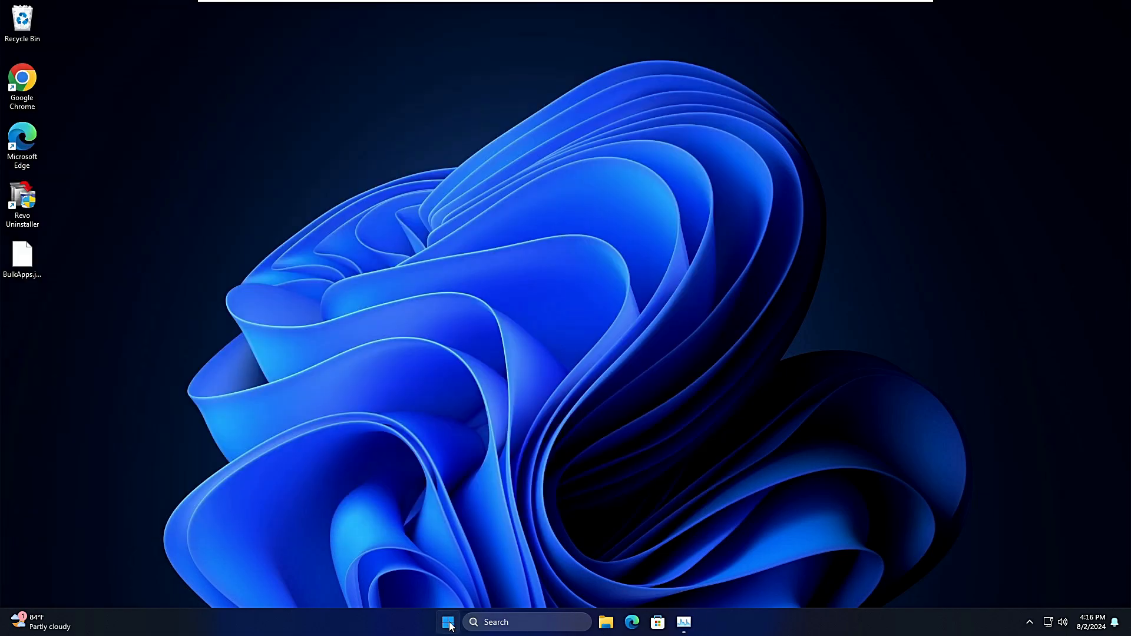
pyautogui.click(448, 623)
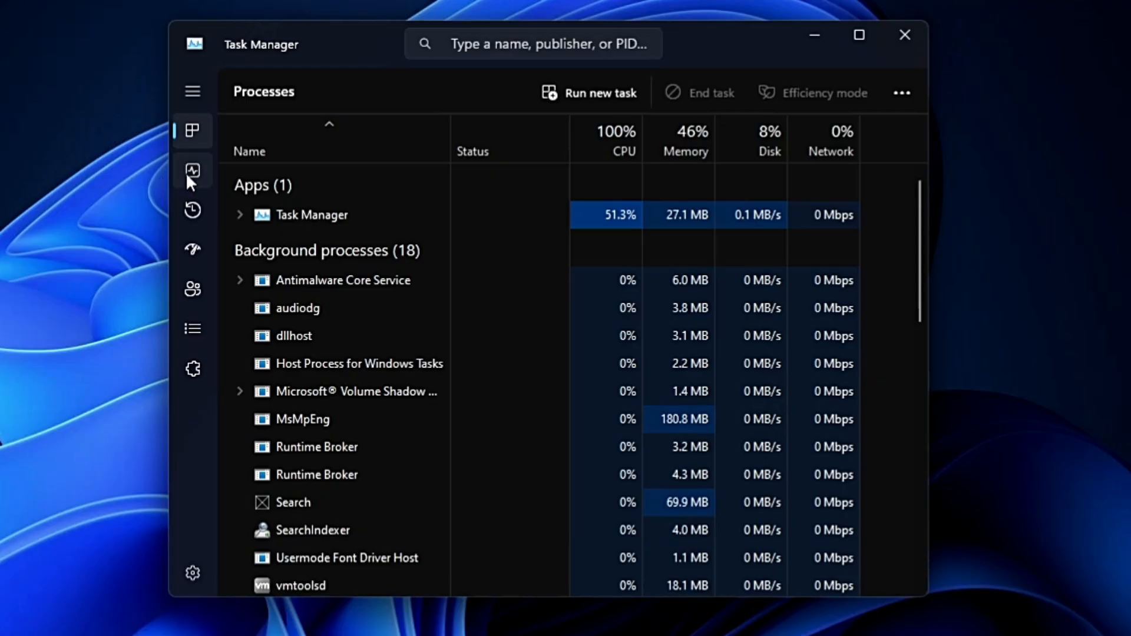
# Review the Performance page's CPU and process figures, then close Task Manager.
pyautogui.click(192, 171)
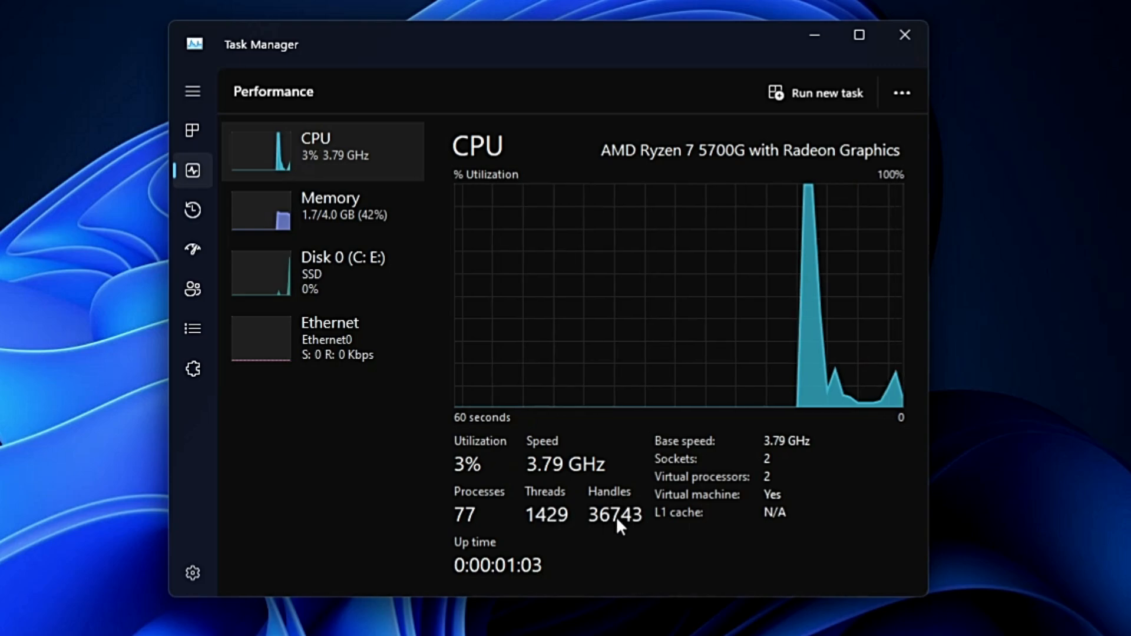
pyautogui.moveTo(563, 537)
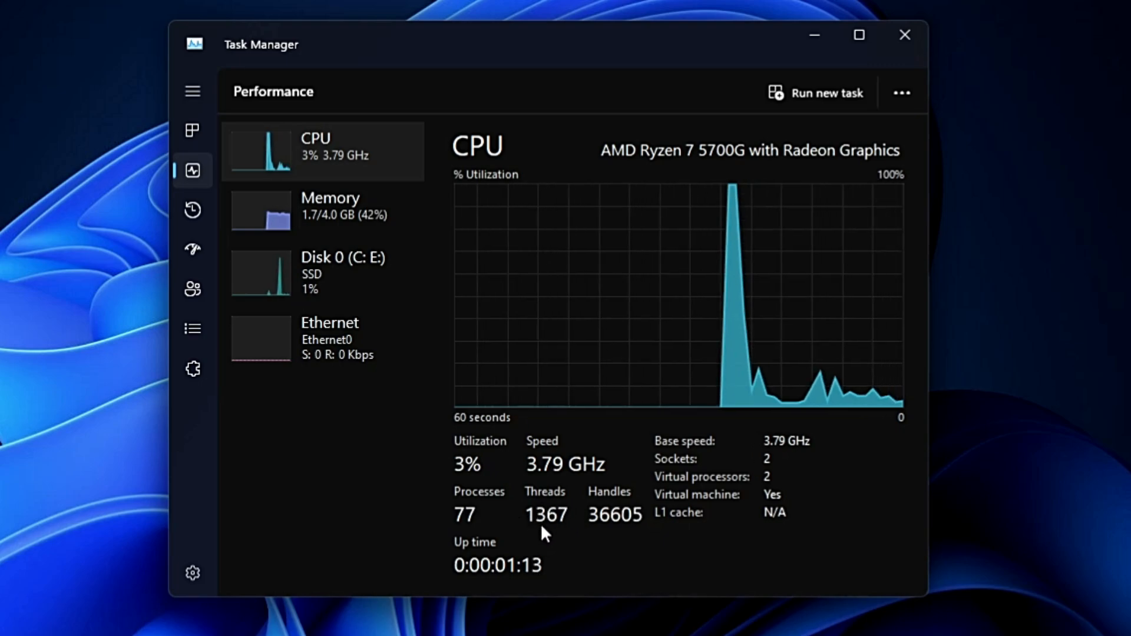
pyautogui.click(904, 34)
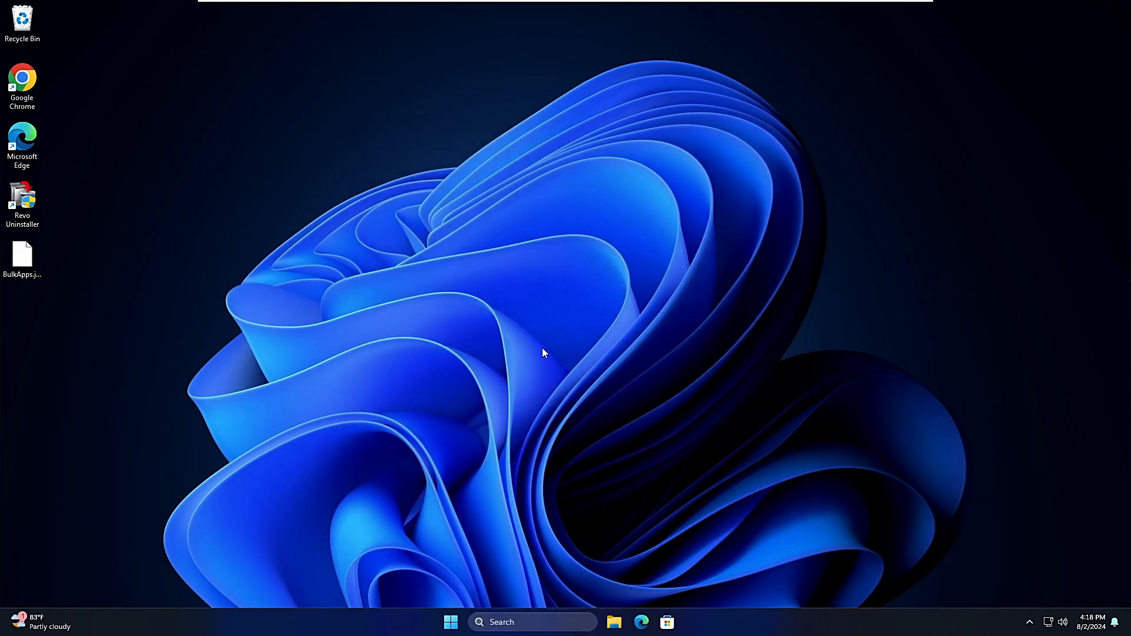
# Uninstall Cortana from the Start menu's All apps list and check the remaining apps.
pyautogui.click(450, 623)
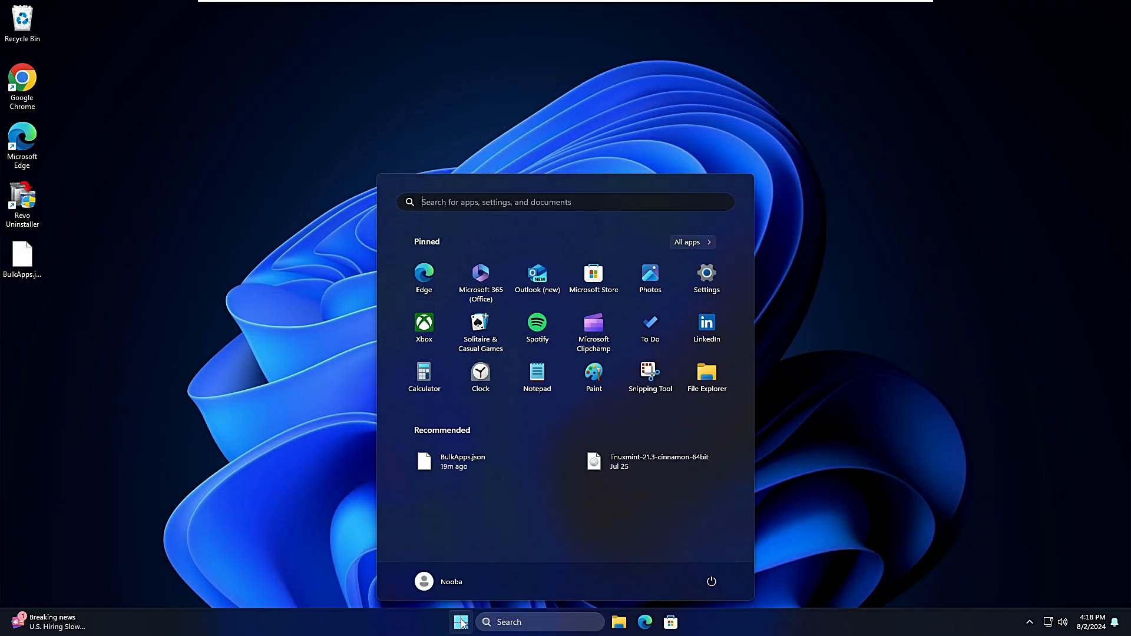
pyautogui.click(686, 241)
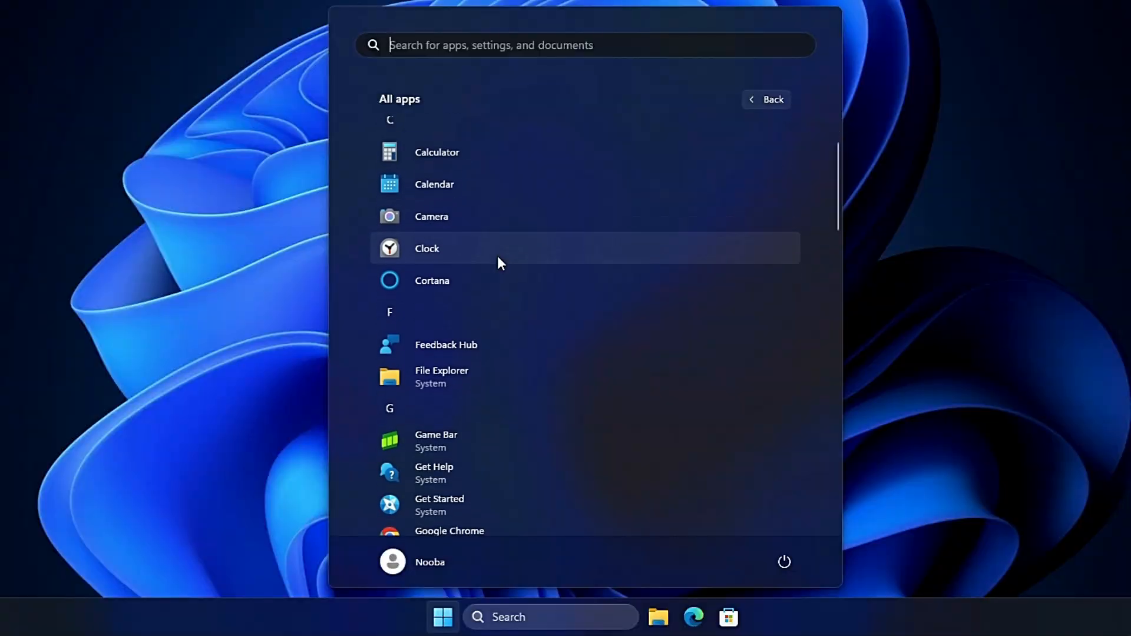
pyautogui.rightClick(426, 248)
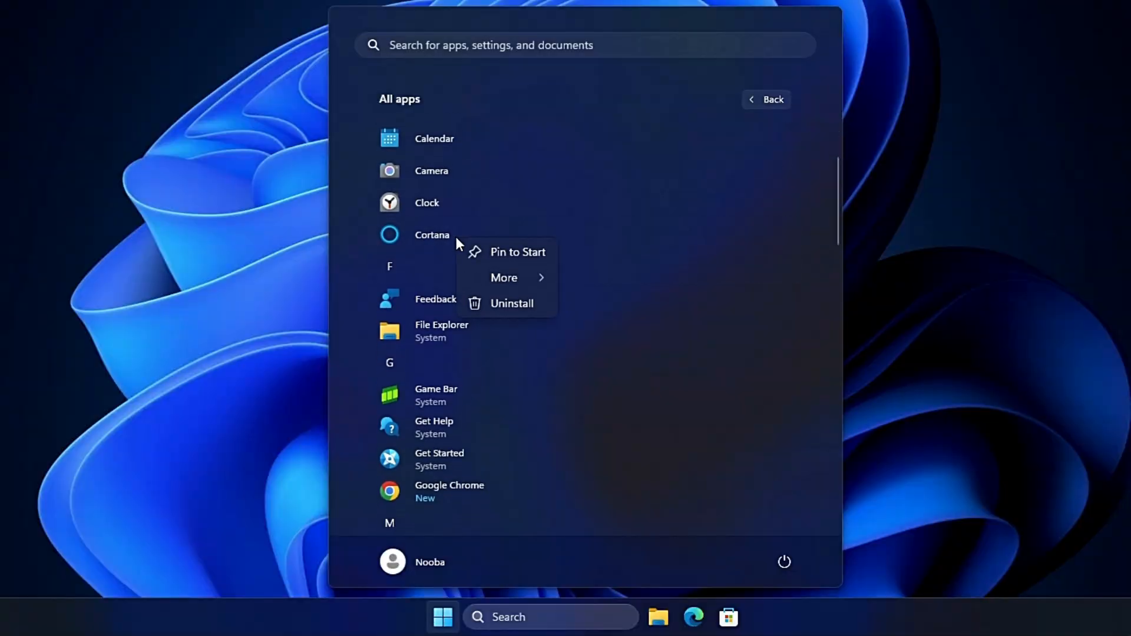
pyautogui.click(626, 204)
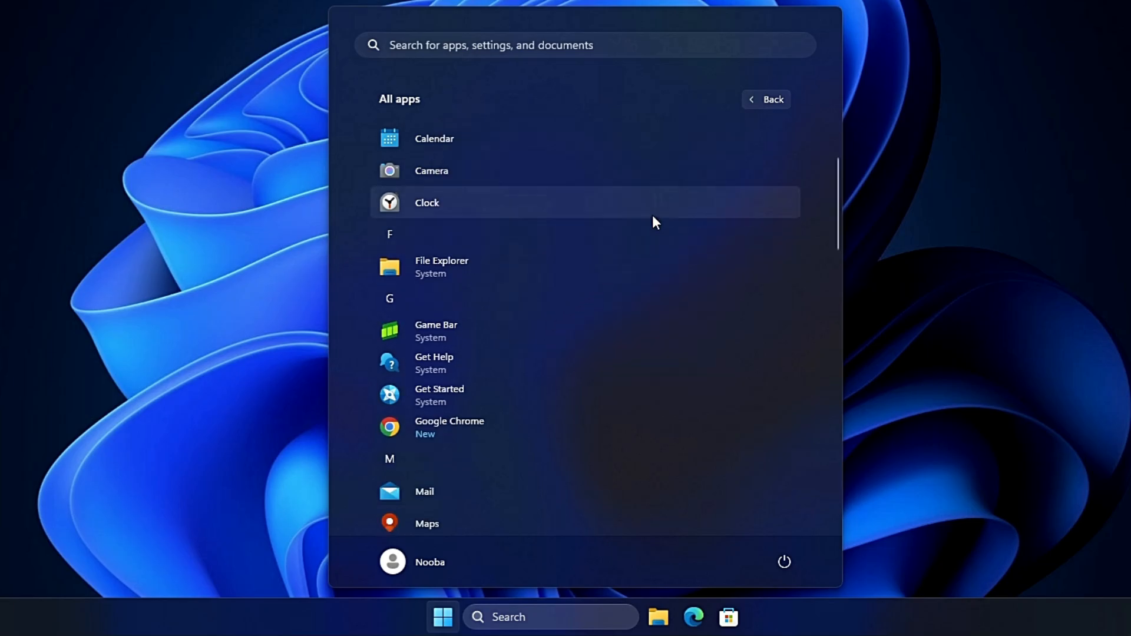
pyautogui.scroll(-3)
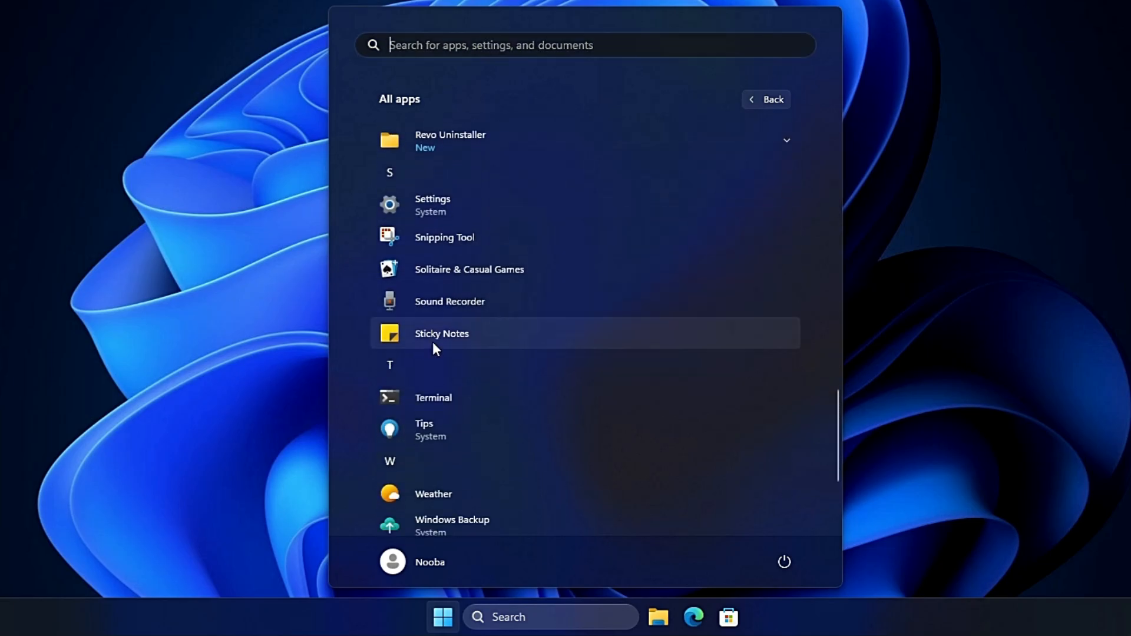
pyautogui.scroll(-3)
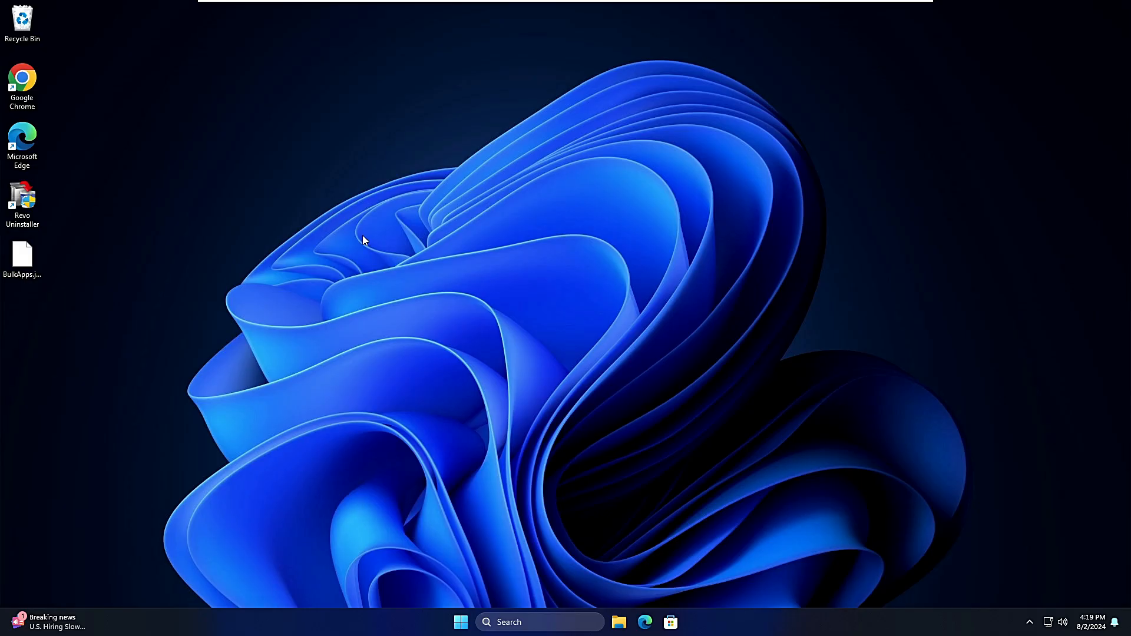
pyautogui.moveTo(22, 142)
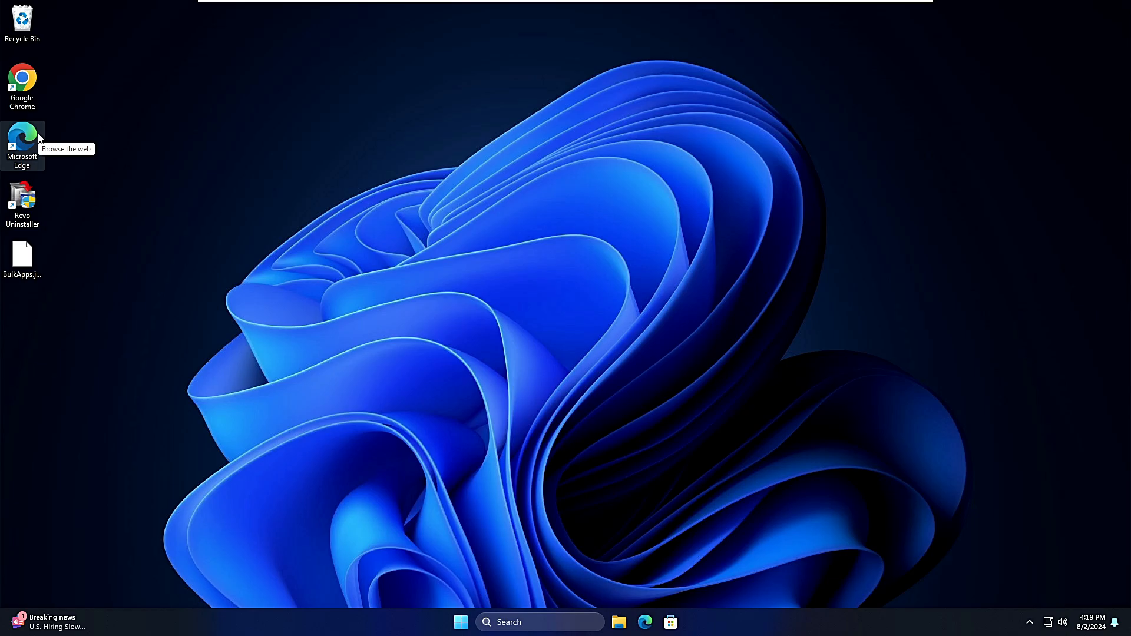
pyautogui.moveTo(69, 165)
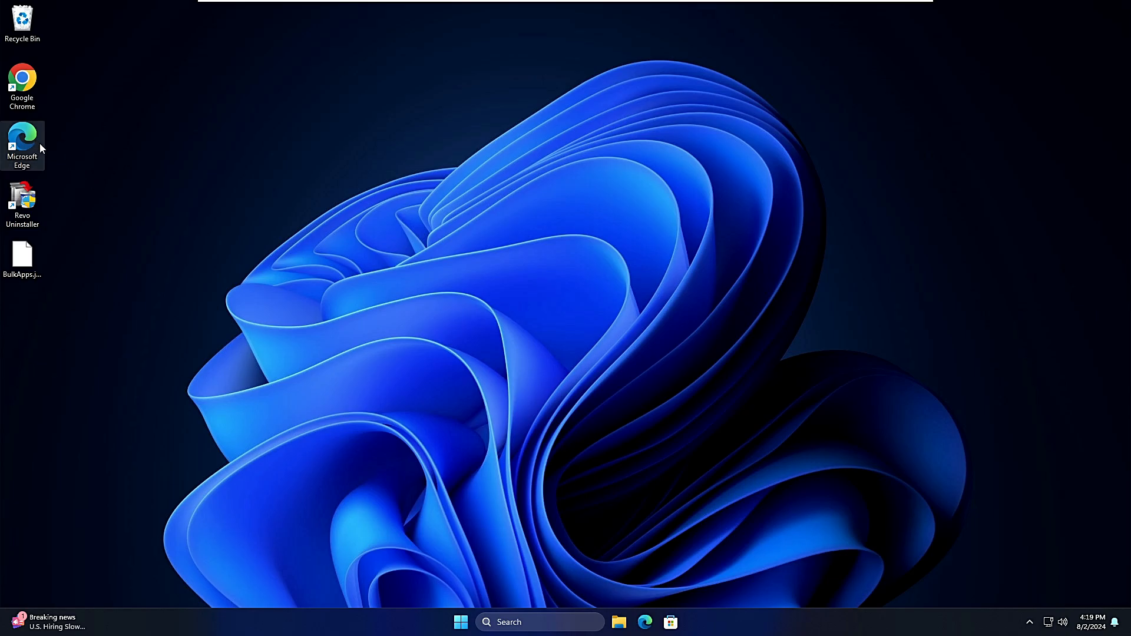
pyautogui.moveTo(54, 161)
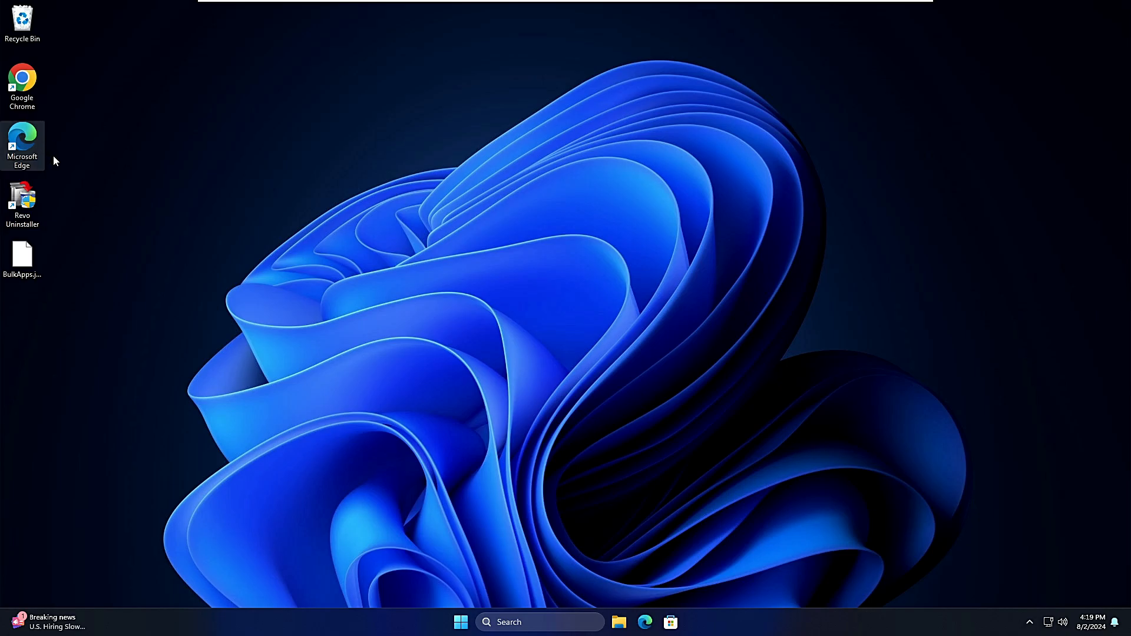
pyautogui.moveTo(644, 623)
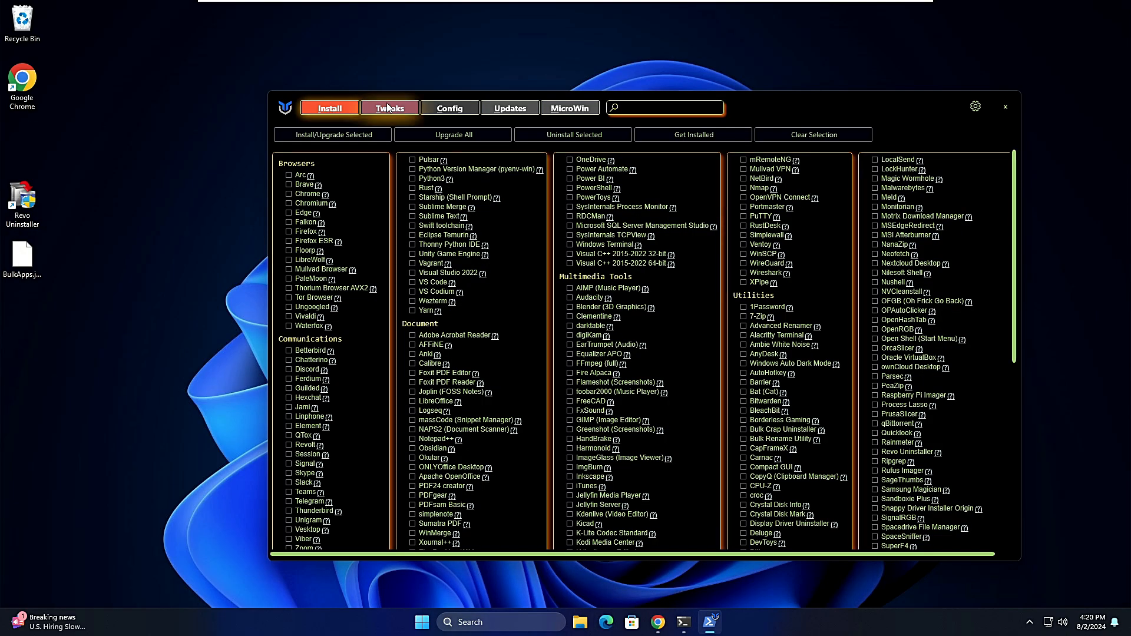
# Switch WinUtil to the Config tab listing optional Windows features and fixes.
pyautogui.click(449, 107)
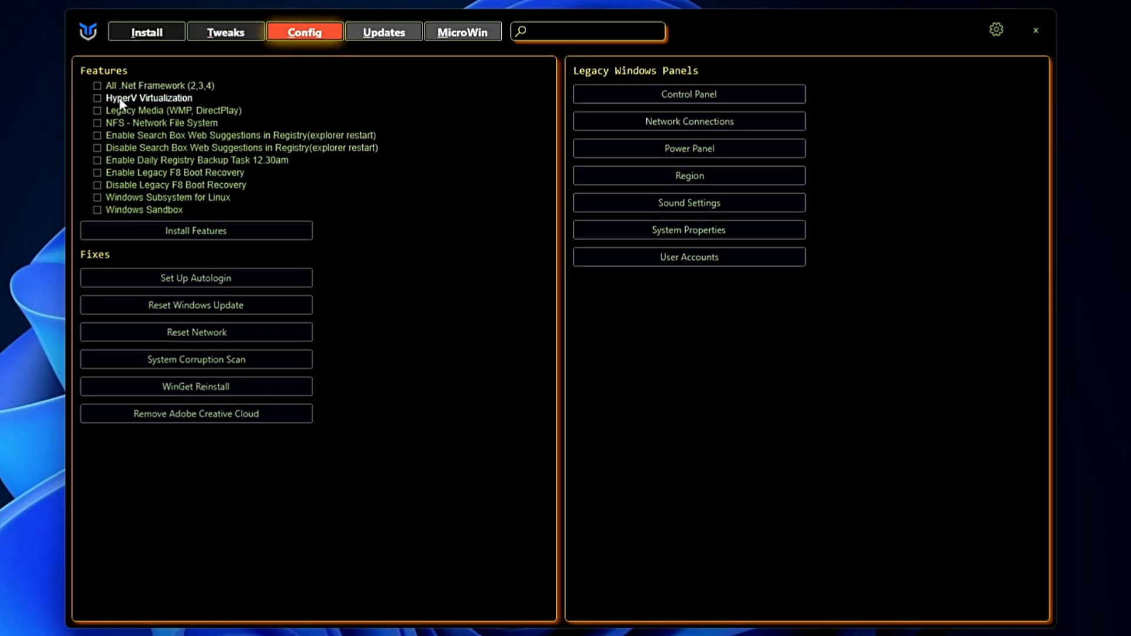
pyautogui.moveTo(166, 110)
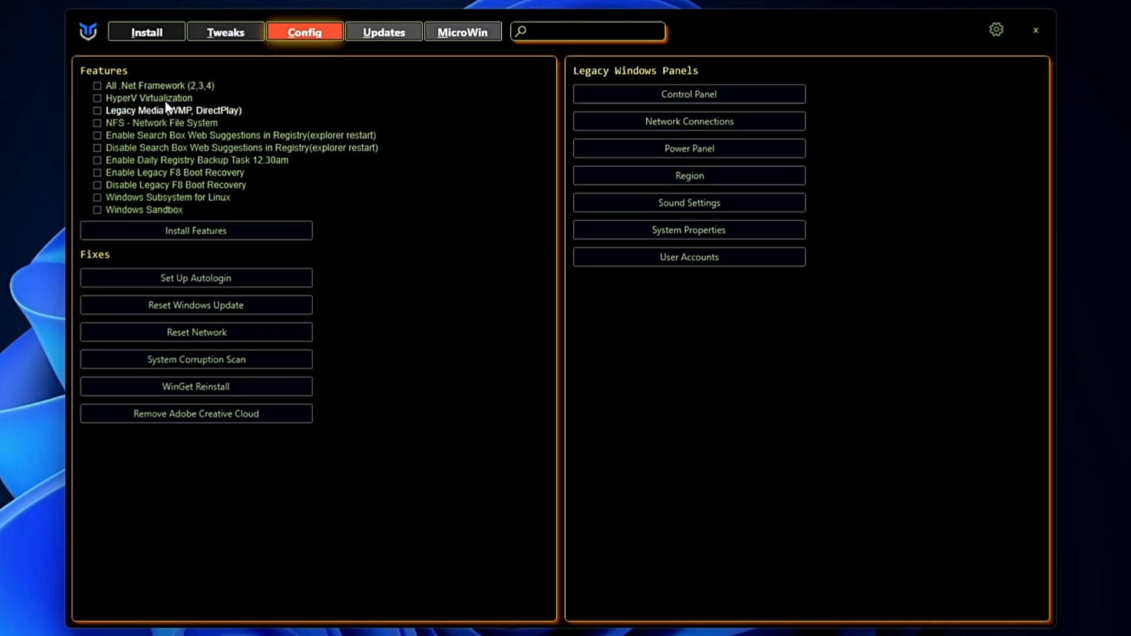
pyautogui.moveTo(148, 98)
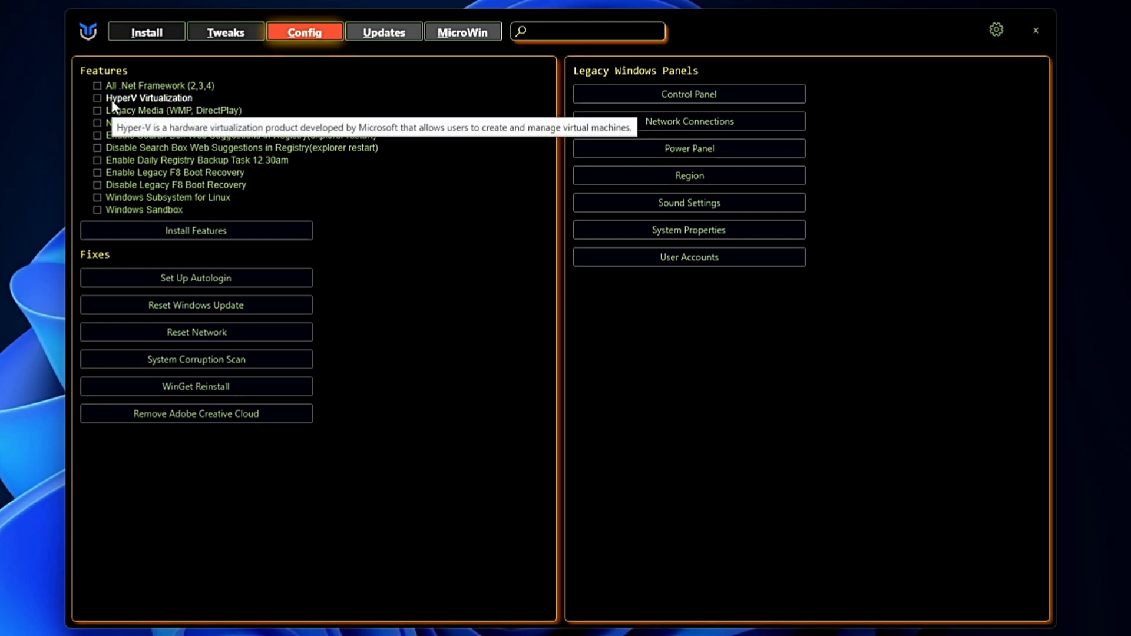
pyautogui.moveTo(152, 162)
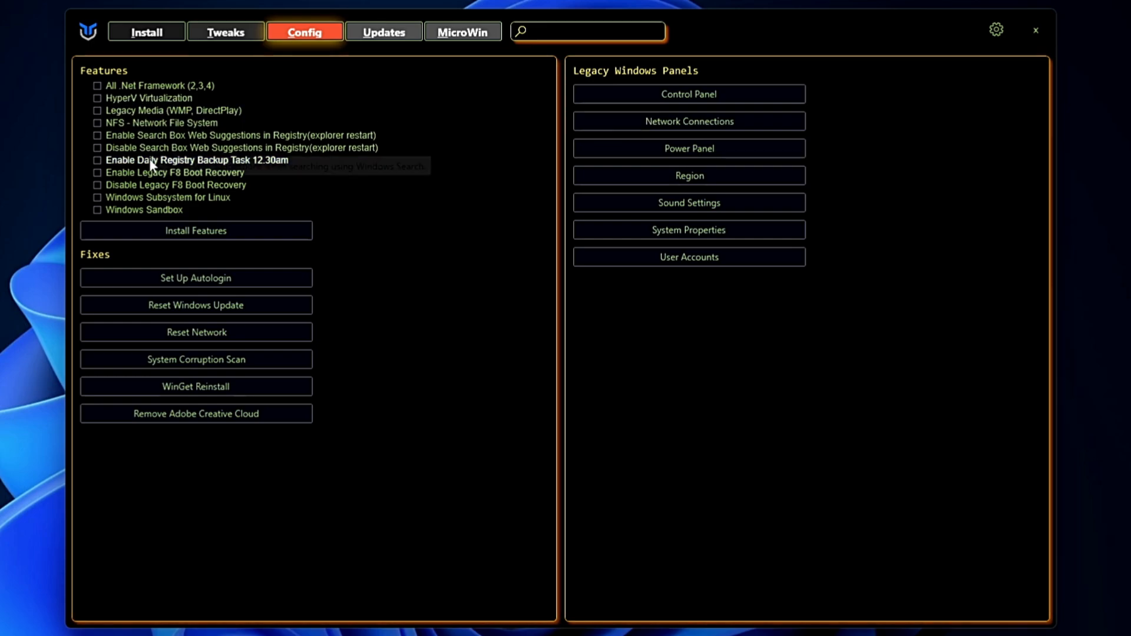
pyautogui.moveTo(210, 152)
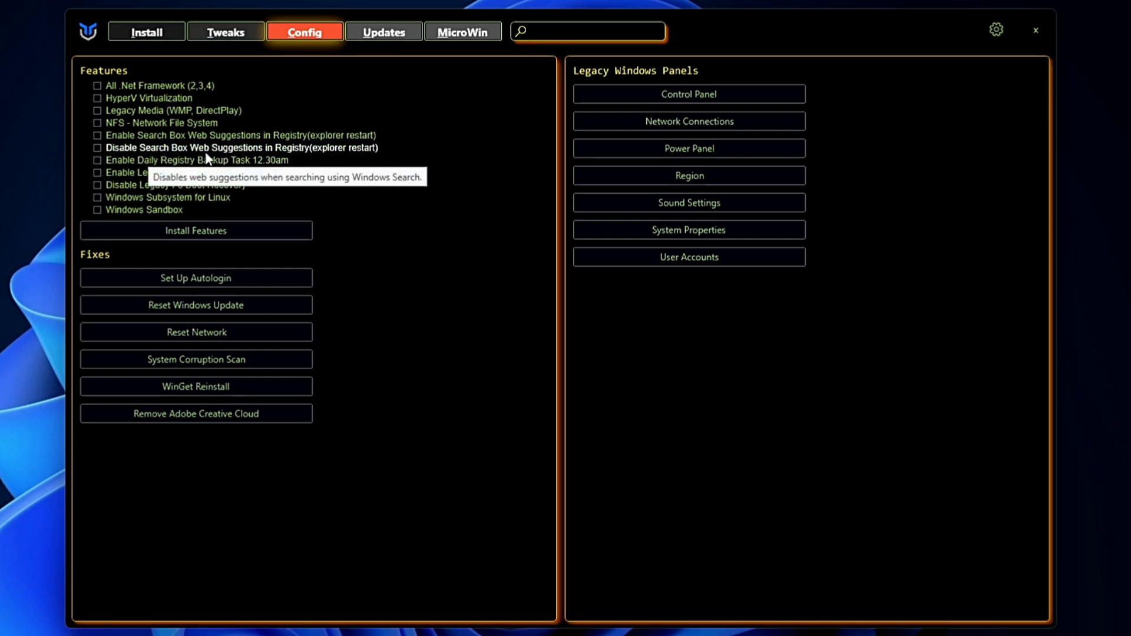
pyautogui.moveTo(166, 187)
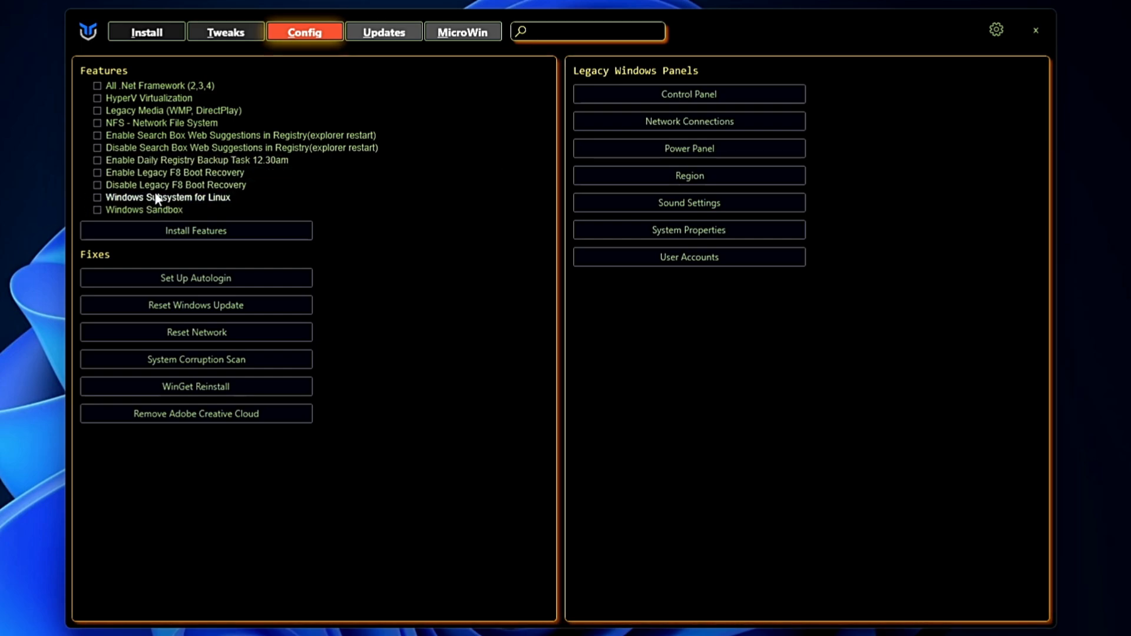
pyautogui.moveTo(143, 217)
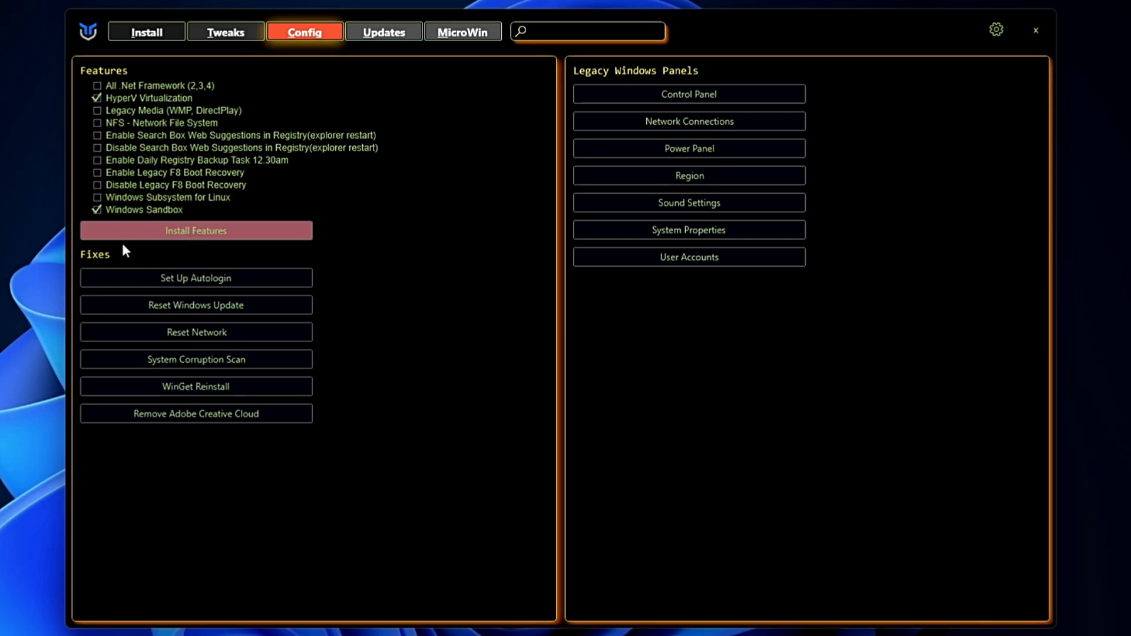
pyautogui.moveTo(361, 18)
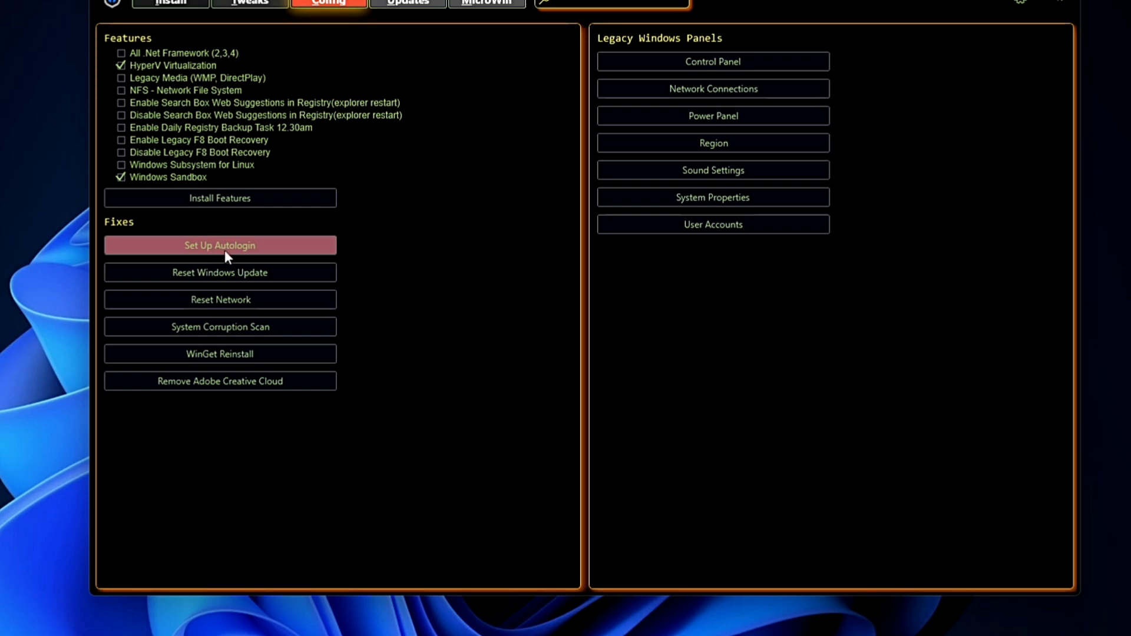
# Close the Autologon helper without enabling it, then reset Windows Update to stock settings and dismiss the reboot notice.
pyautogui.click(219, 245)
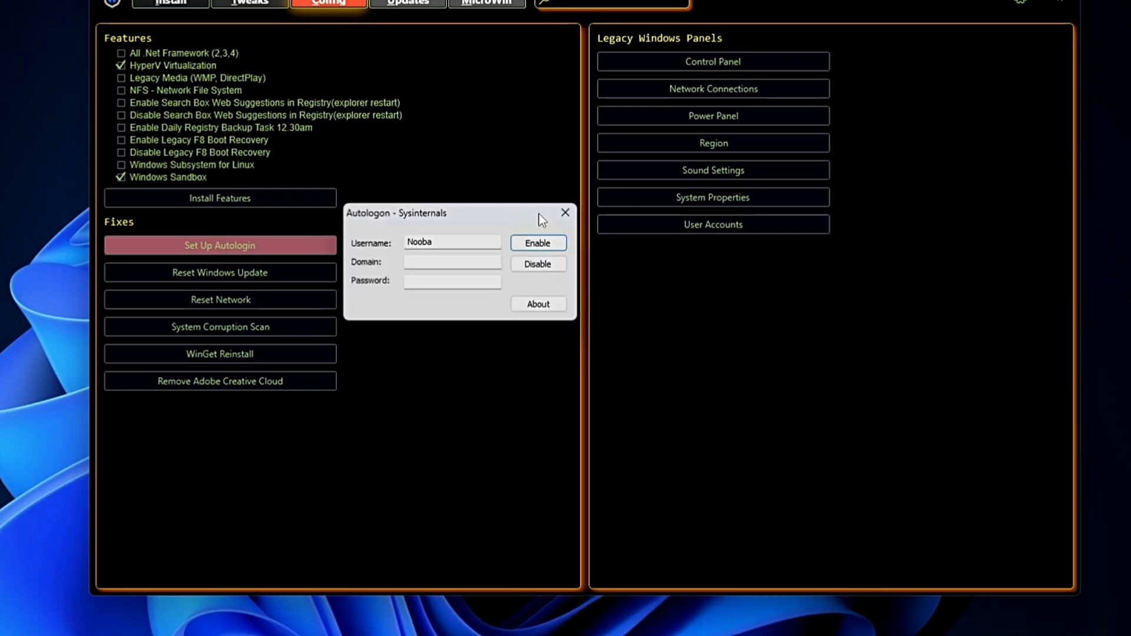
pyautogui.click(565, 212)
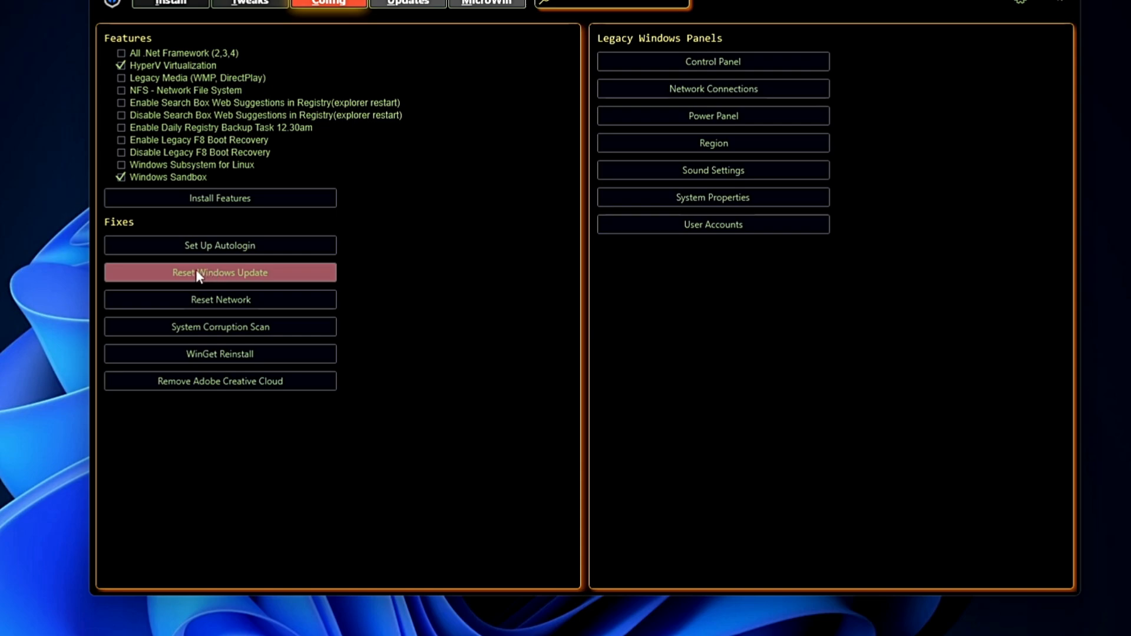
pyautogui.click(220, 272)
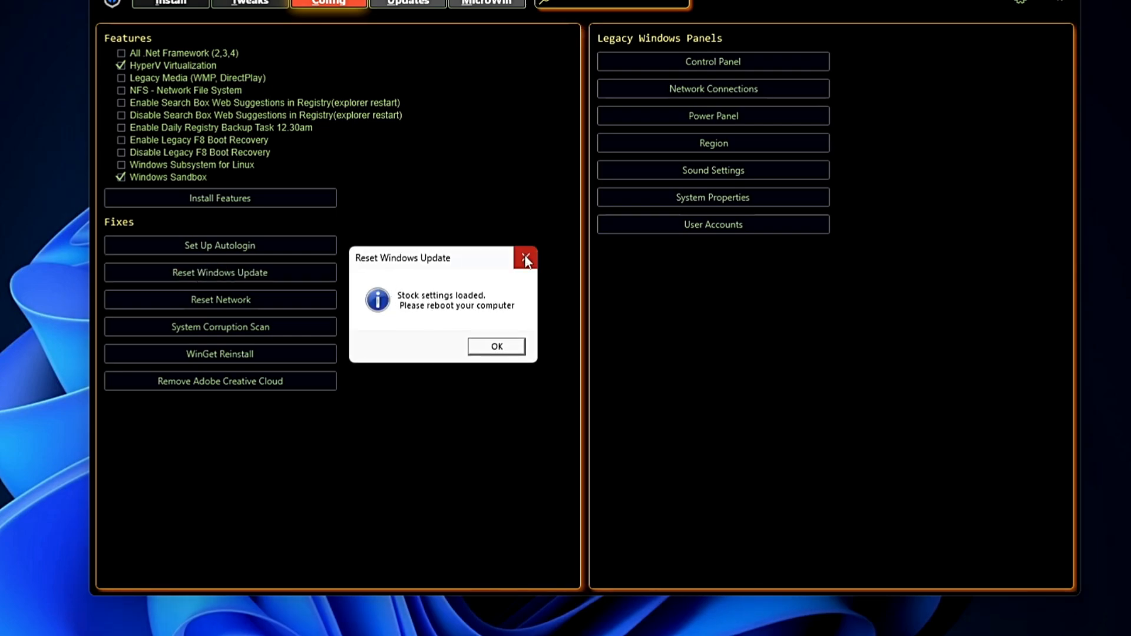
pyautogui.click(526, 258)
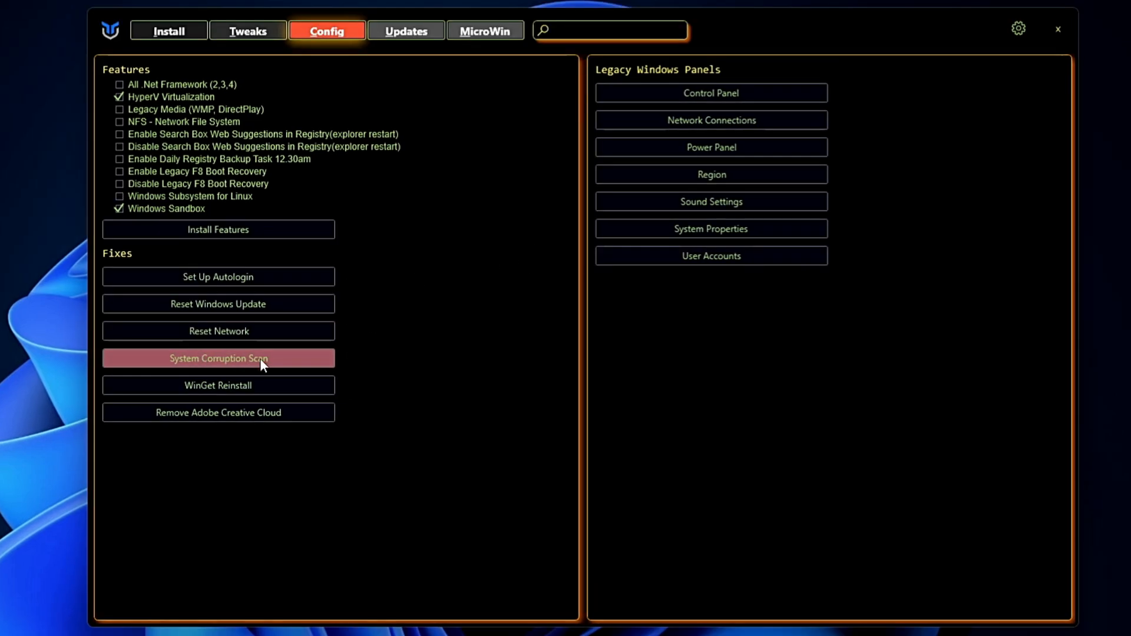
# Run the System Corruption Scan, then move to the Updates tab with its Default, Security and Disable all options.
pyautogui.click(218, 359)
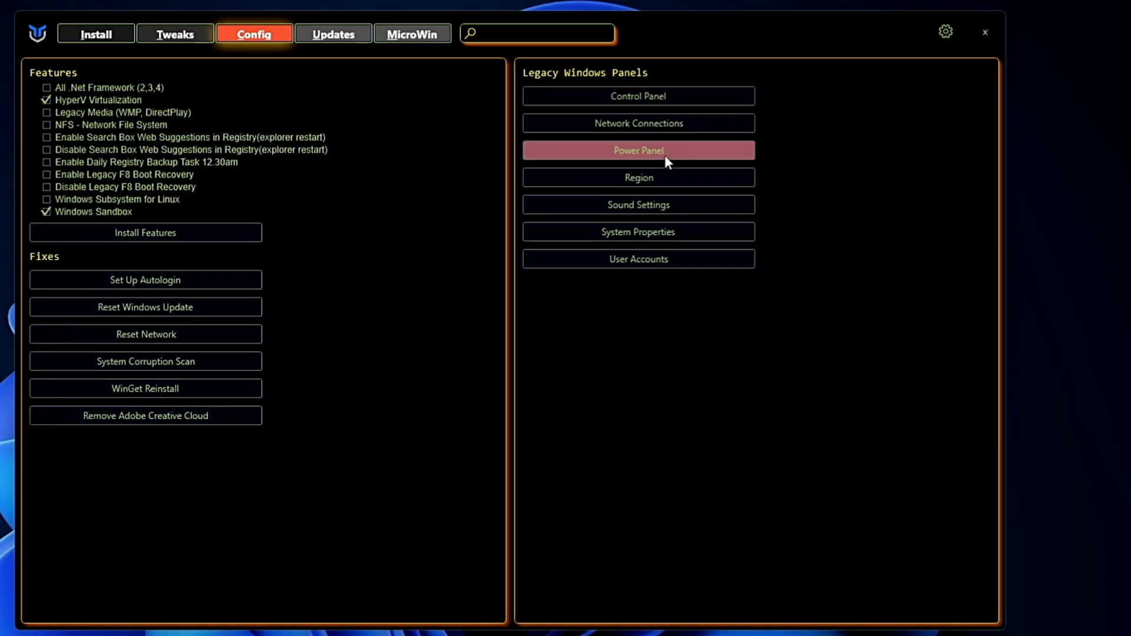
pyautogui.moveTo(638, 232)
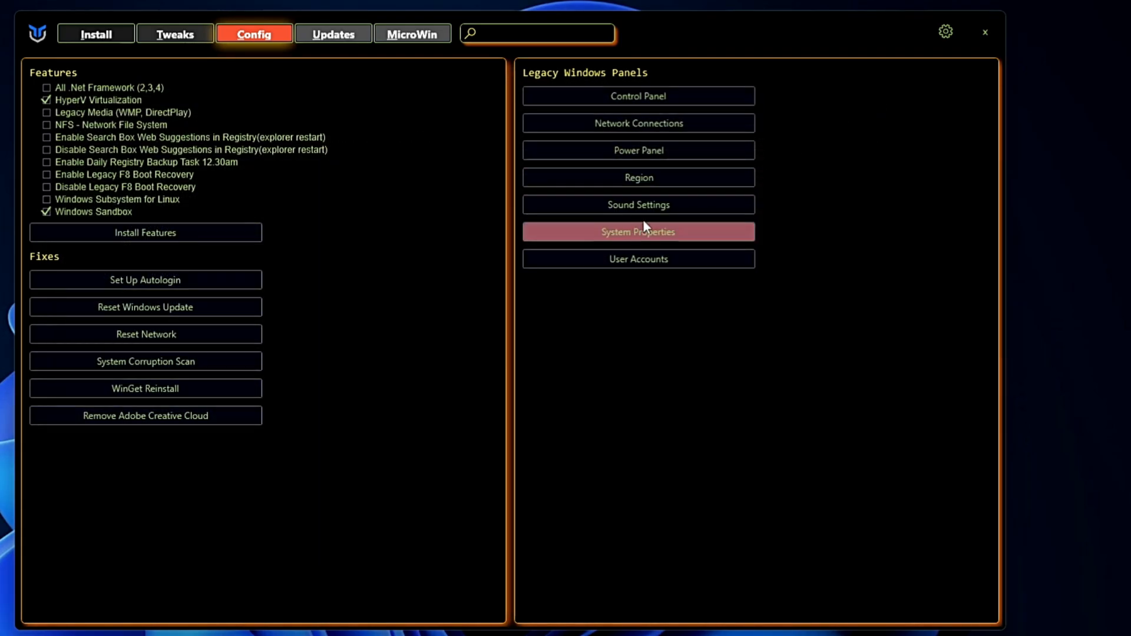
pyautogui.moveTo(638, 260)
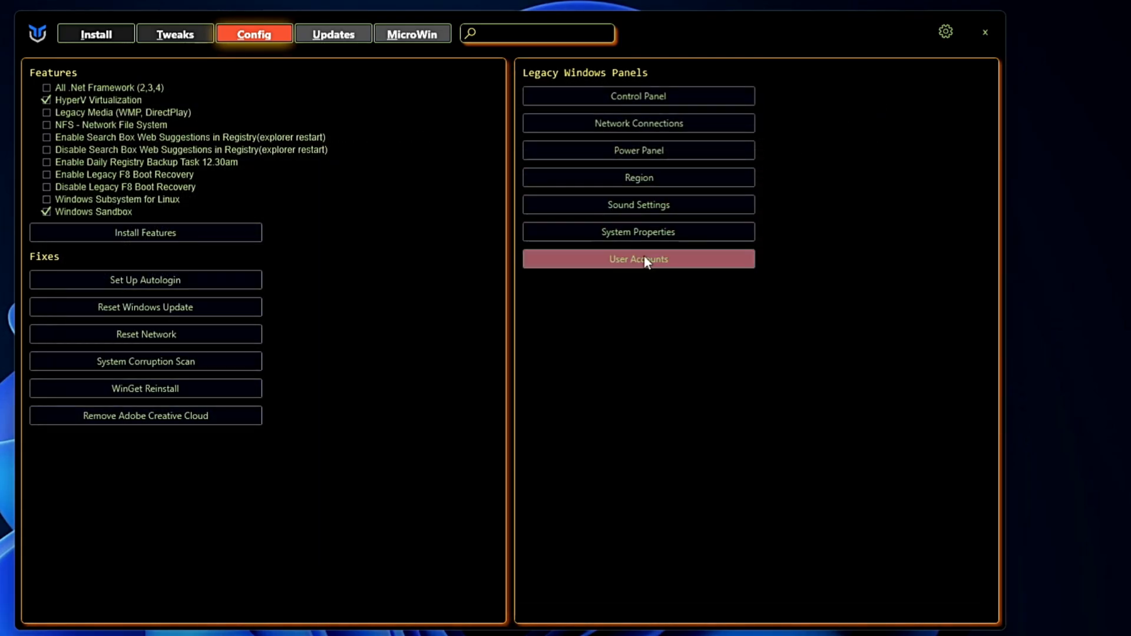
pyautogui.click(333, 34)
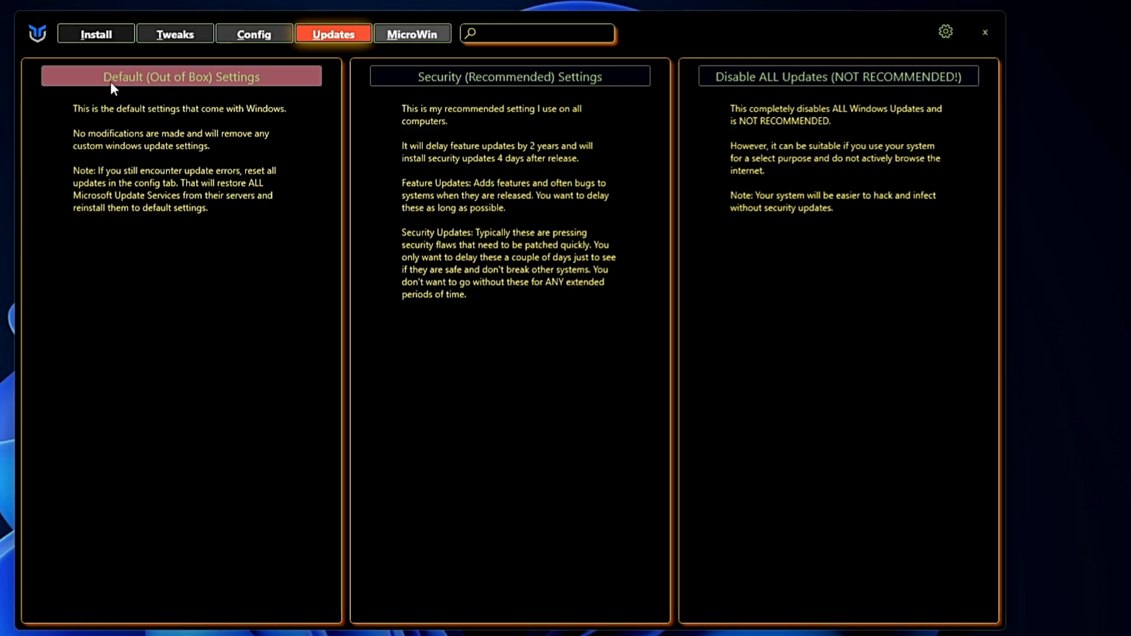
pyautogui.click(511, 76)
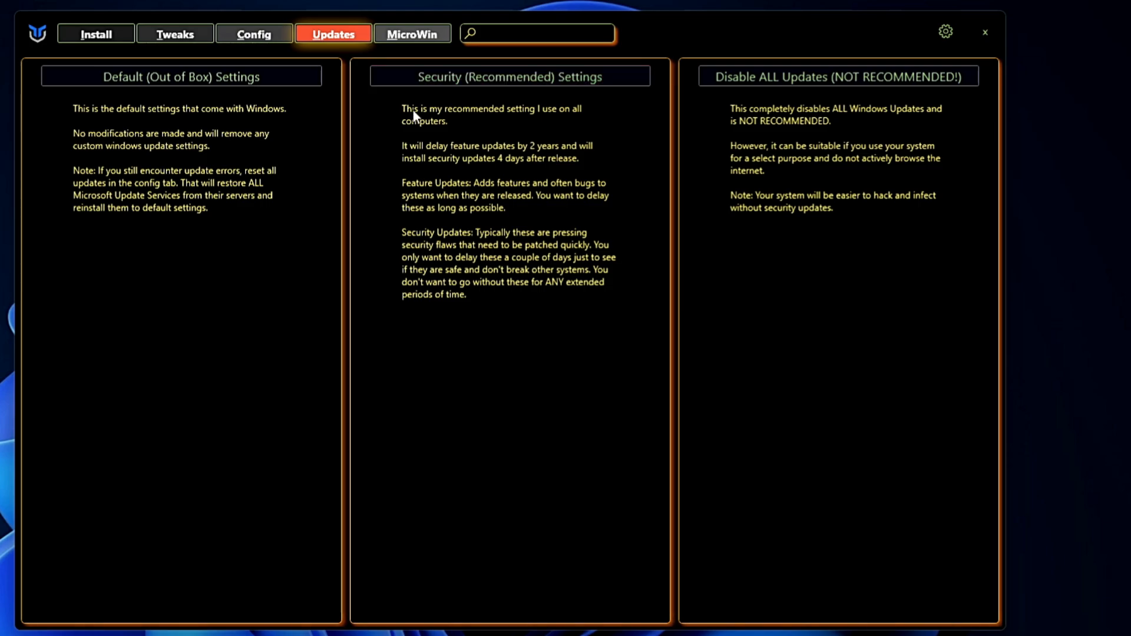
pyautogui.moveTo(542, 117)
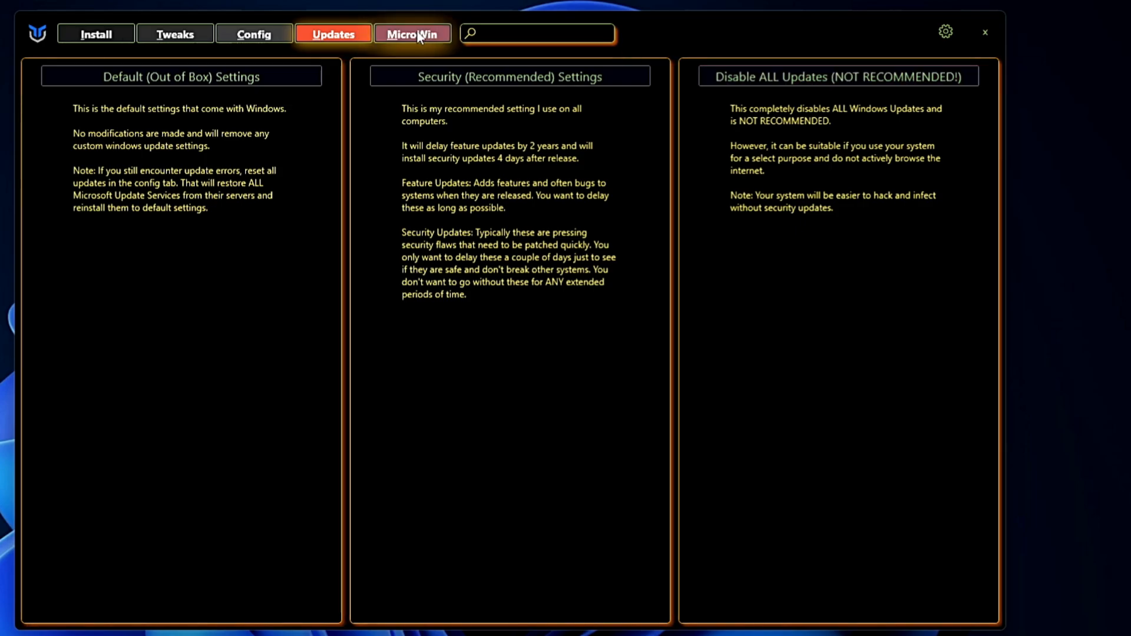
# Show the MicroWin tab with its features and custom Windows 11 ISO instructions.
pyautogui.click(413, 34)
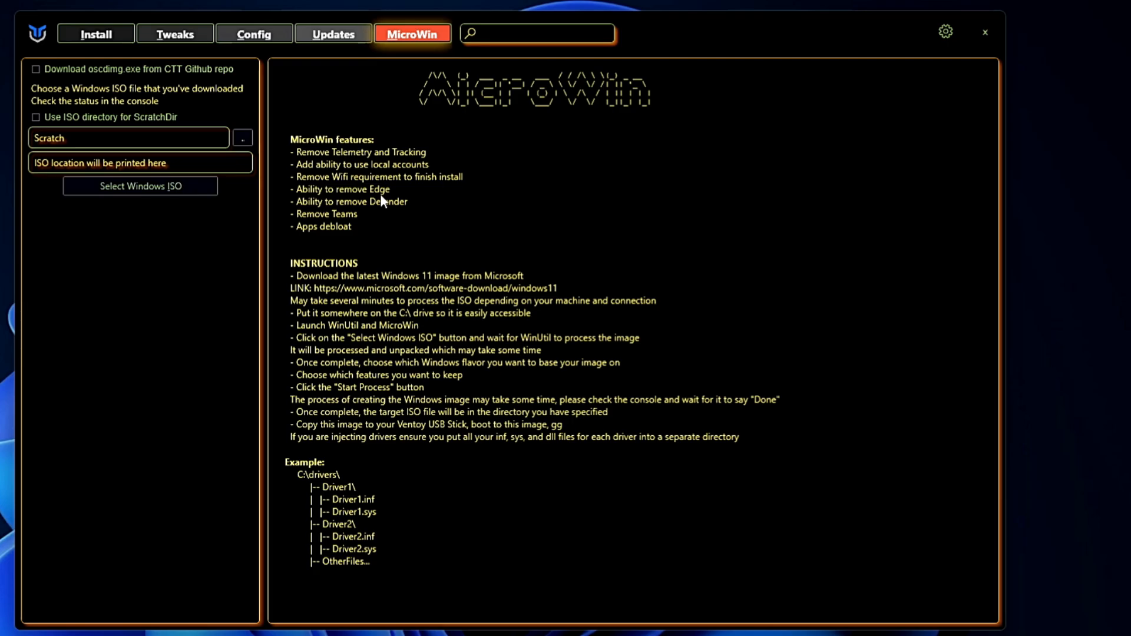
pyautogui.moveTo(355, 227)
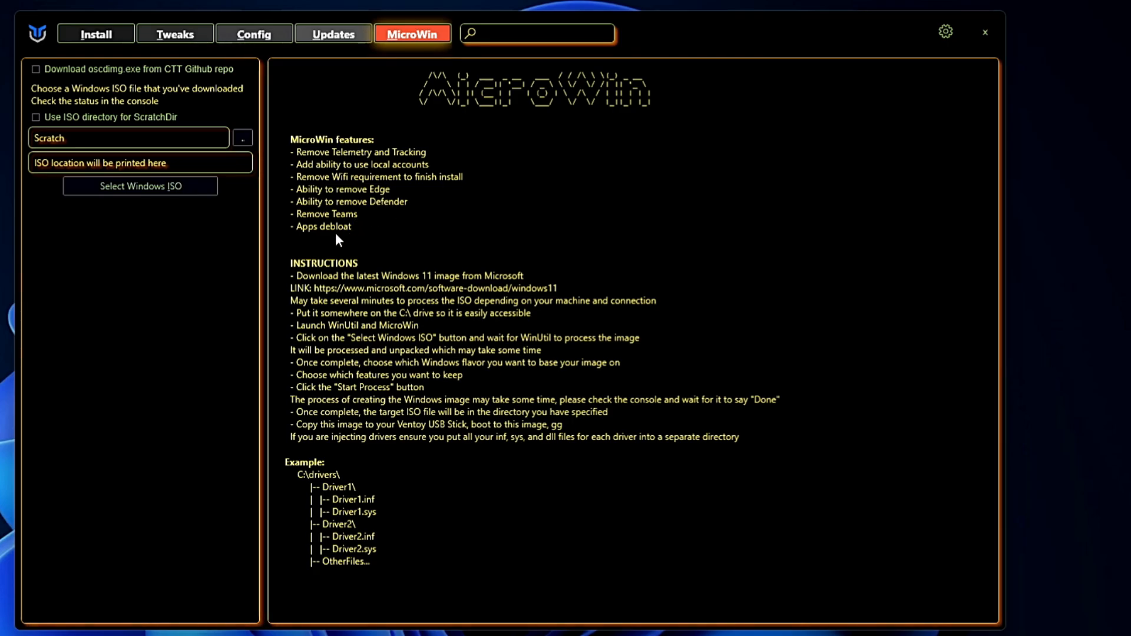
pyautogui.moveTo(397, 340)
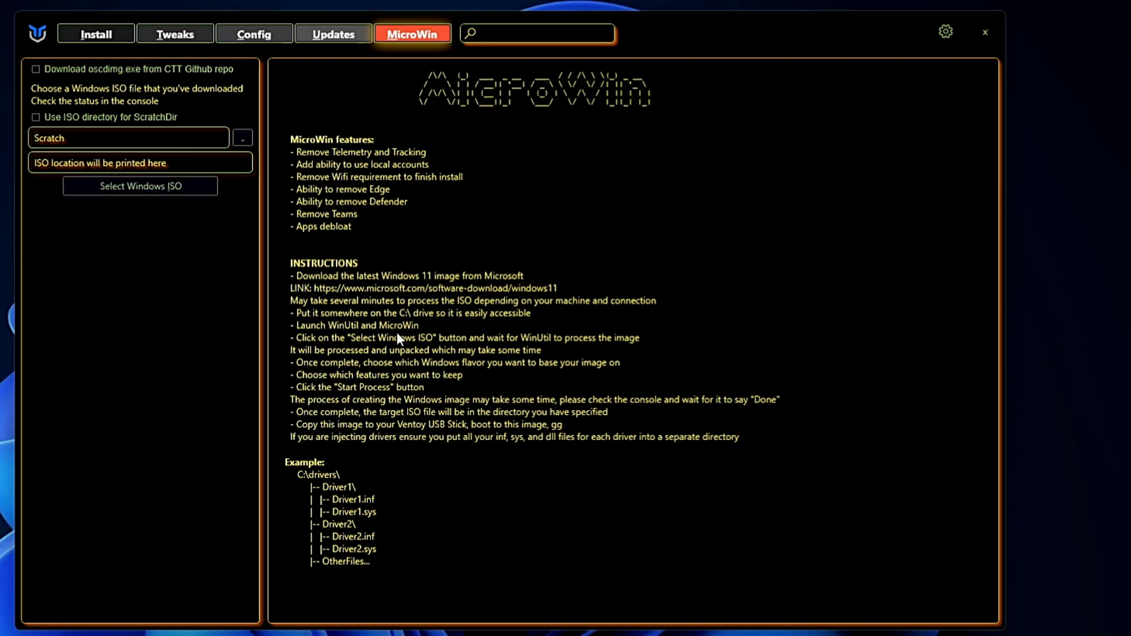
pyautogui.moveTo(292, 225)
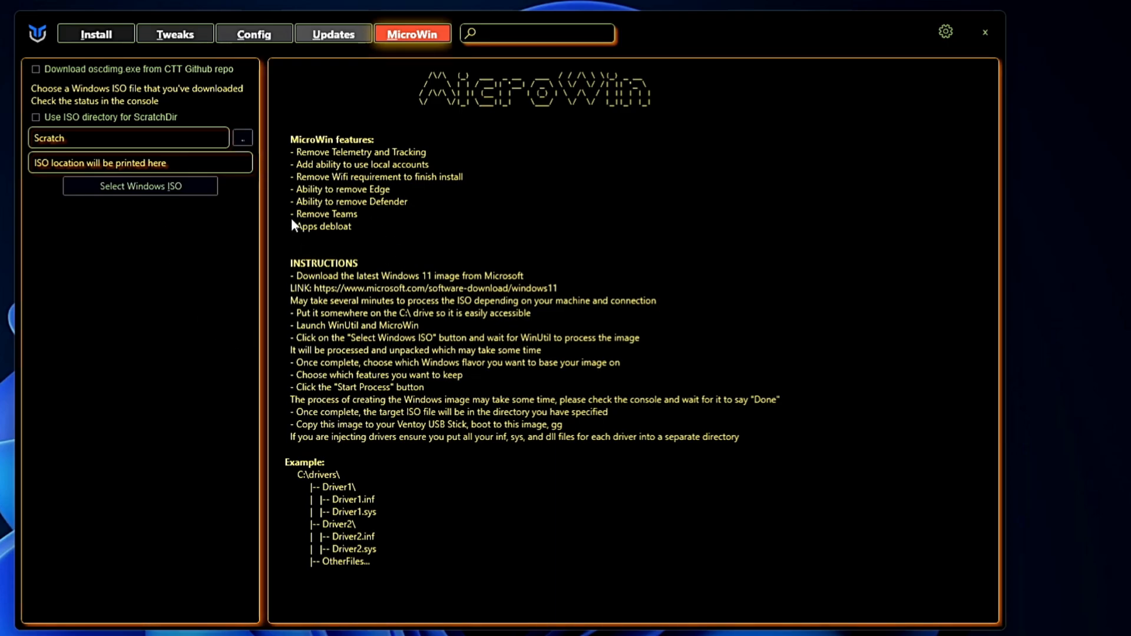